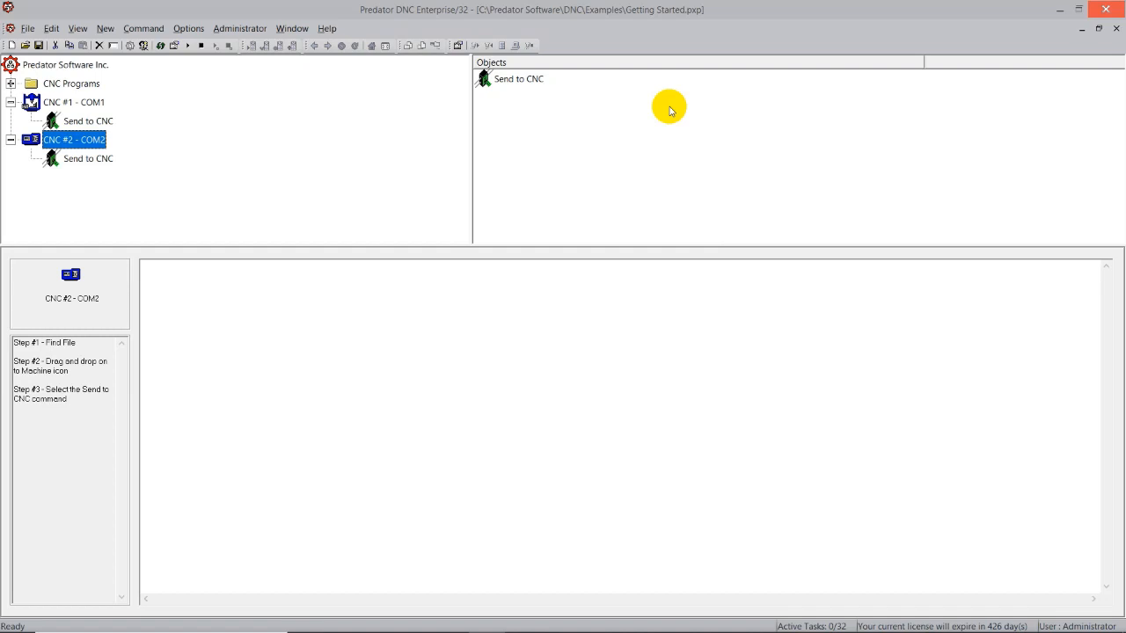
pyautogui.moveTo(36, 195)
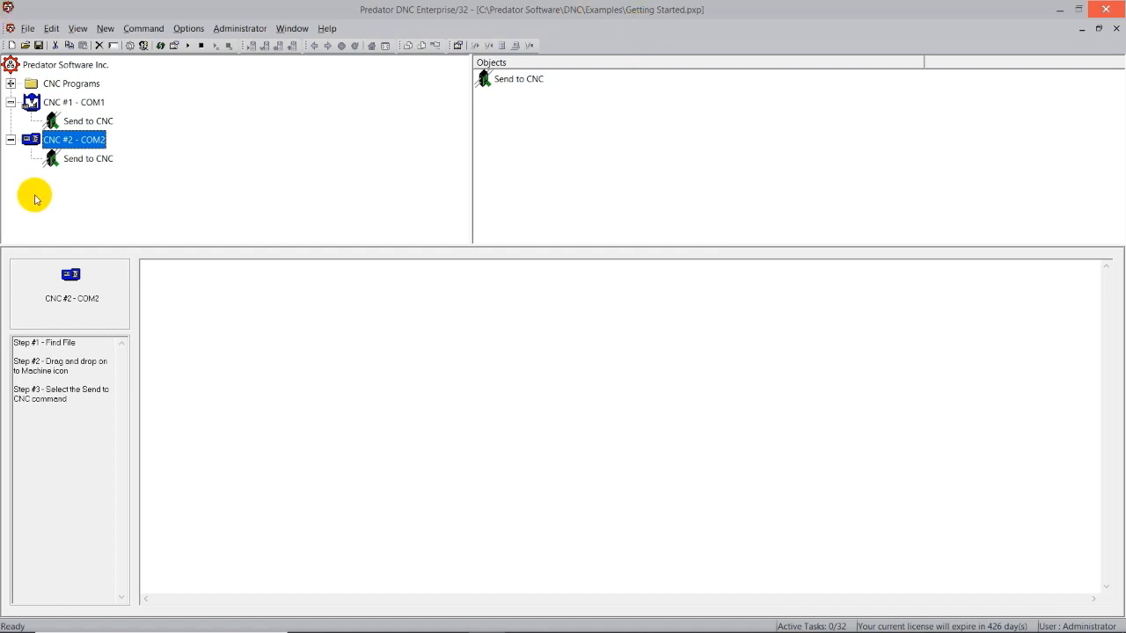
pyautogui.moveTo(45, 193)
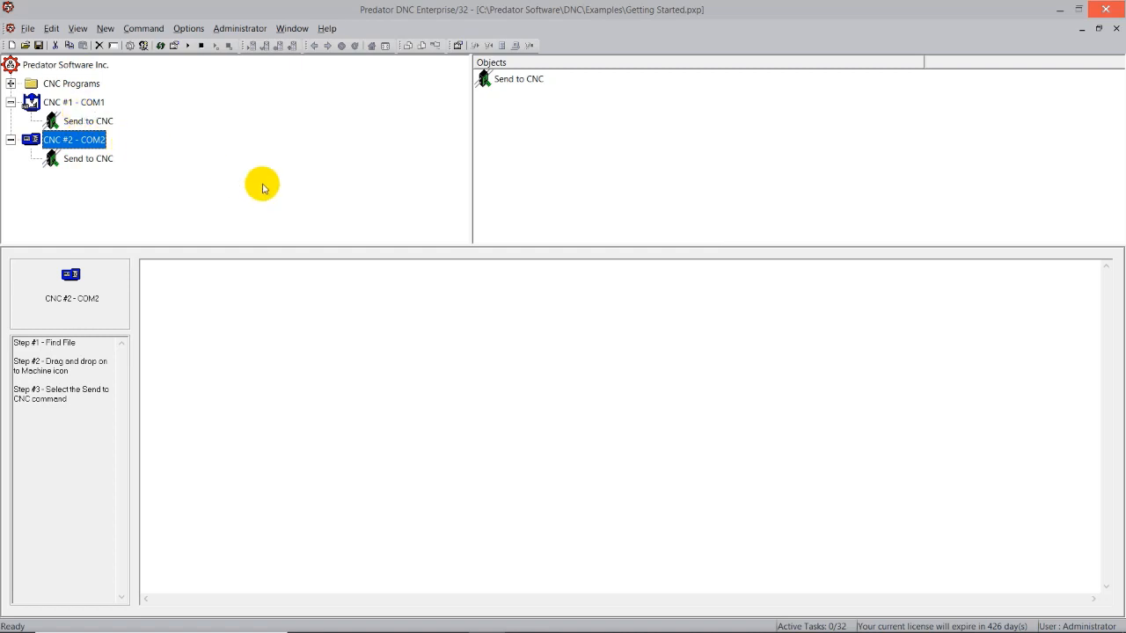
pyautogui.moveTo(240, 167)
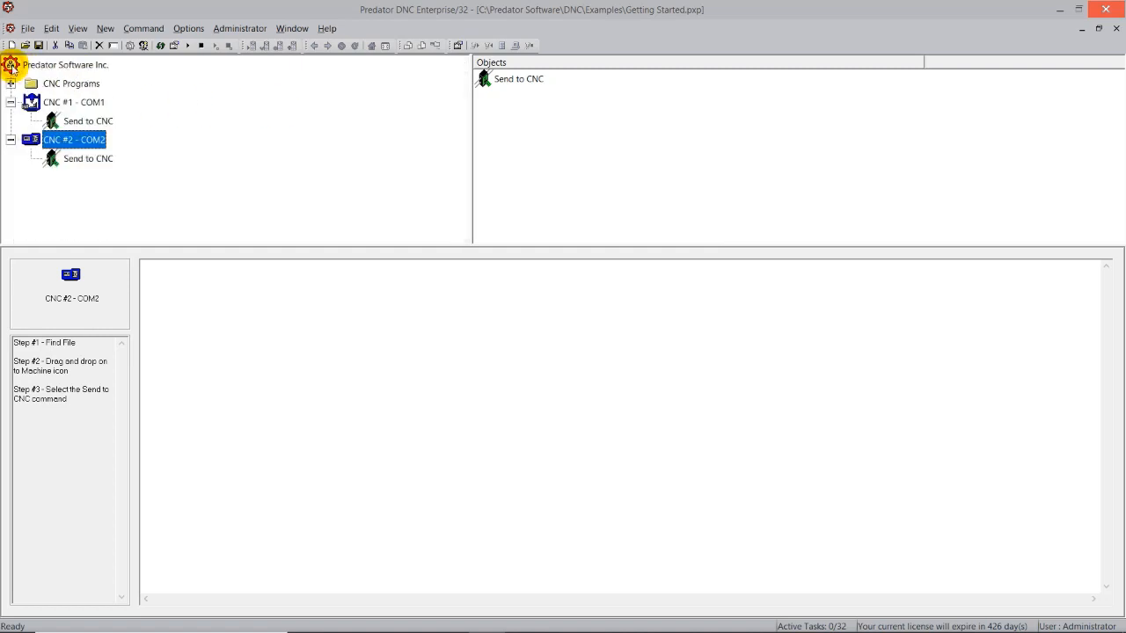
# Expand the CNC Programs folder and select the CNC #1 - COM1 machine
pyautogui.click(71, 83)
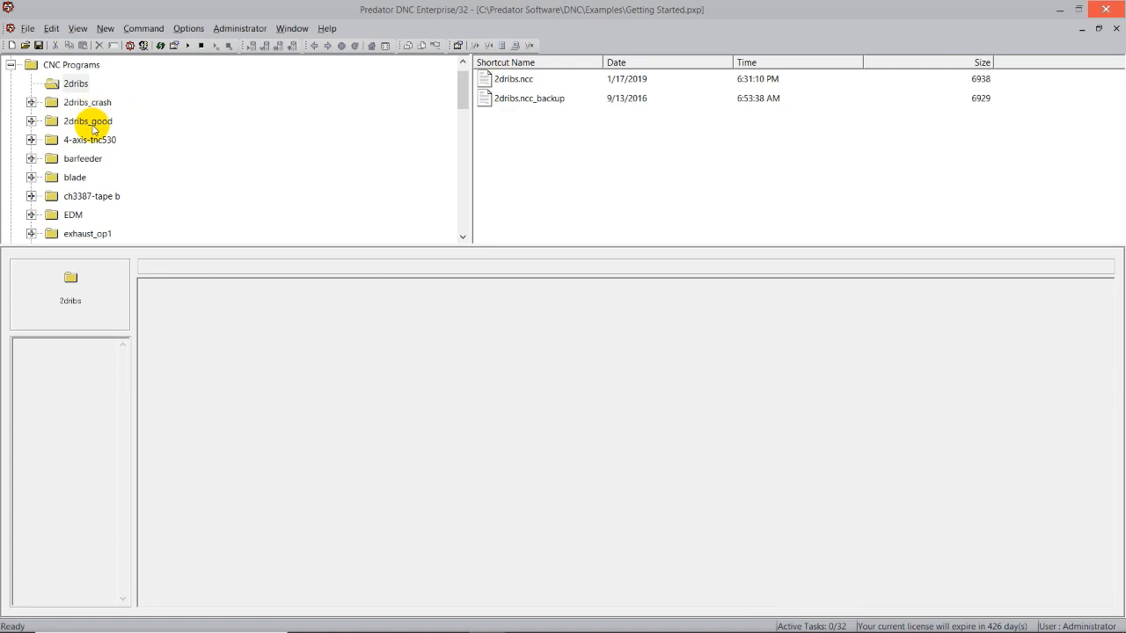
pyautogui.moveTo(99, 211)
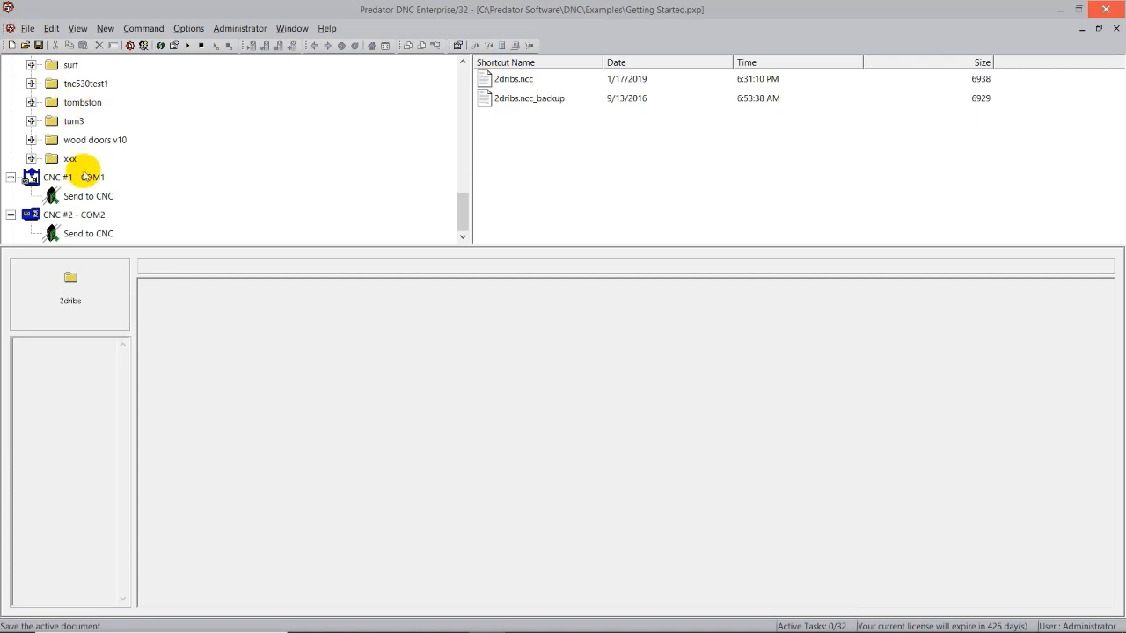
pyautogui.click(74, 176)
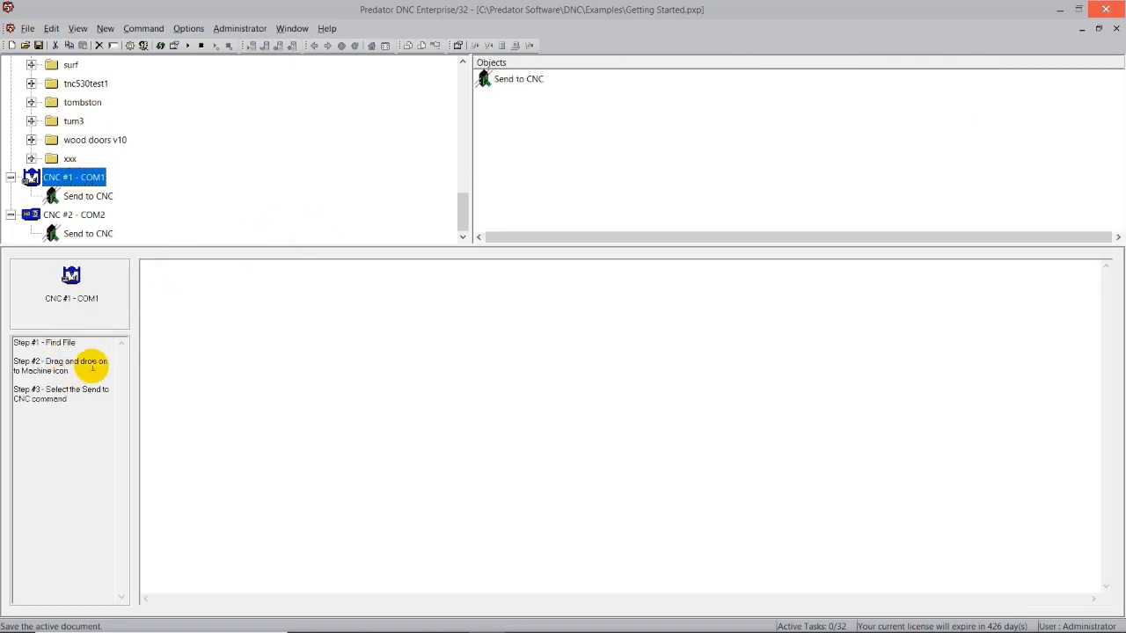
pyautogui.moveTo(91, 383)
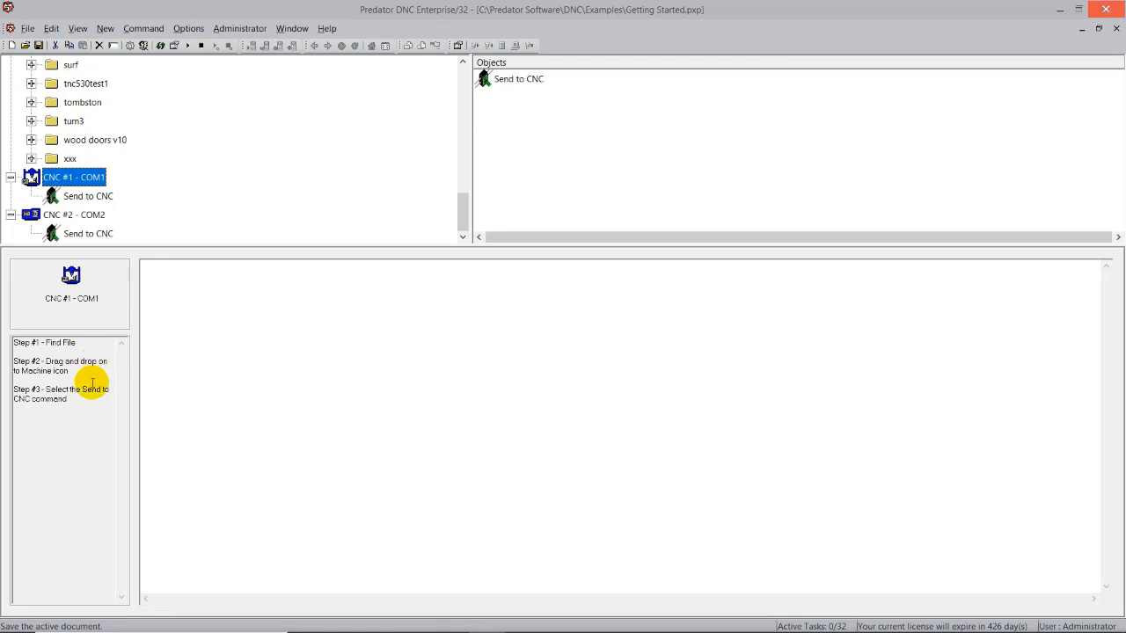
pyautogui.moveTo(77, 415)
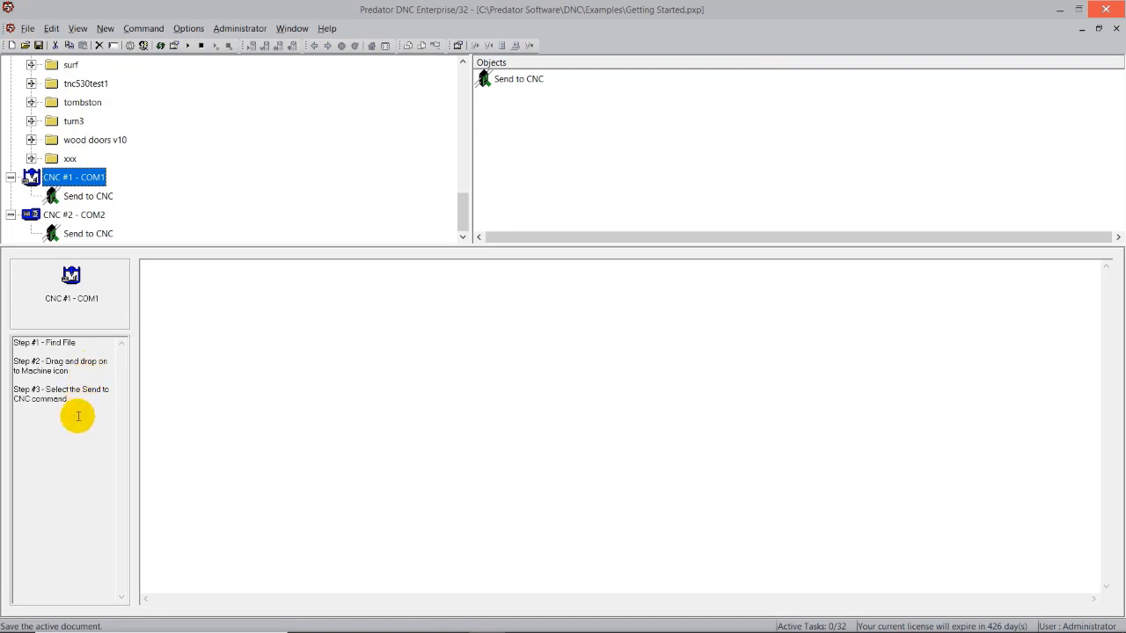
pyautogui.moveTo(67, 408)
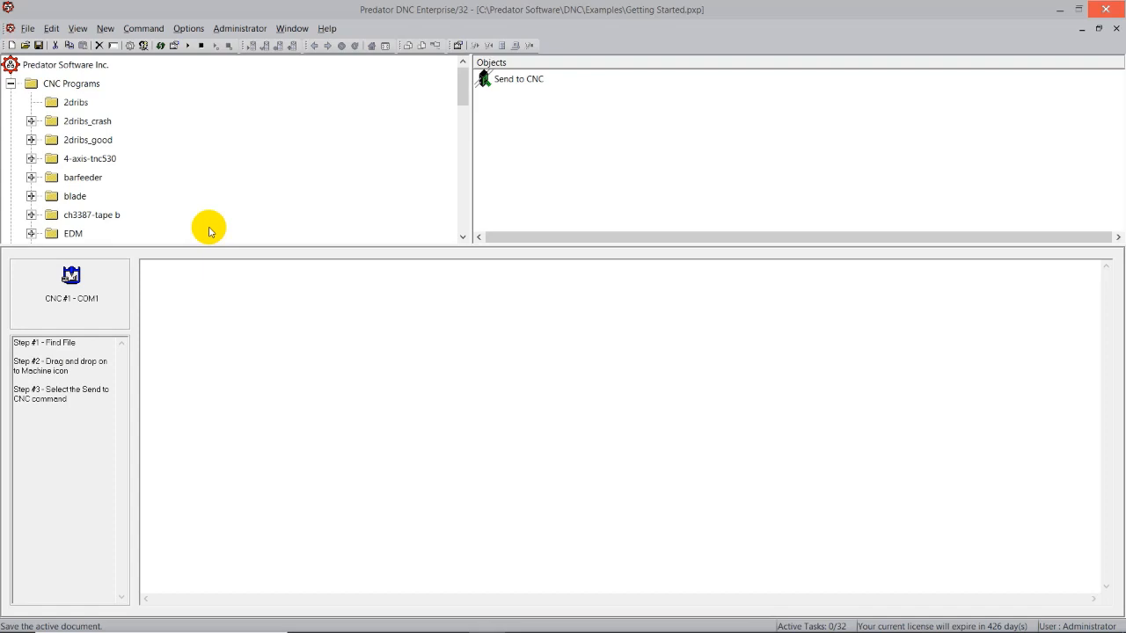
pyautogui.moveTo(211, 222)
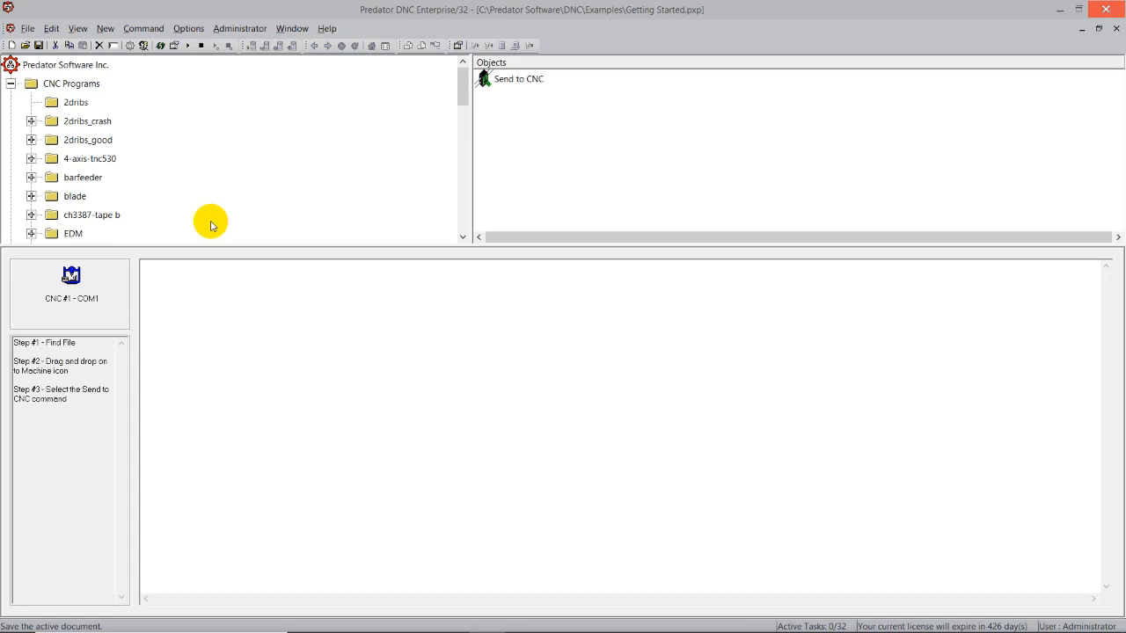
pyautogui.moveTo(190, 191)
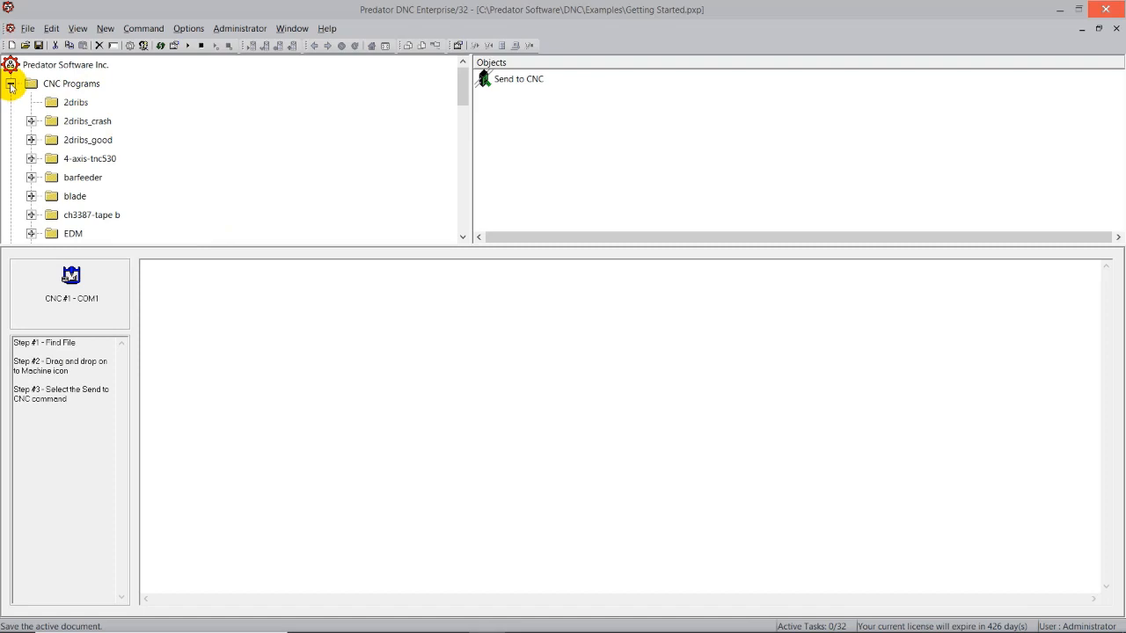
# Collapse the CNC Programs folder to show both machines' Send to CNC commands
pyautogui.click(10, 85)
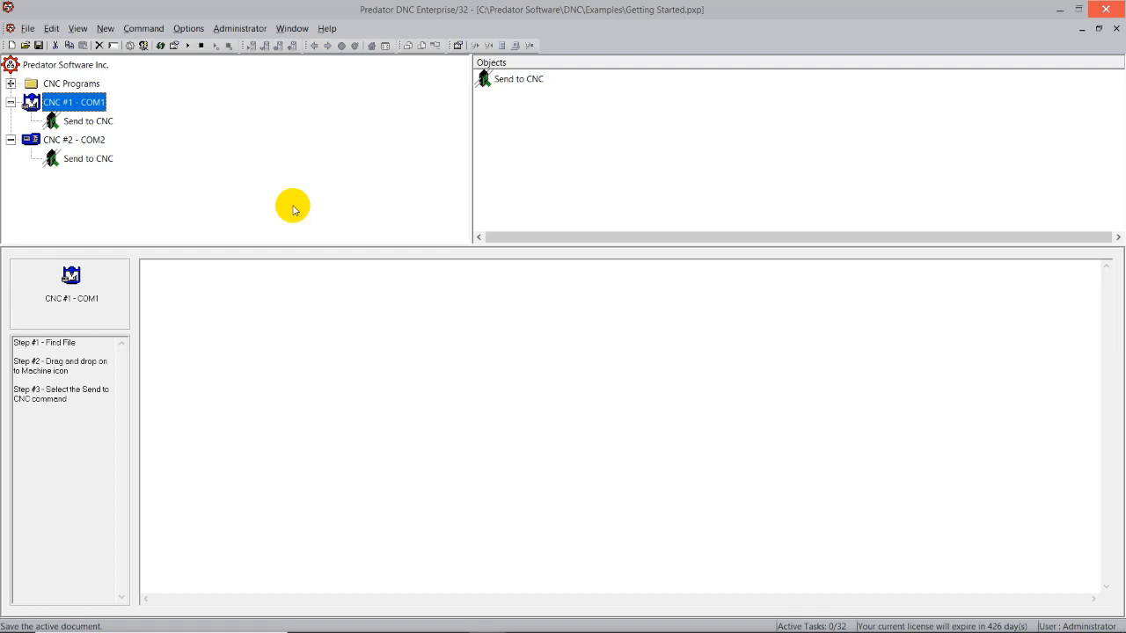
pyautogui.moveTo(162, 168)
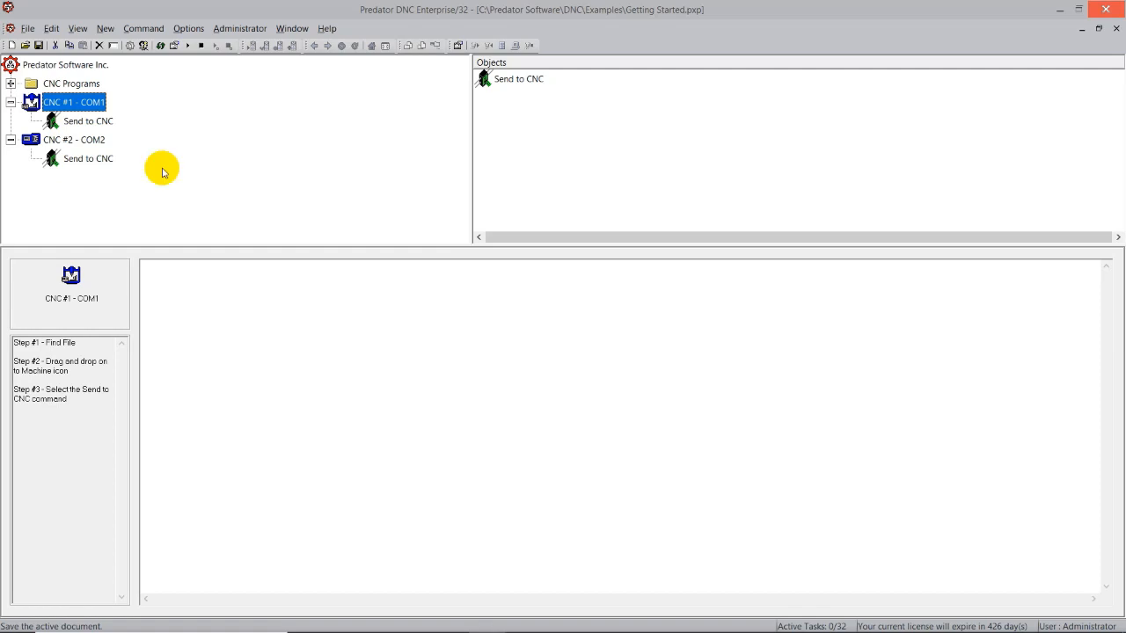
# Open the Paths properties of CNC #1's Send to CNC command via its context menu
pyautogui.rightClick(88, 120)
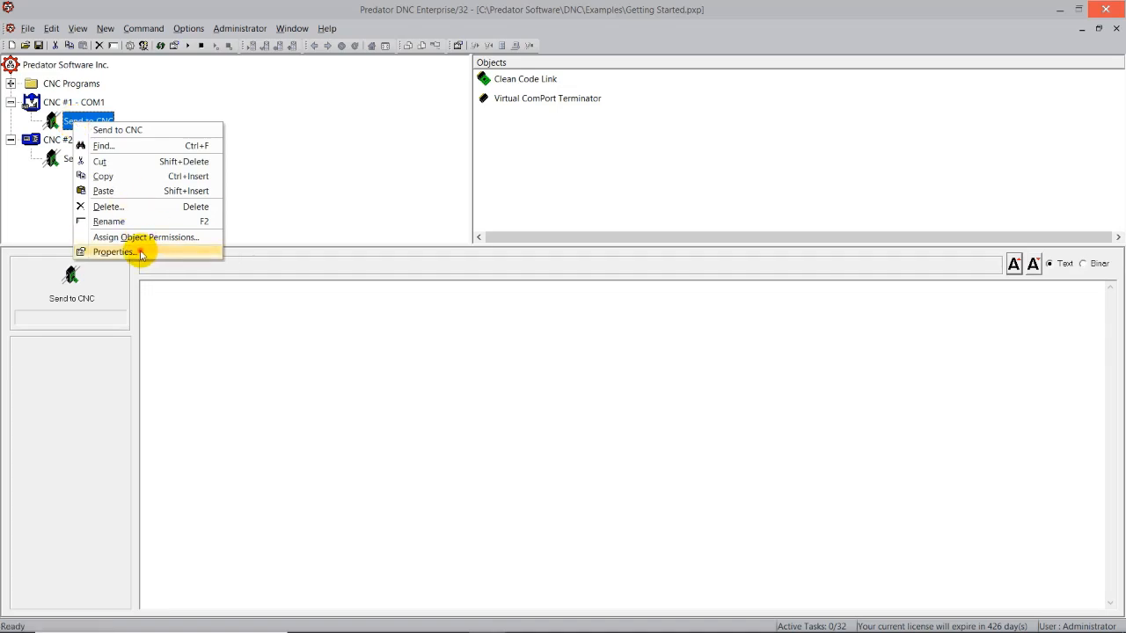
pyautogui.click(113, 254)
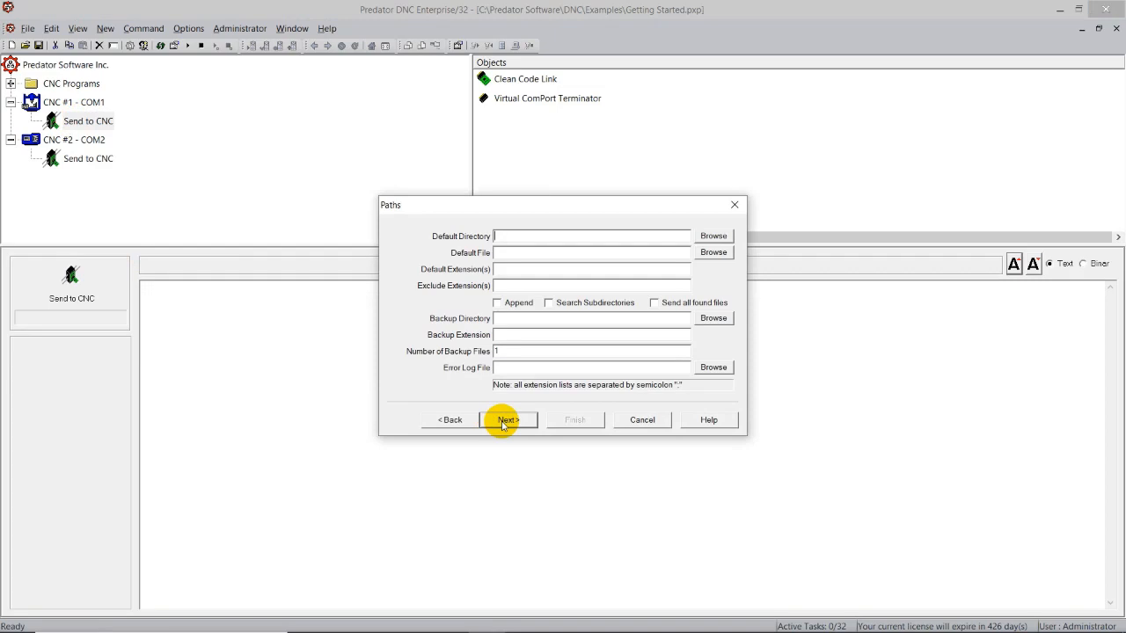
pyautogui.moveTo(517, 384)
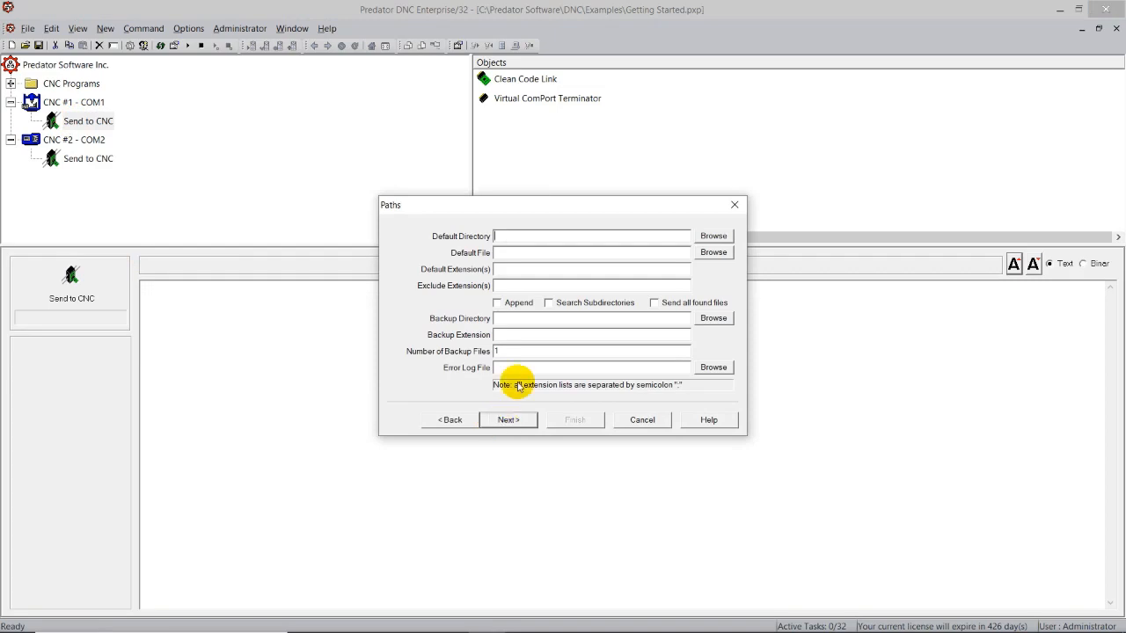
pyautogui.moveTo(620, 239)
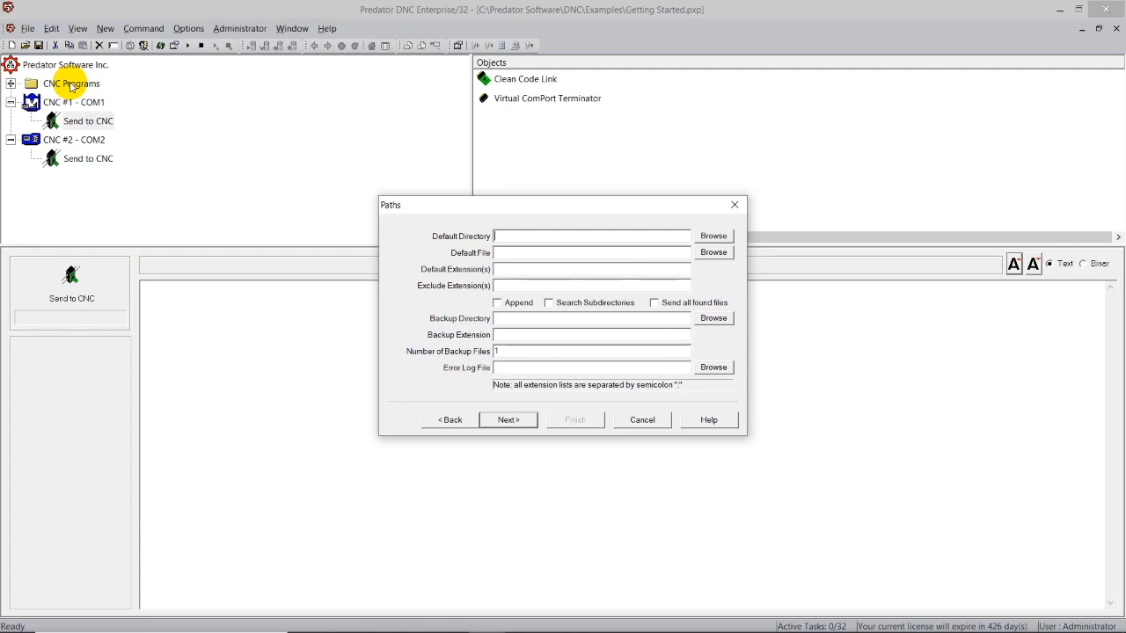
pyautogui.moveTo(68, 106)
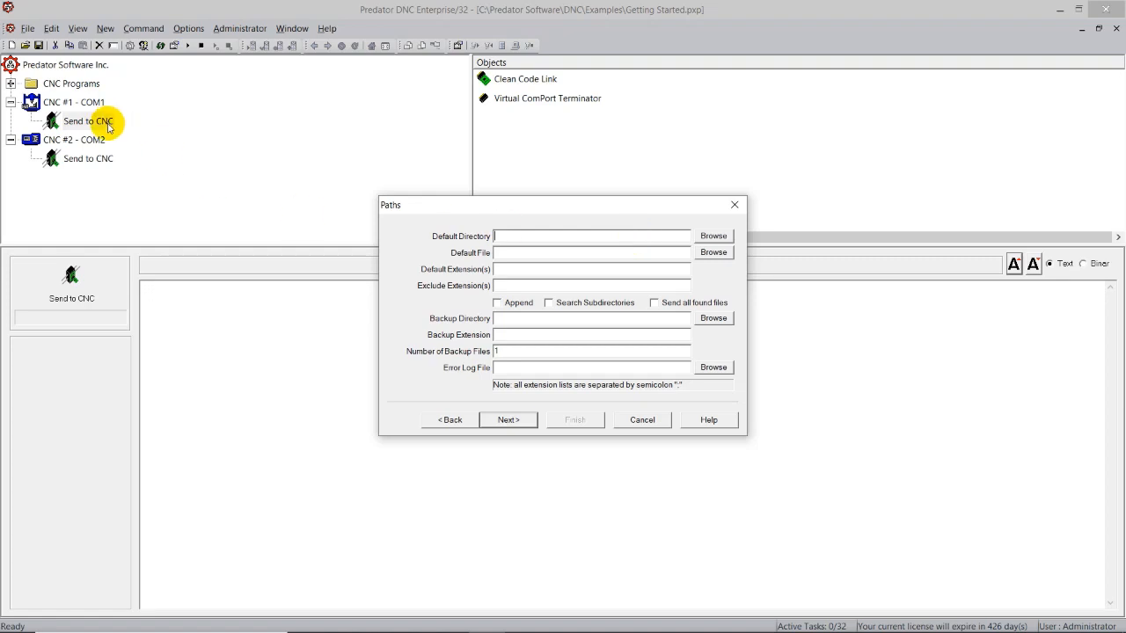
pyautogui.moveTo(714, 236)
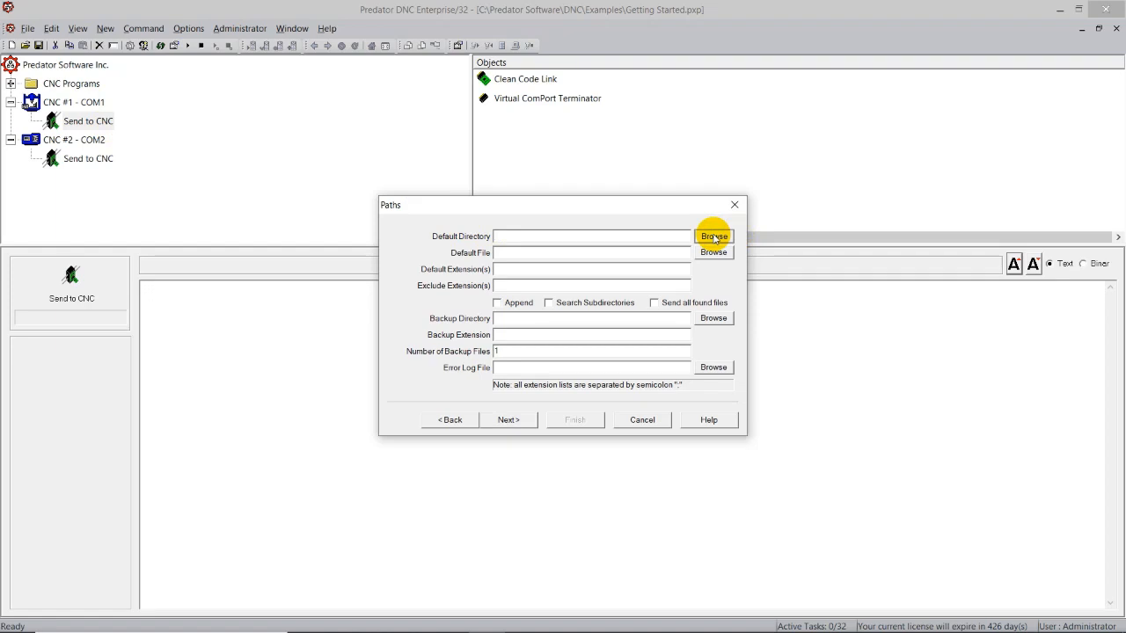
# Browse to C:\Predator Software\Programs\examples and set it as the Default Directory
pyautogui.click(714, 236)
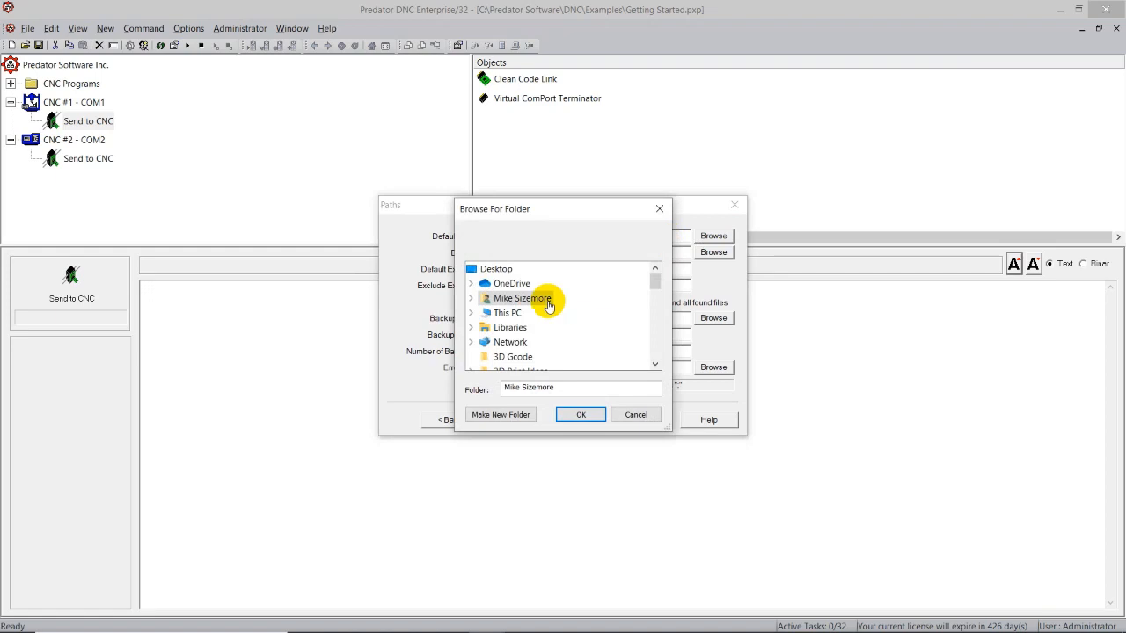
pyautogui.click(507, 313)
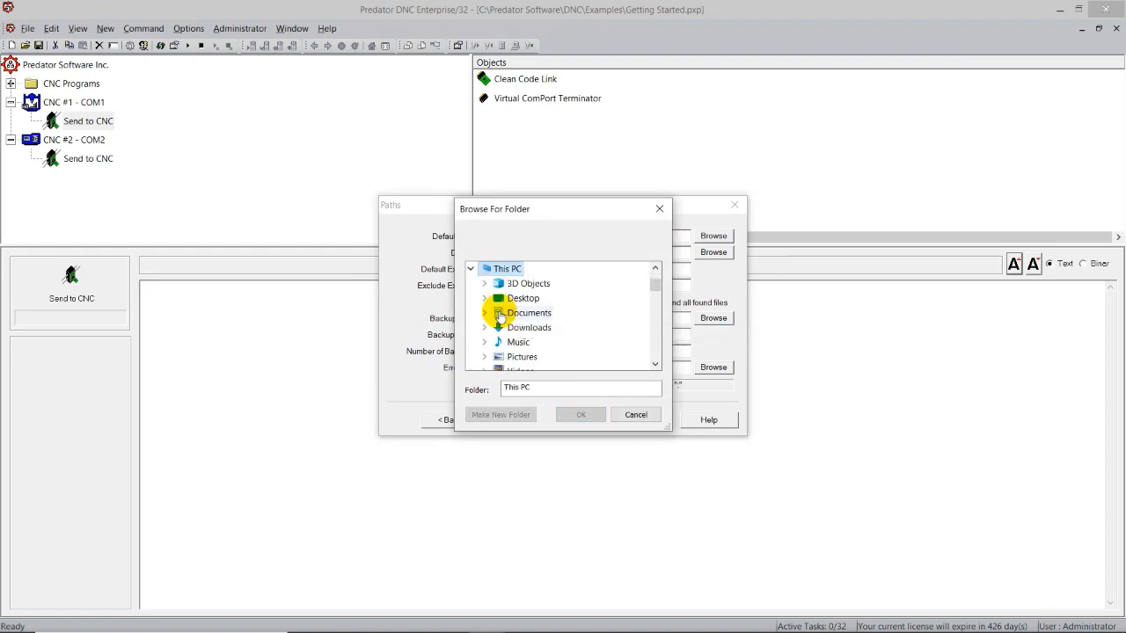
pyautogui.scroll(-3)
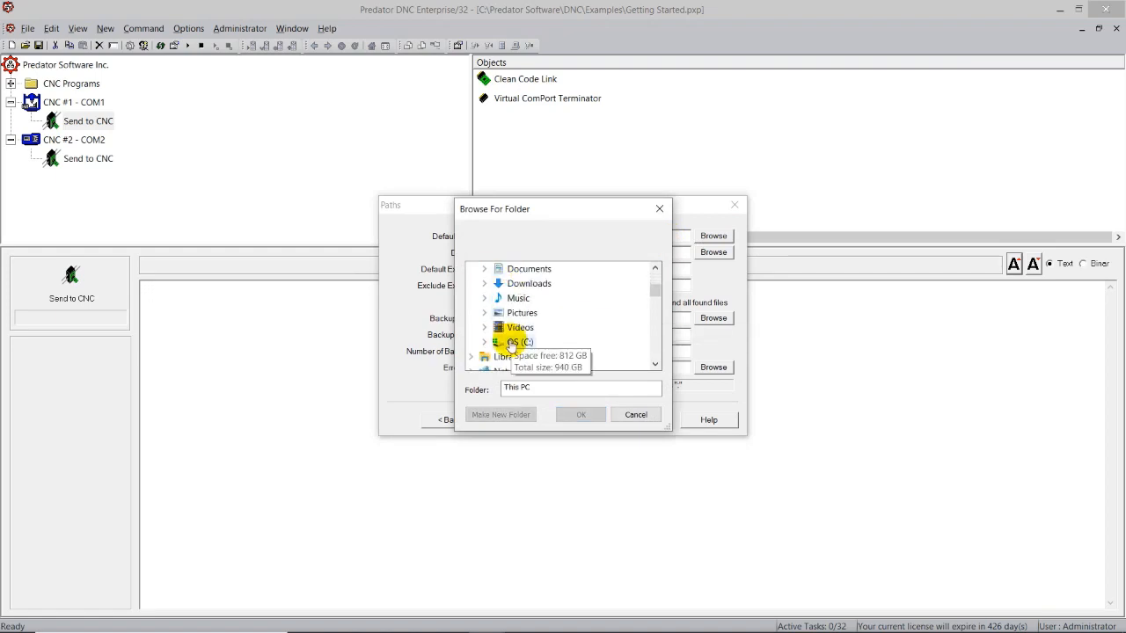
pyautogui.click(519, 341)
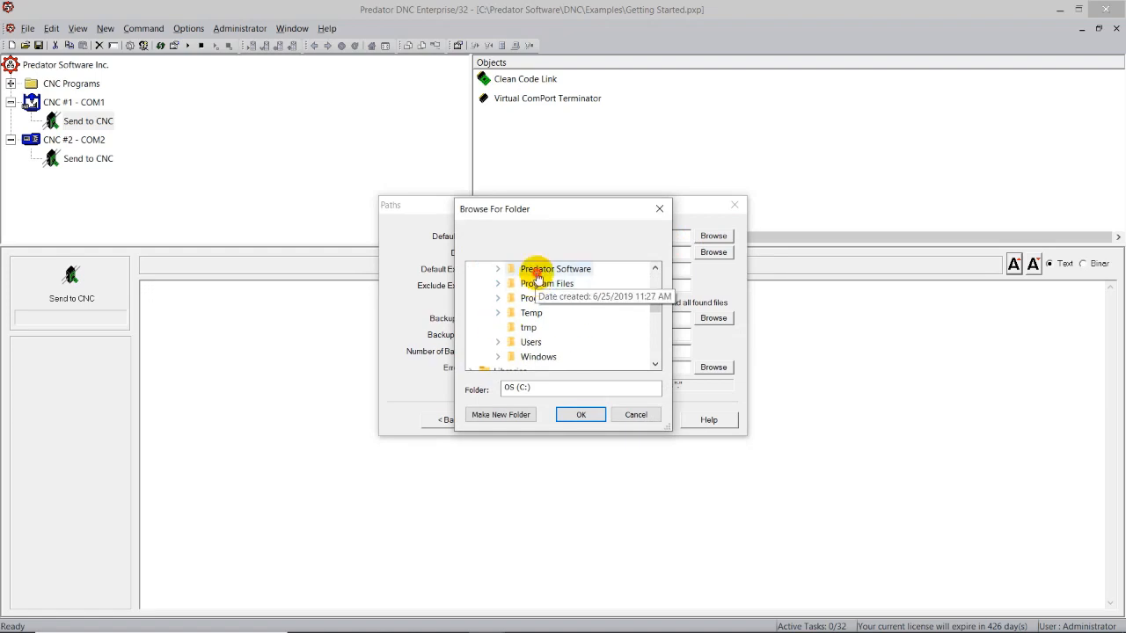
pyautogui.doubleClick(556, 267)
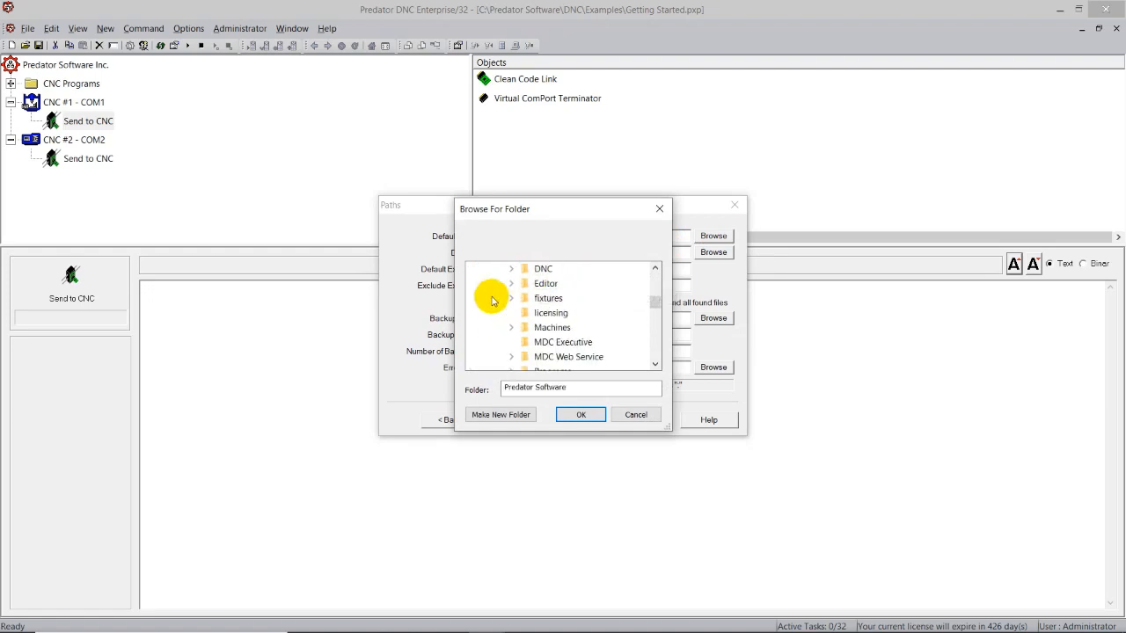
pyautogui.scroll(-3)
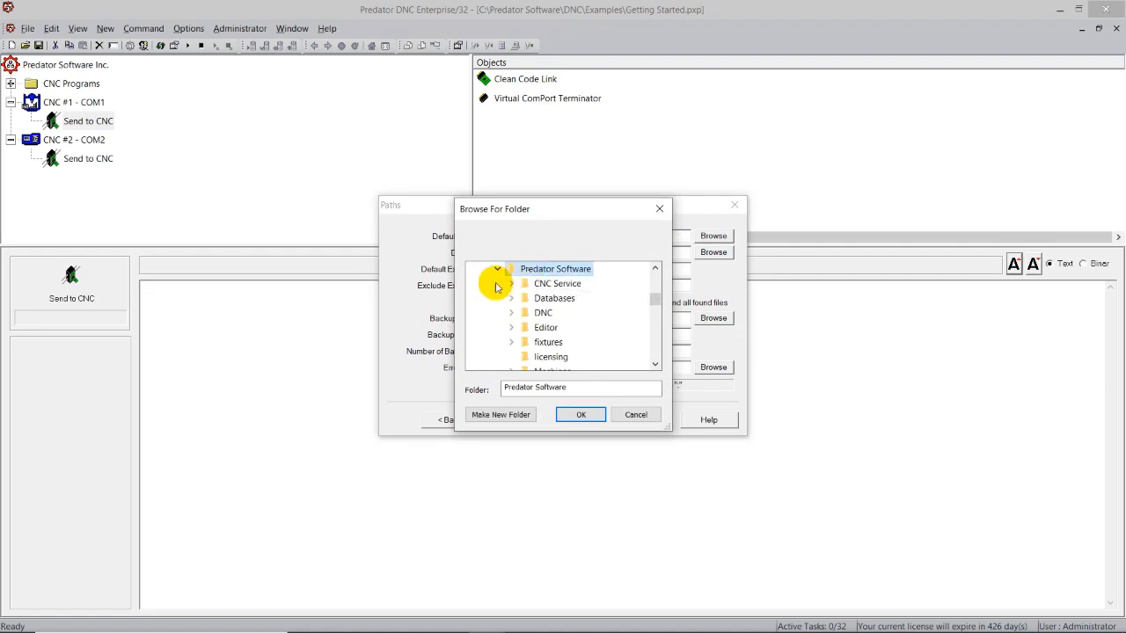
pyautogui.scroll(-3)
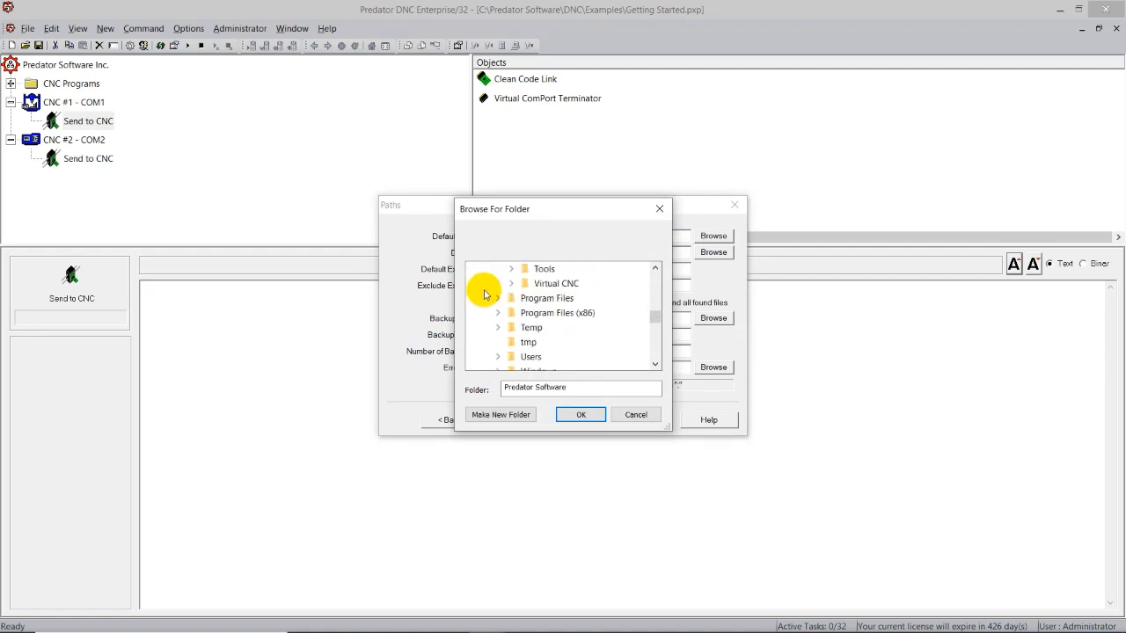
pyautogui.moveTo(547, 299)
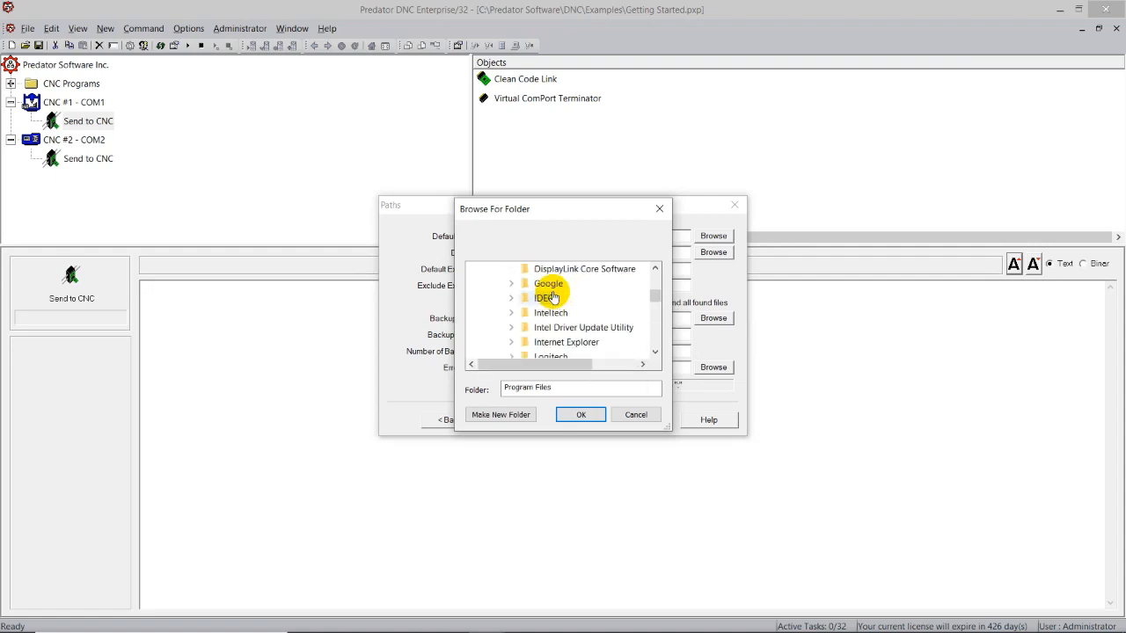
pyautogui.scroll(-3)
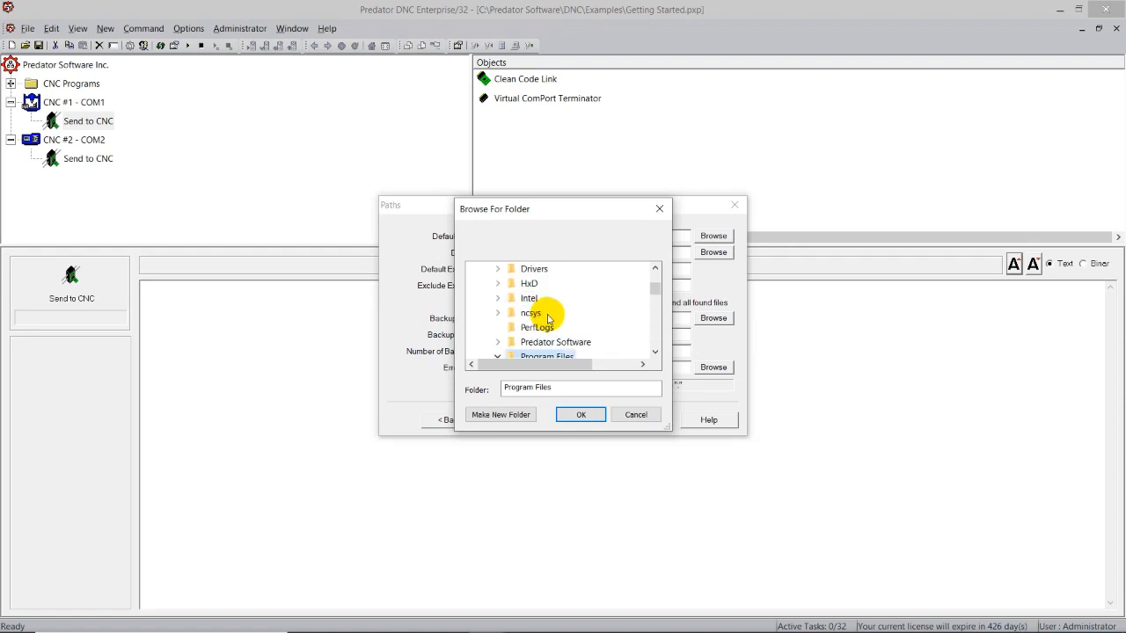
pyautogui.doubleClick(556, 341)
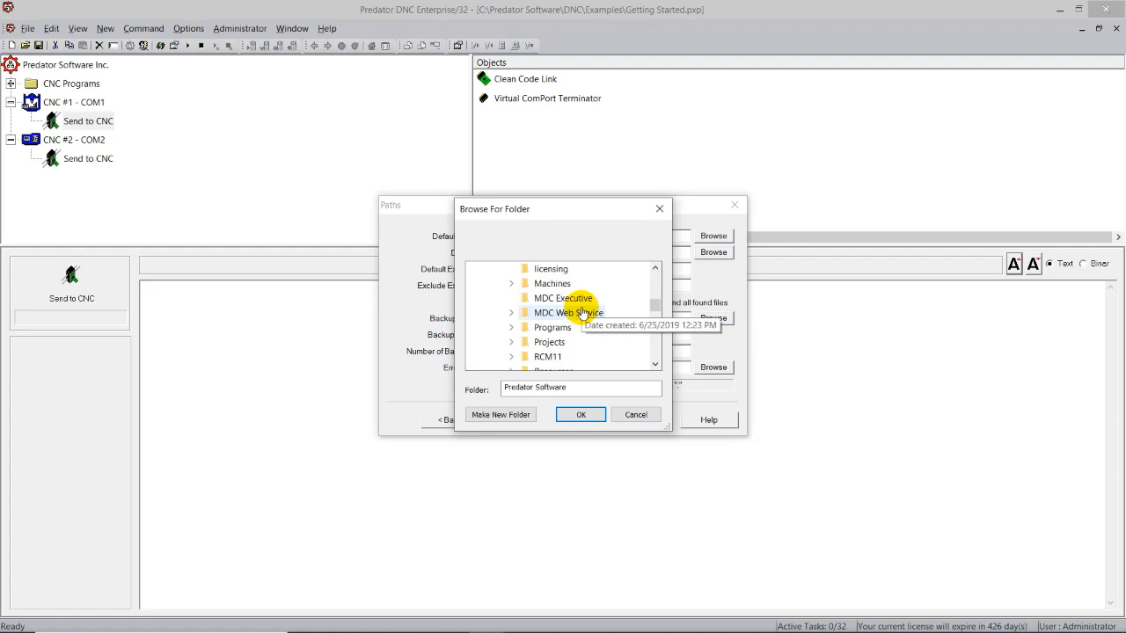
pyautogui.moveTo(552, 327)
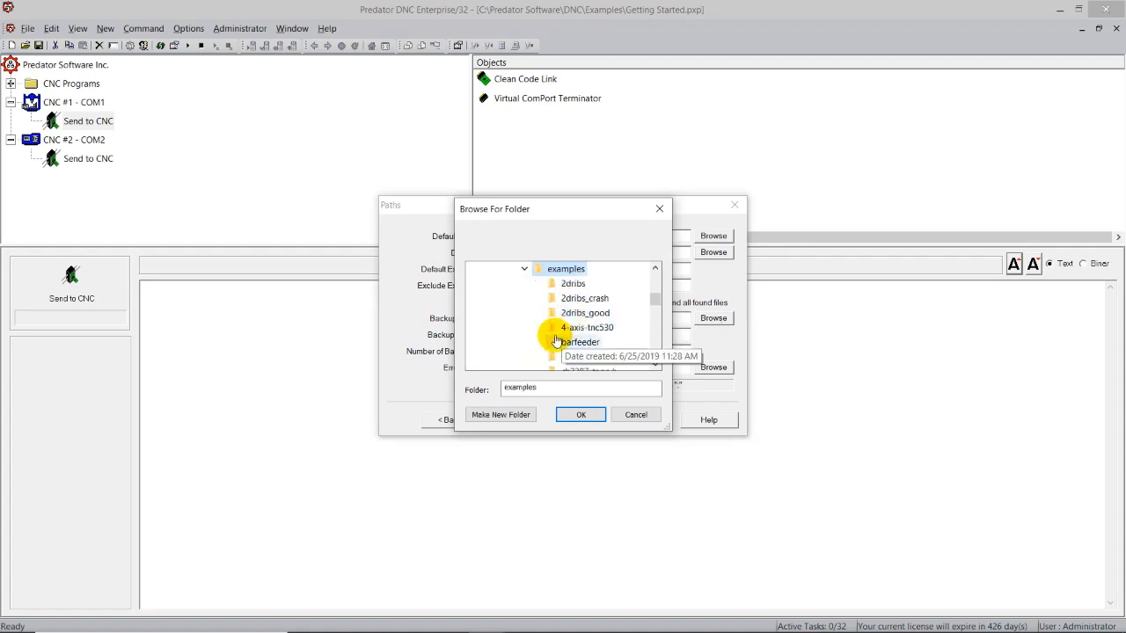
pyautogui.moveTo(508, 337)
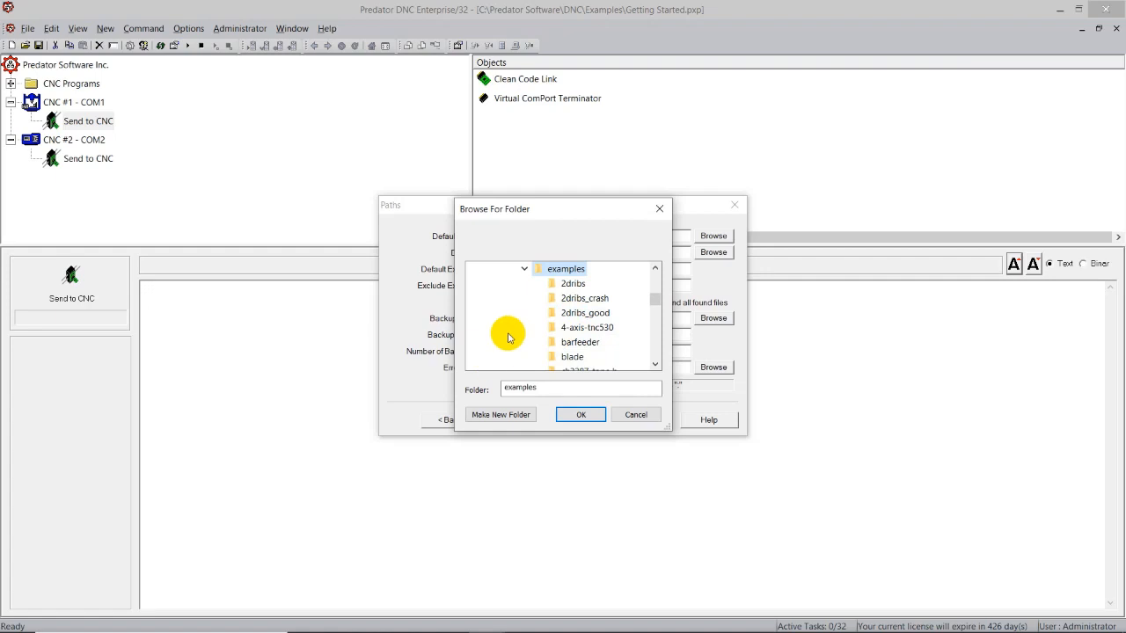
pyautogui.click(580, 415)
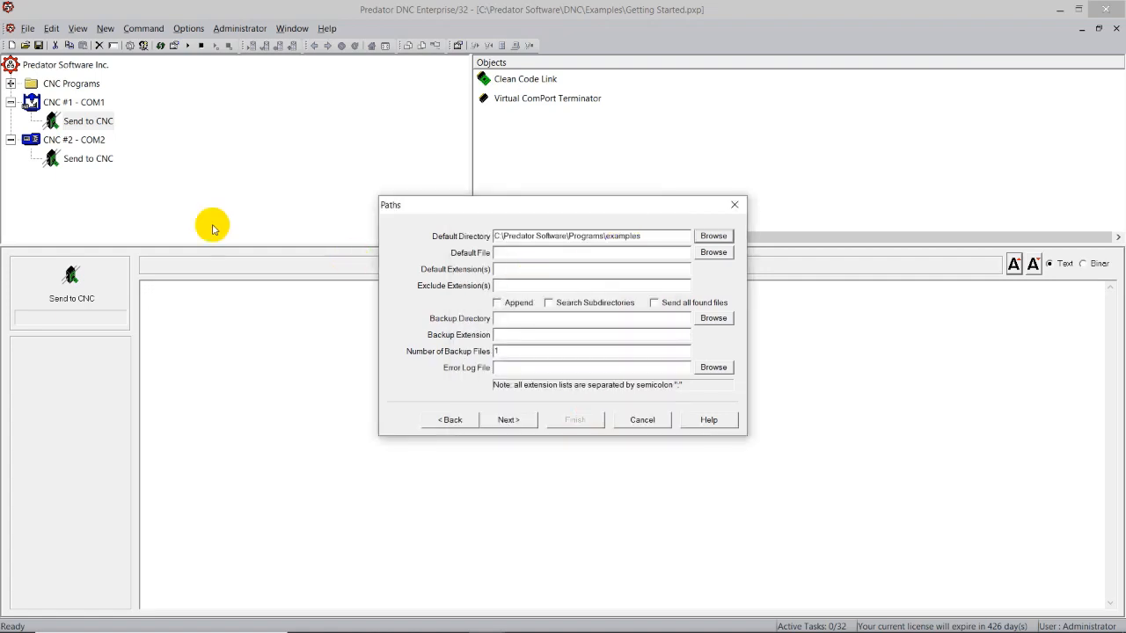
pyautogui.moveTo(563, 283)
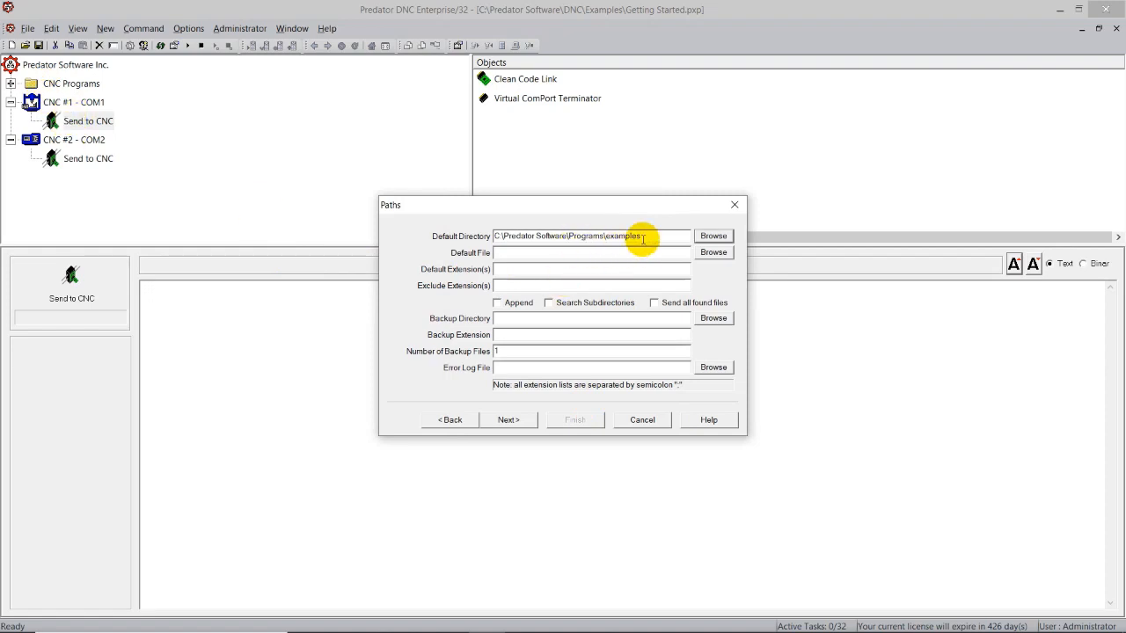
pyautogui.moveTo(526, 253)
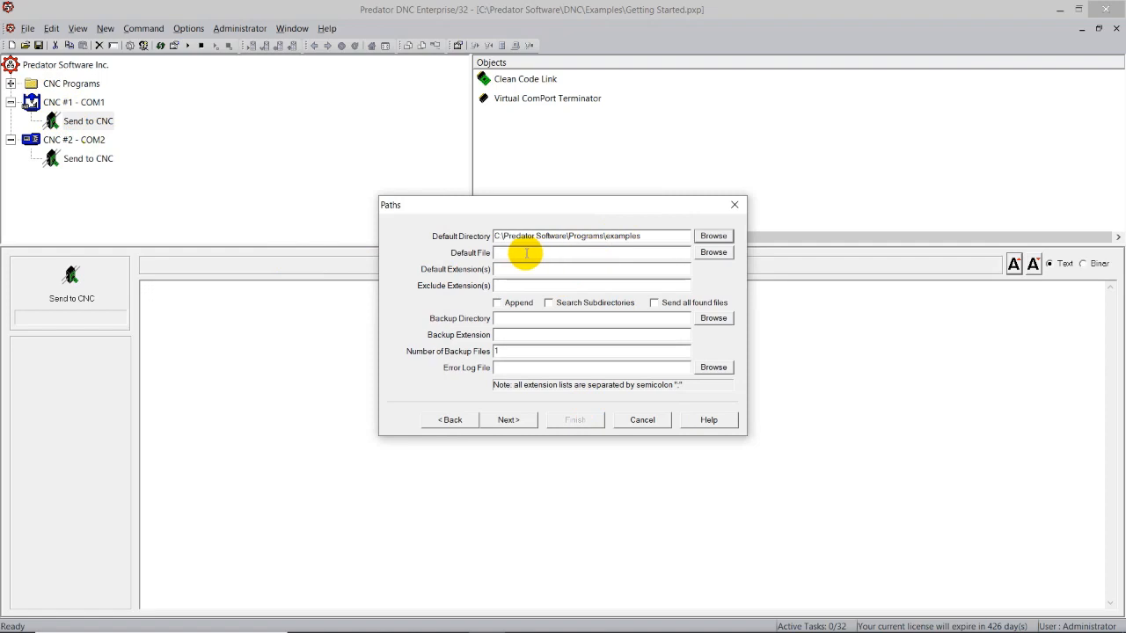
pyautogui.moveTo(503, 271)
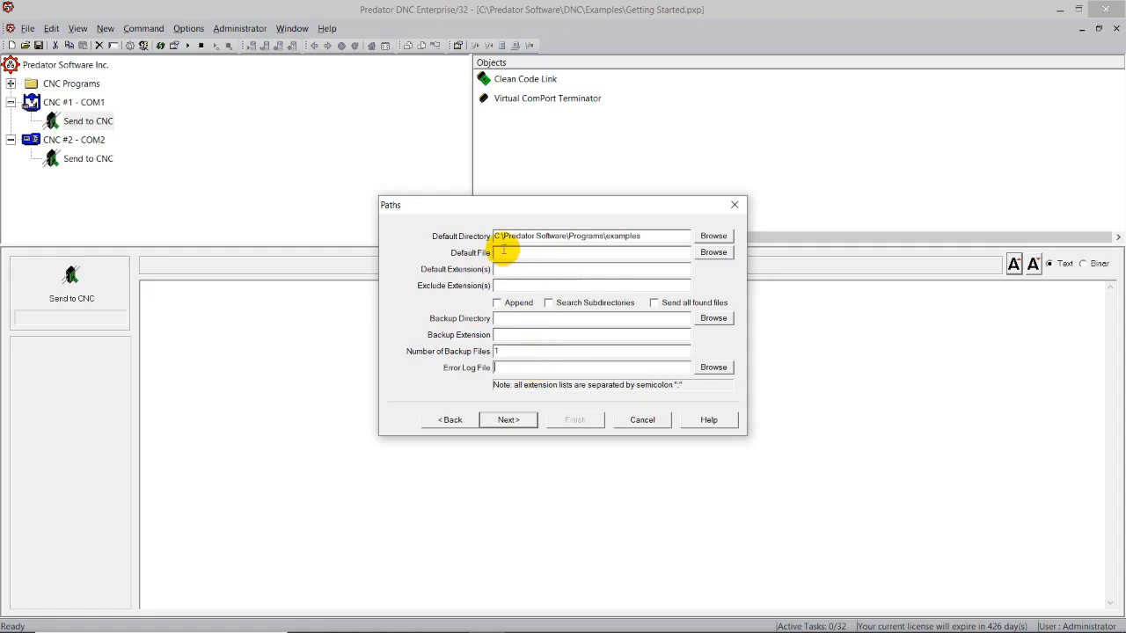
pyautogui.moveTo(501, 235)
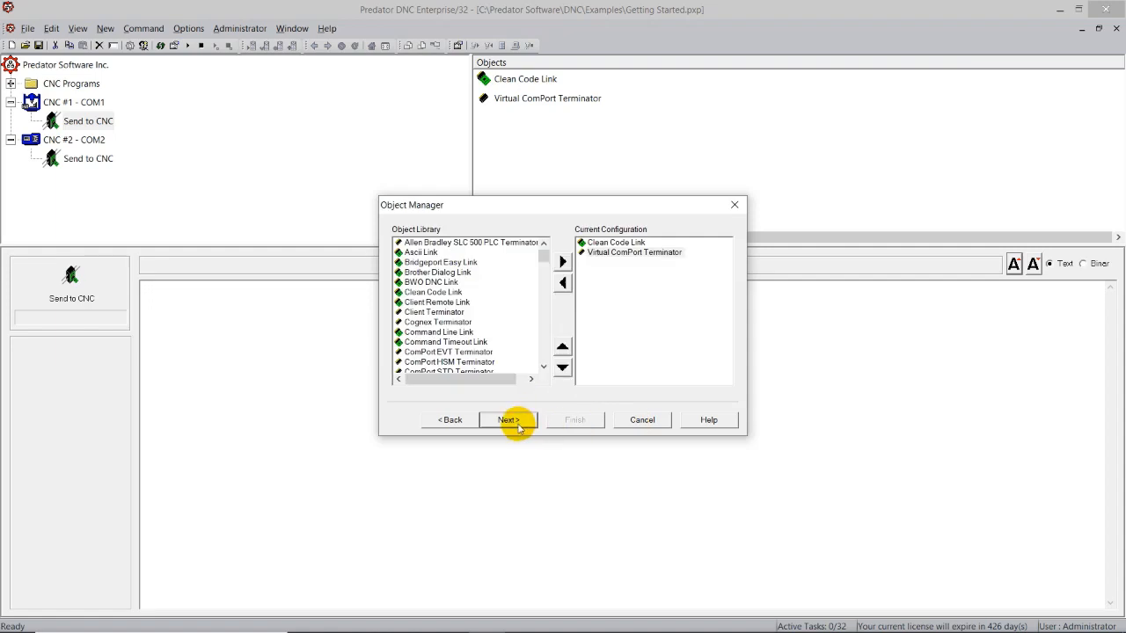
# Finish the Send to CNC properties wizard through Object Manager back to the machine tree
pyautogui.click(506, 419)
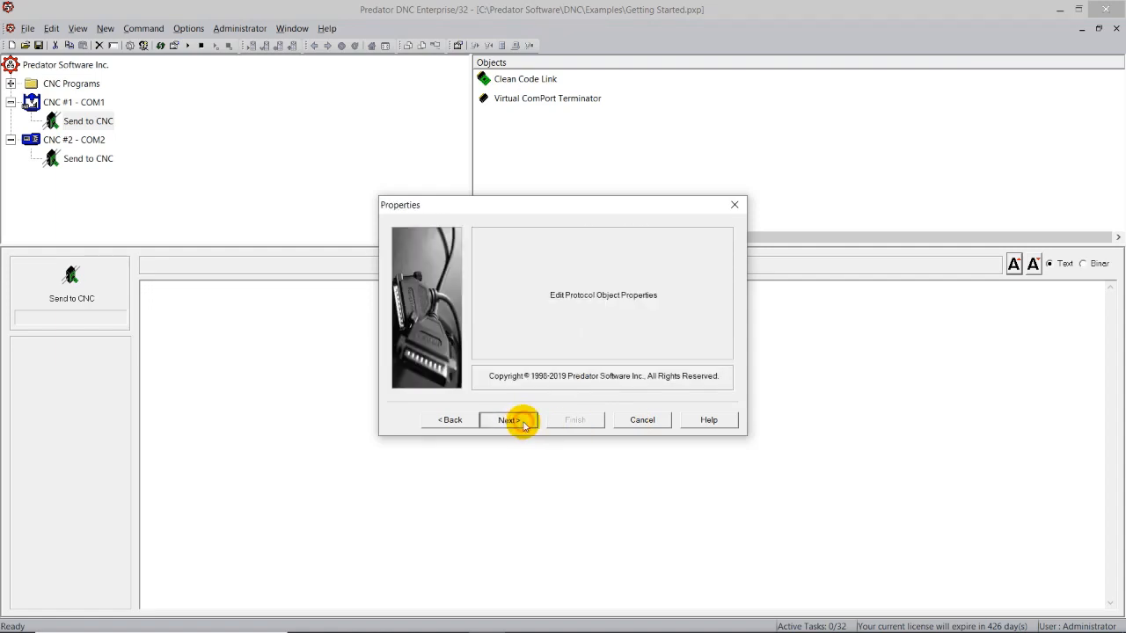
pyautogui.click(508, 419)
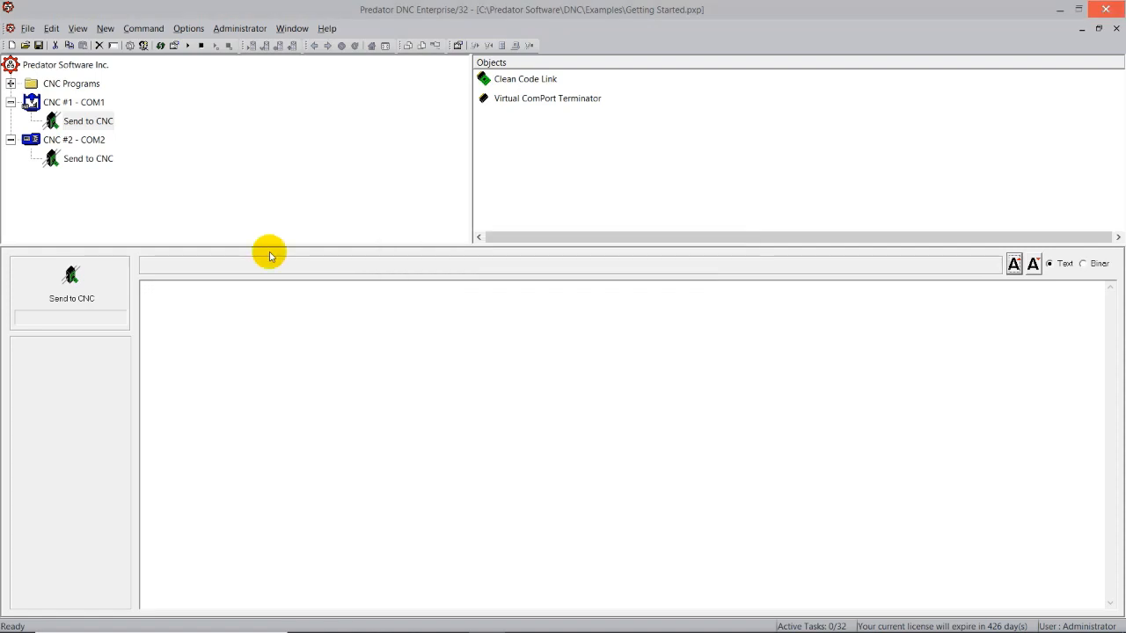
pyautogui.moveTo(200, 191)
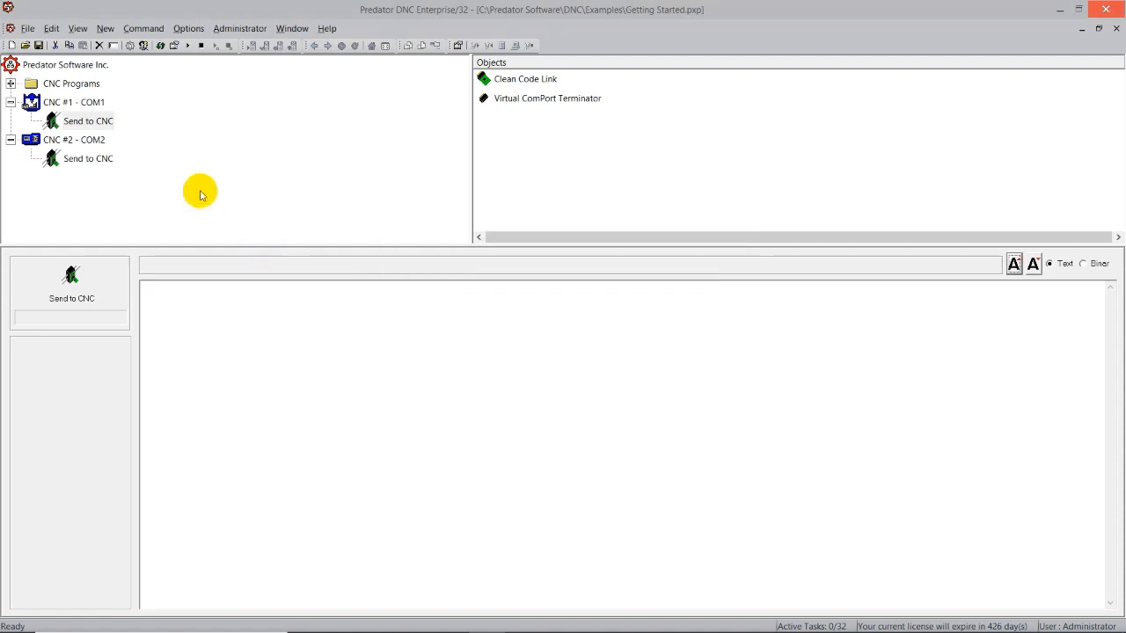
pyautogui.moveTo(184, 188)
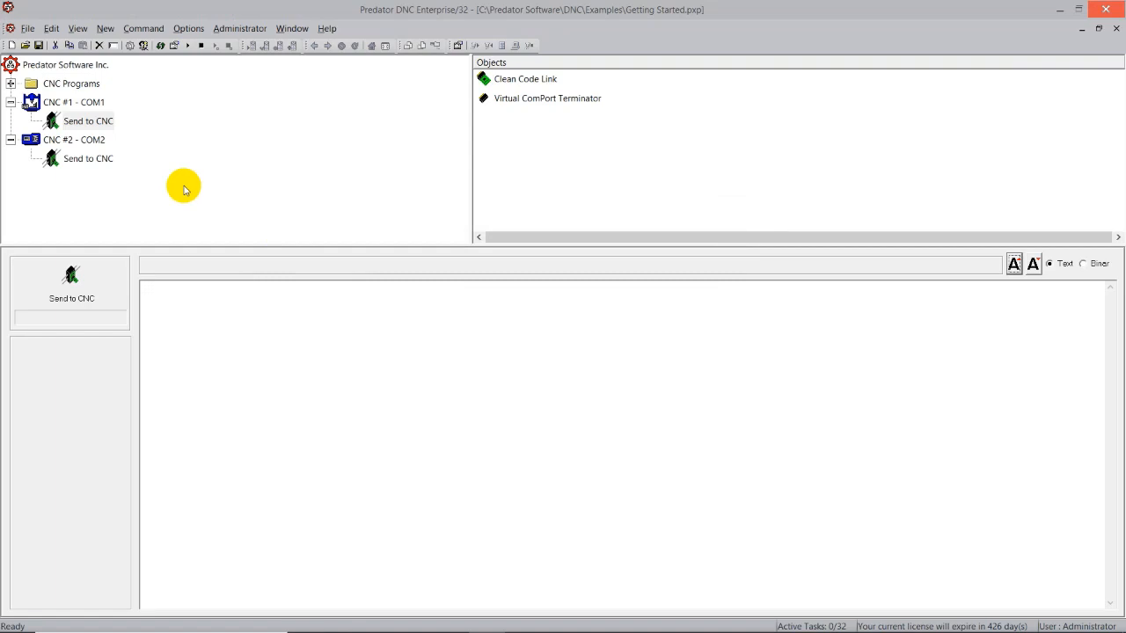
# Start Send to CNC on CNC #1 - COM1 and choose the 2dribs program folder
pyautogui.click(74, 102)
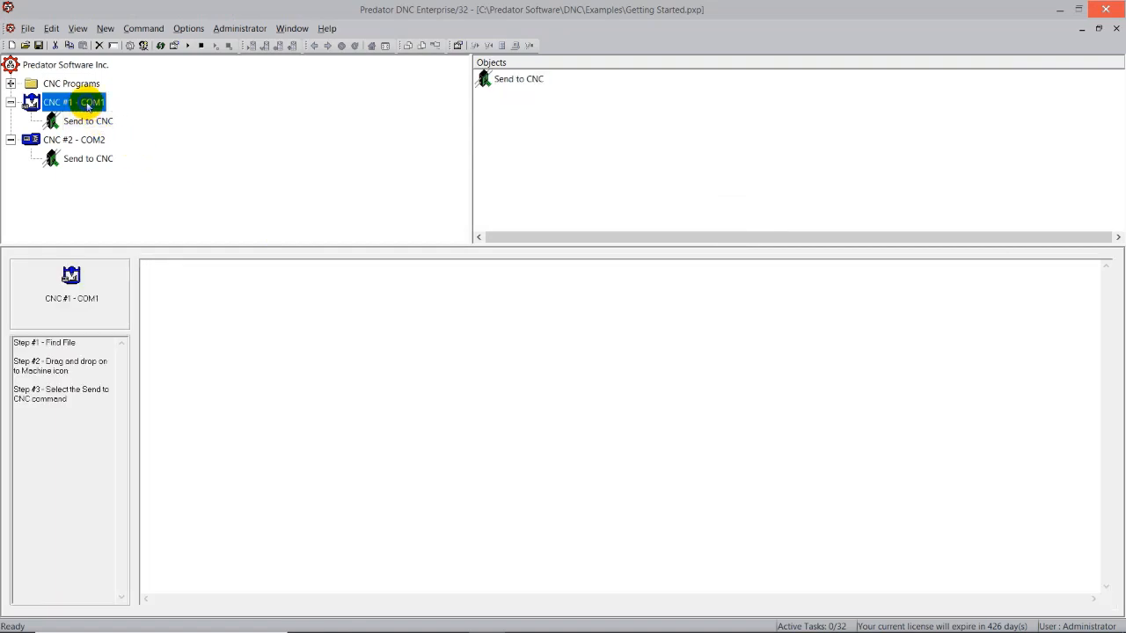
pyautogui.rightClick(74, 102)
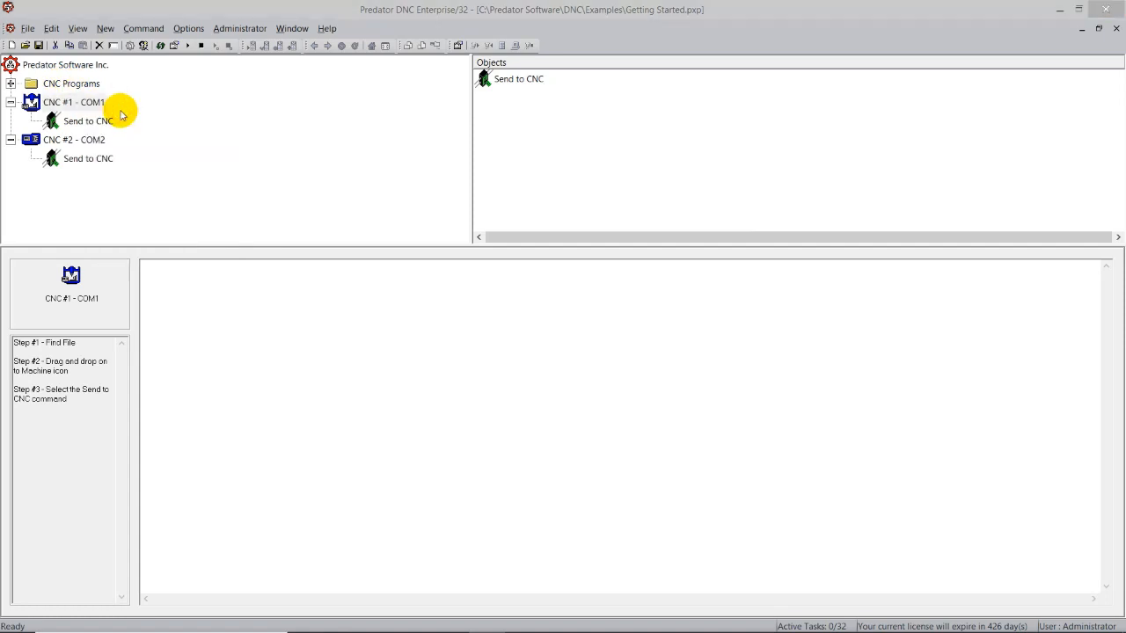
pyautogui.doubleClick(88, 119)
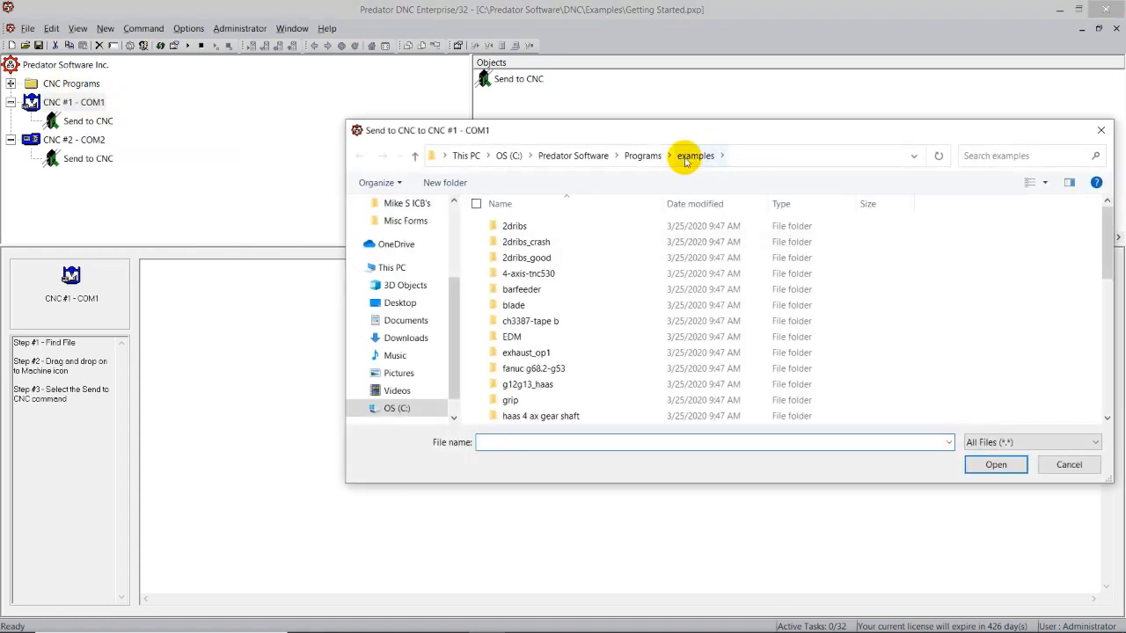
pyautogui.click(514, 225)
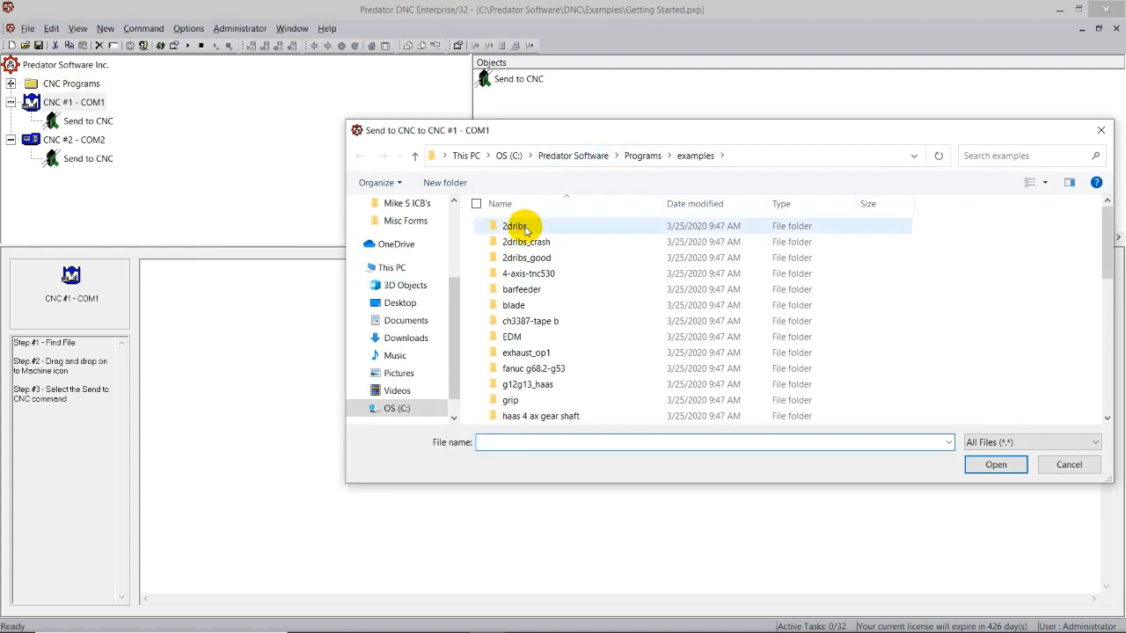
pyautogui.click(517, 226)
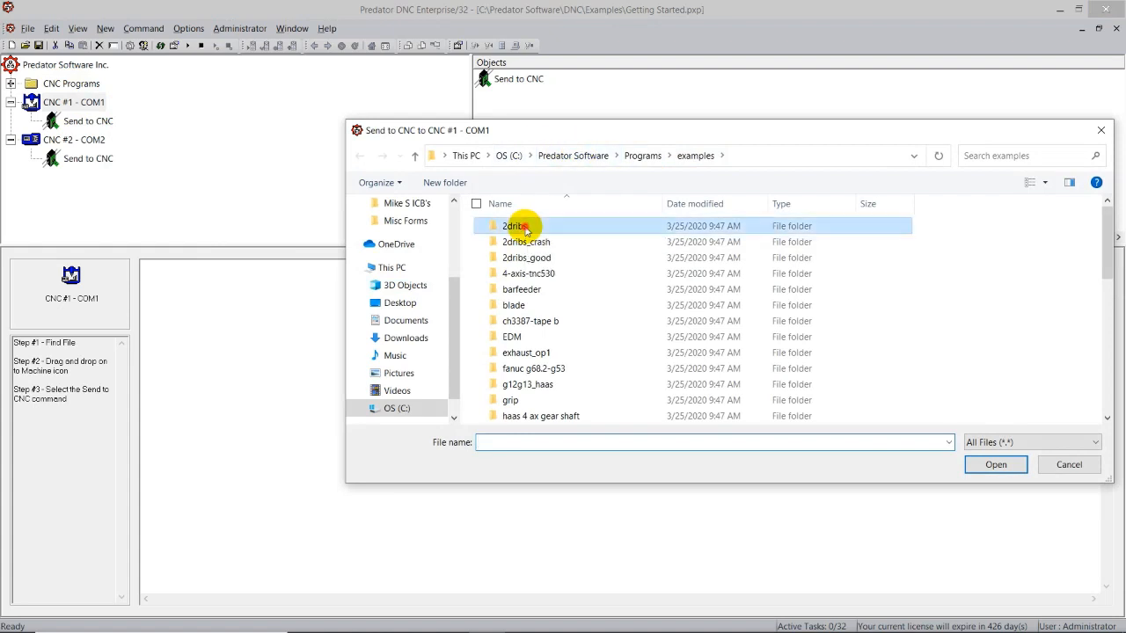
pyautogui.doubleClick(513, 225)
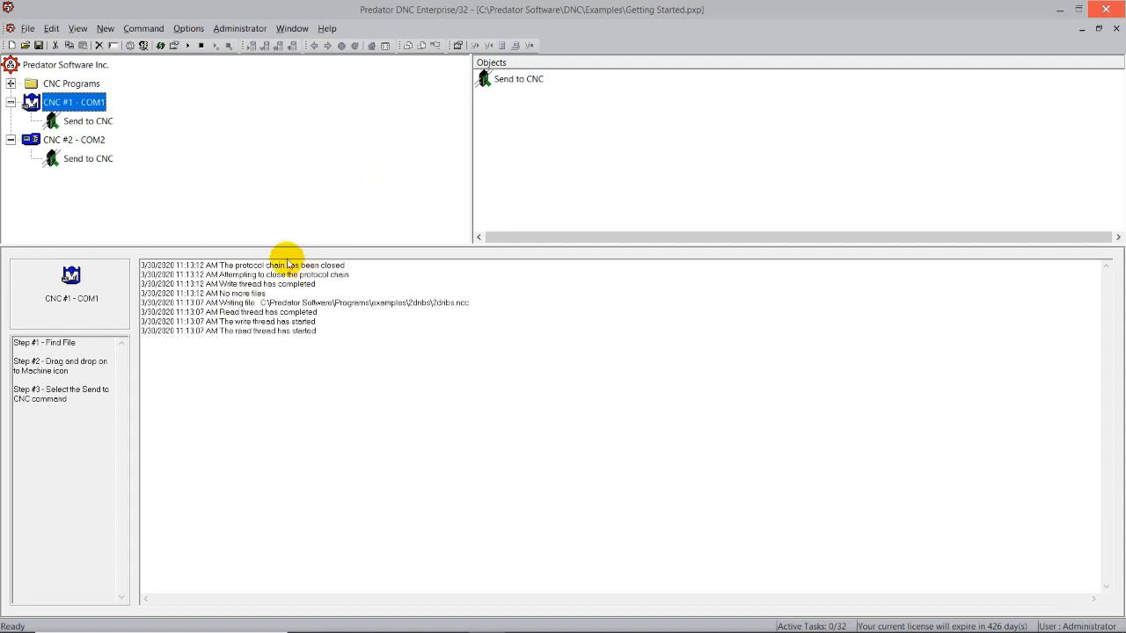
pyautogui.moveTo(204, 218)
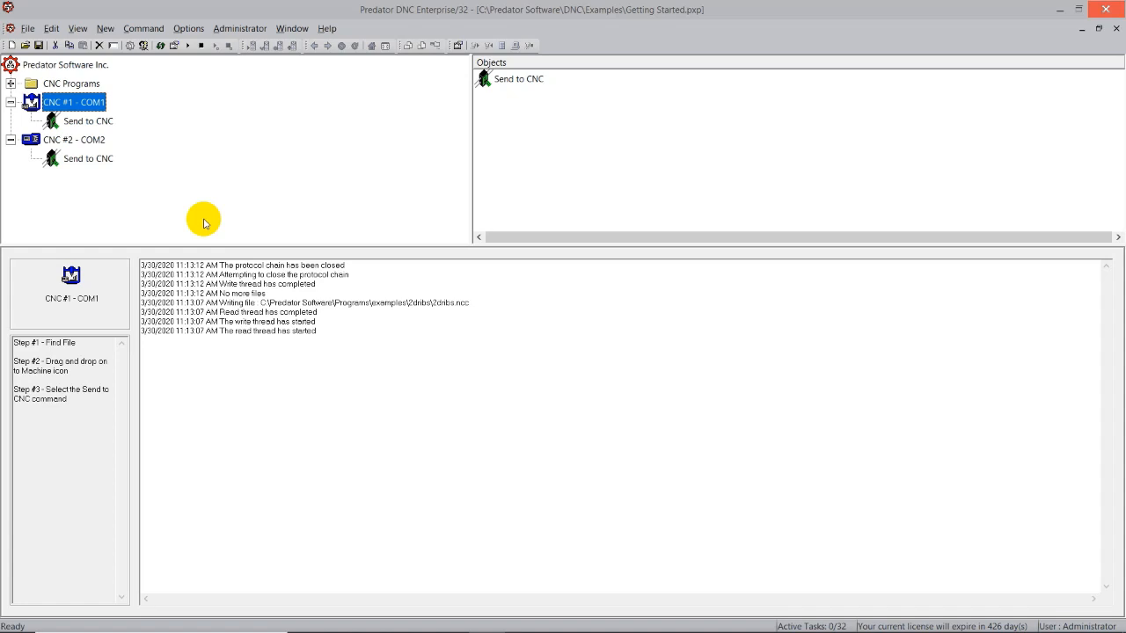
pyautogui.moveTo(162, 148)
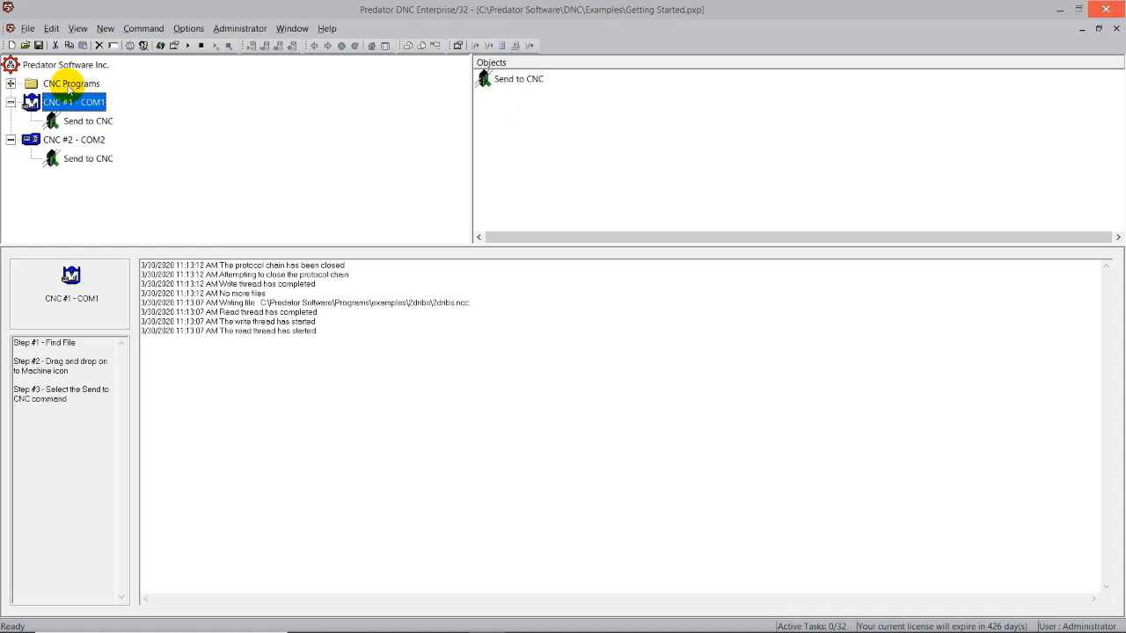
# Expand CNC Programs, browse the example folders and open 2dribs to list 2dribs.nc and its backup
pyautogui.click(11, 83)
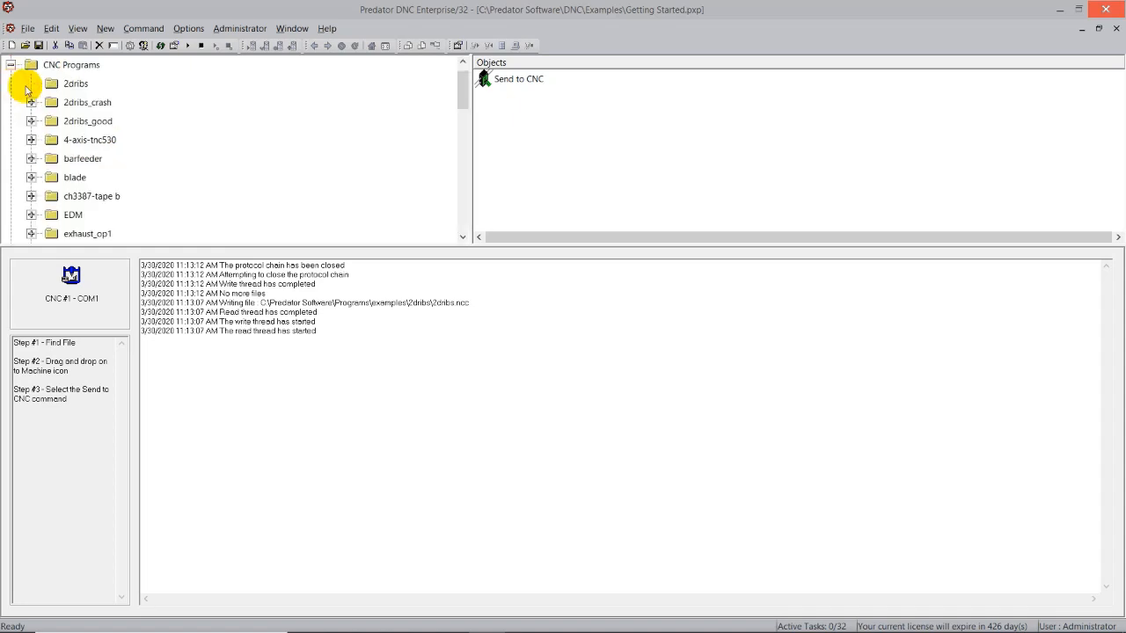
pyautogui.click(75, 83)
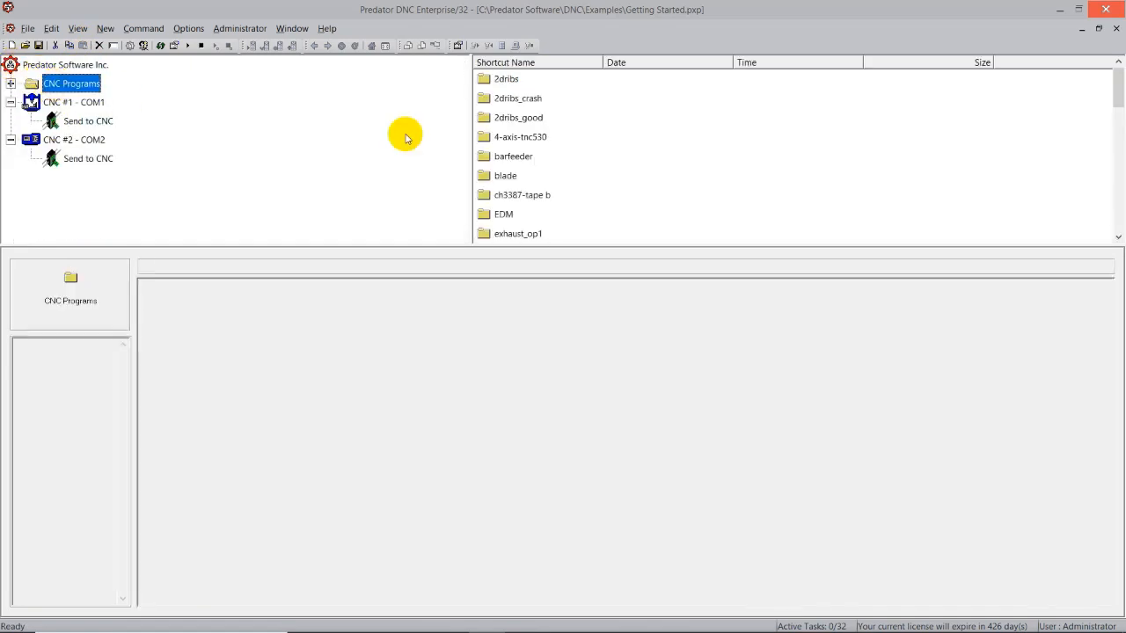
pyautogui.moveTo(531, 116)
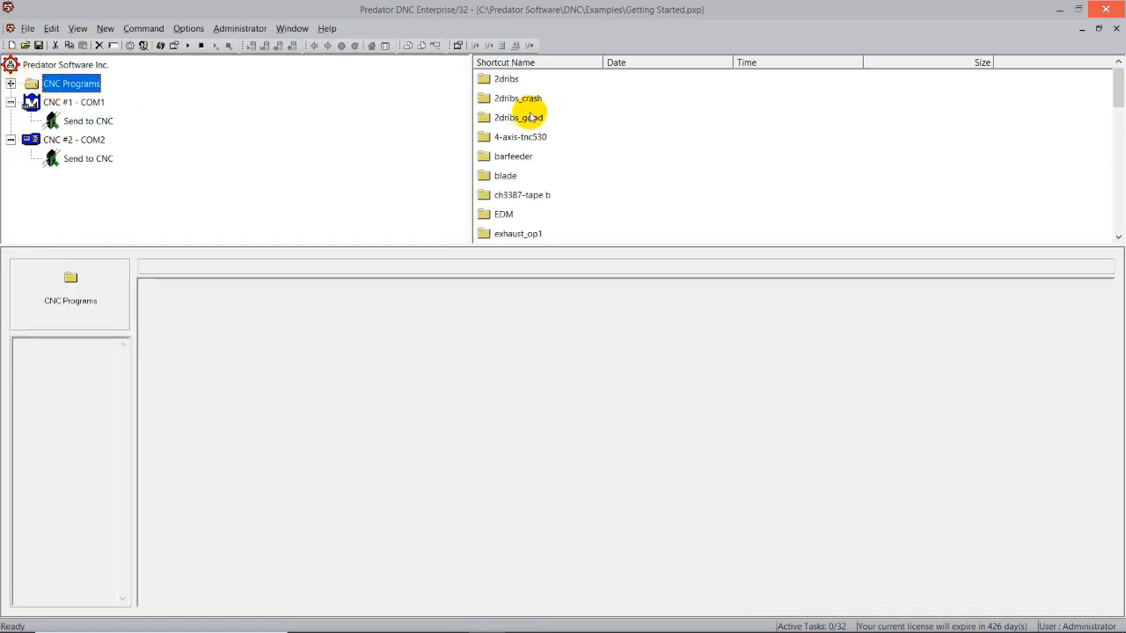
pyautogui.click(506, 78)
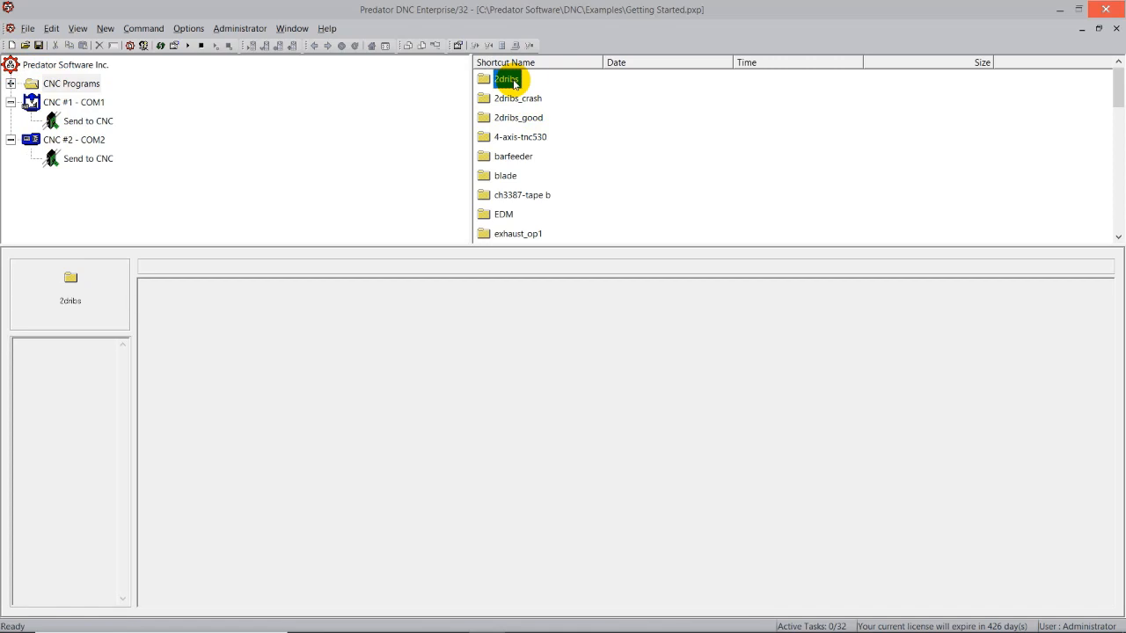
pyautogui.click(517, 99)
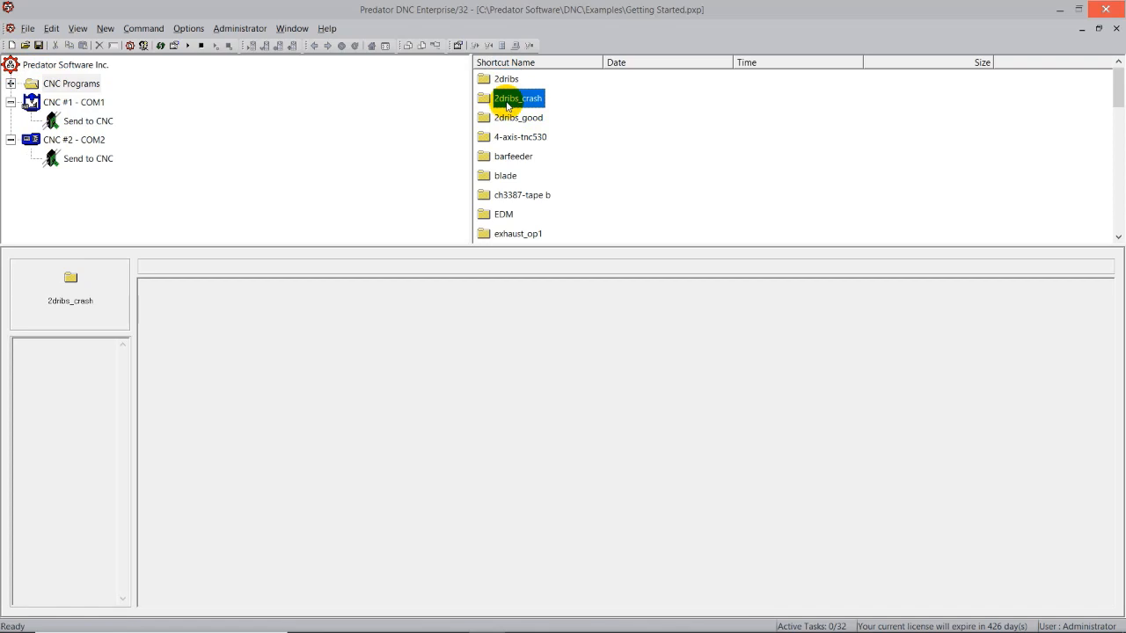
pyautogui.click(507, 78)
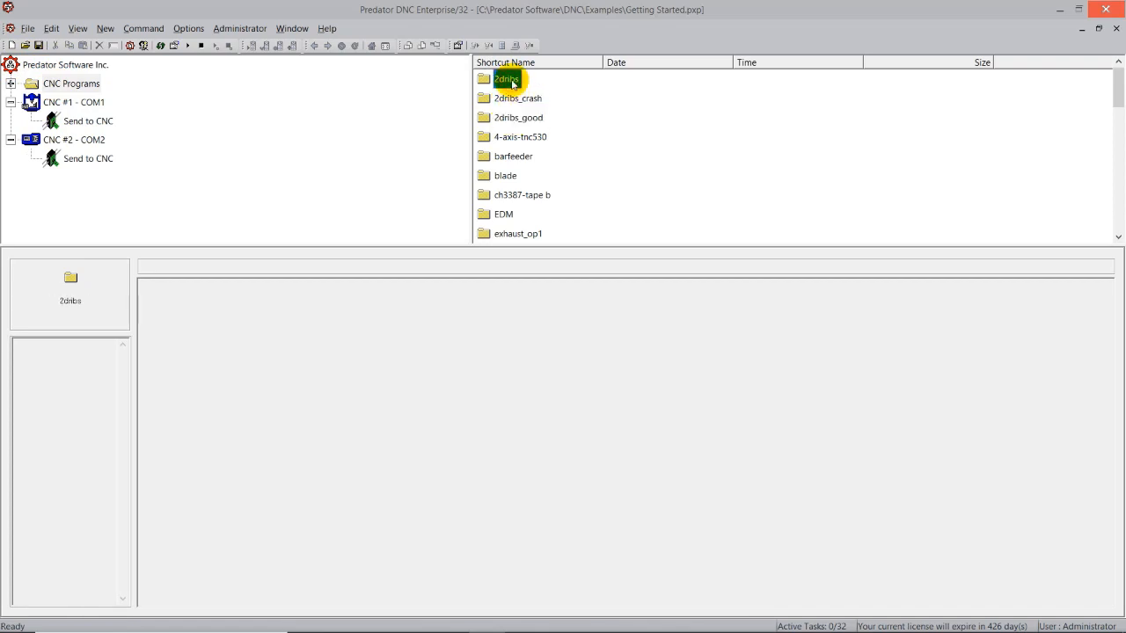
pyautogui.rightClick(506, 84)
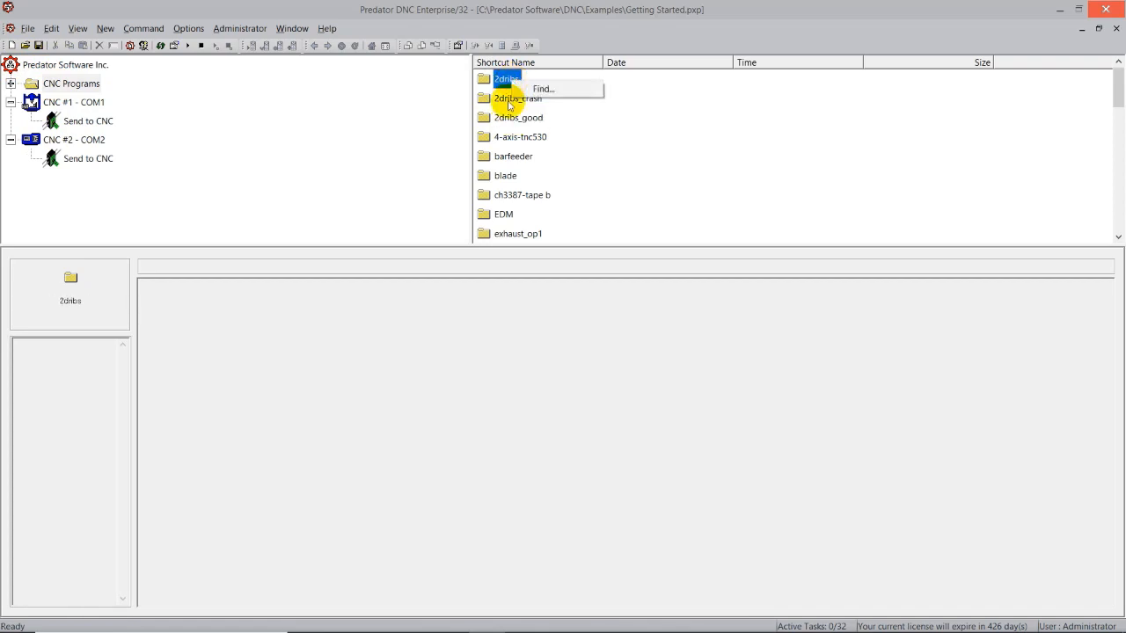
pyautogui.click(506, 77)
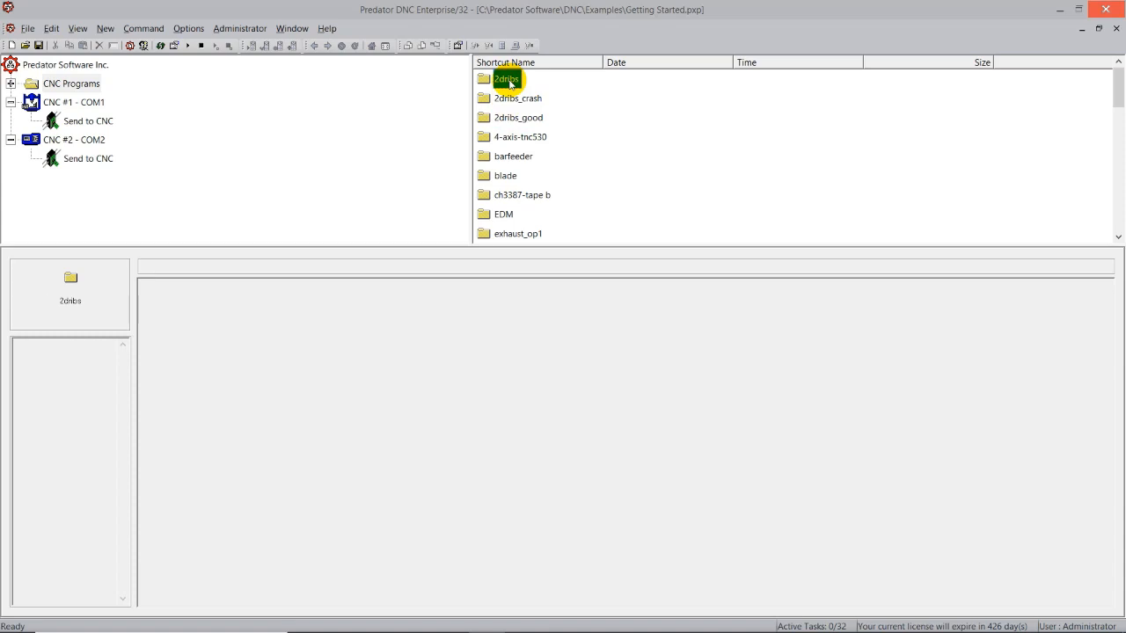
pyautogui.click(507, 176)
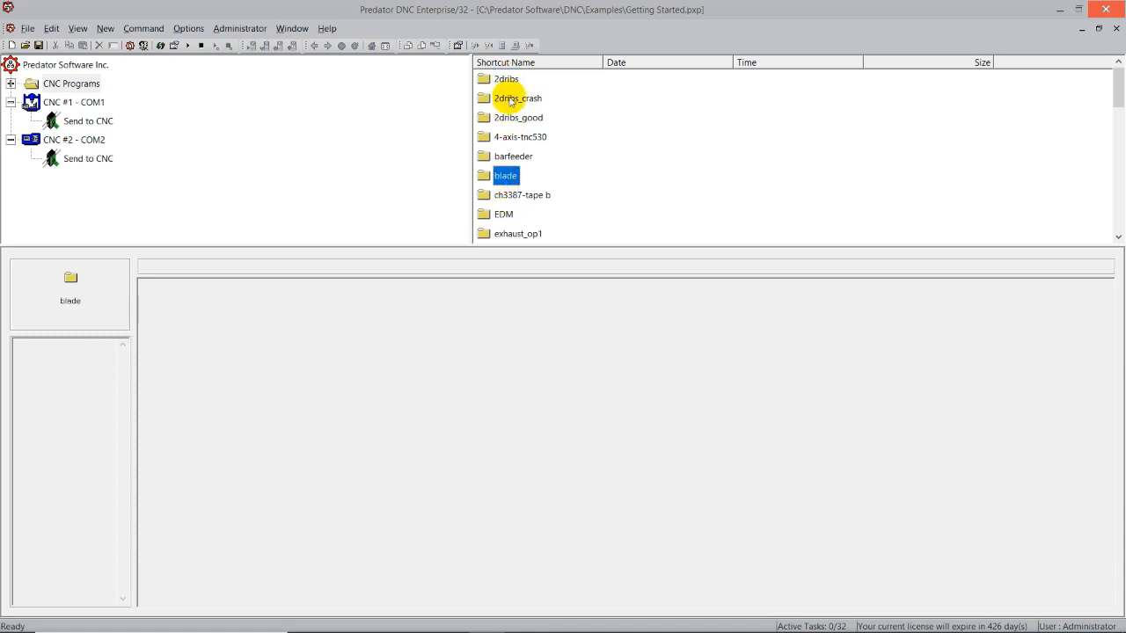
pyautogui.doubleClick(506, 77)
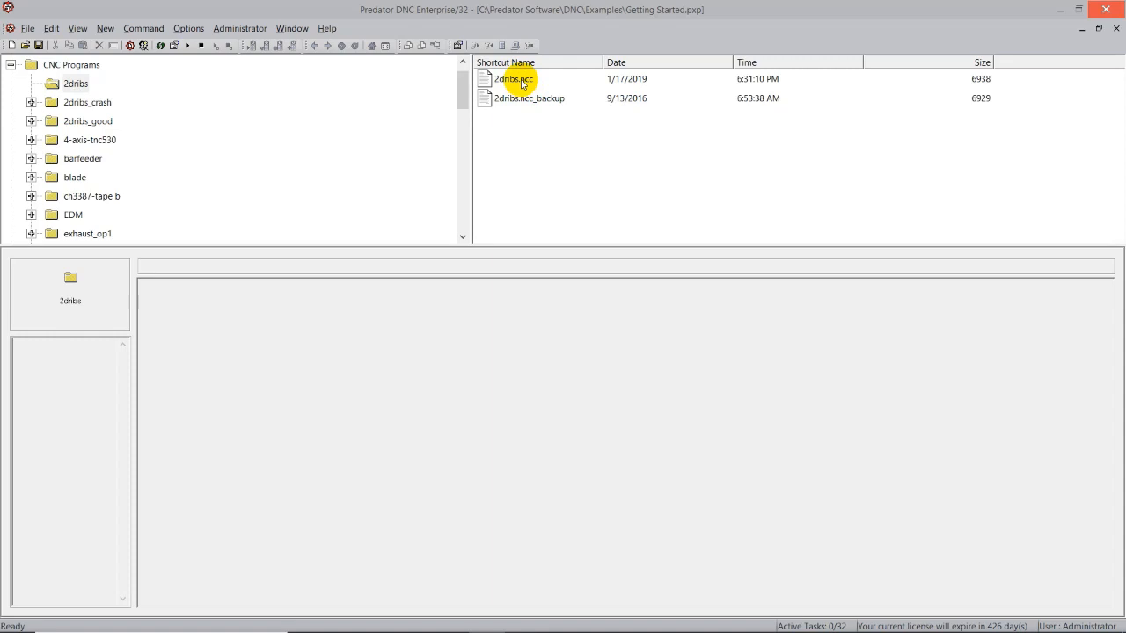
pyautogui.click(514, 77)
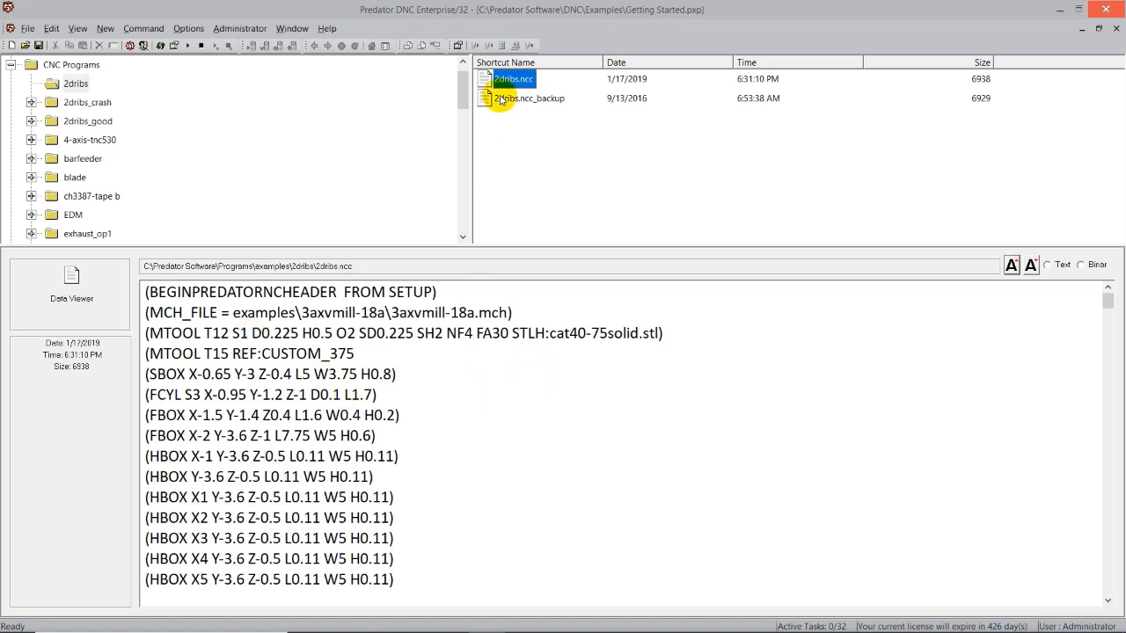
pyautogui.moveTo(496, 169)
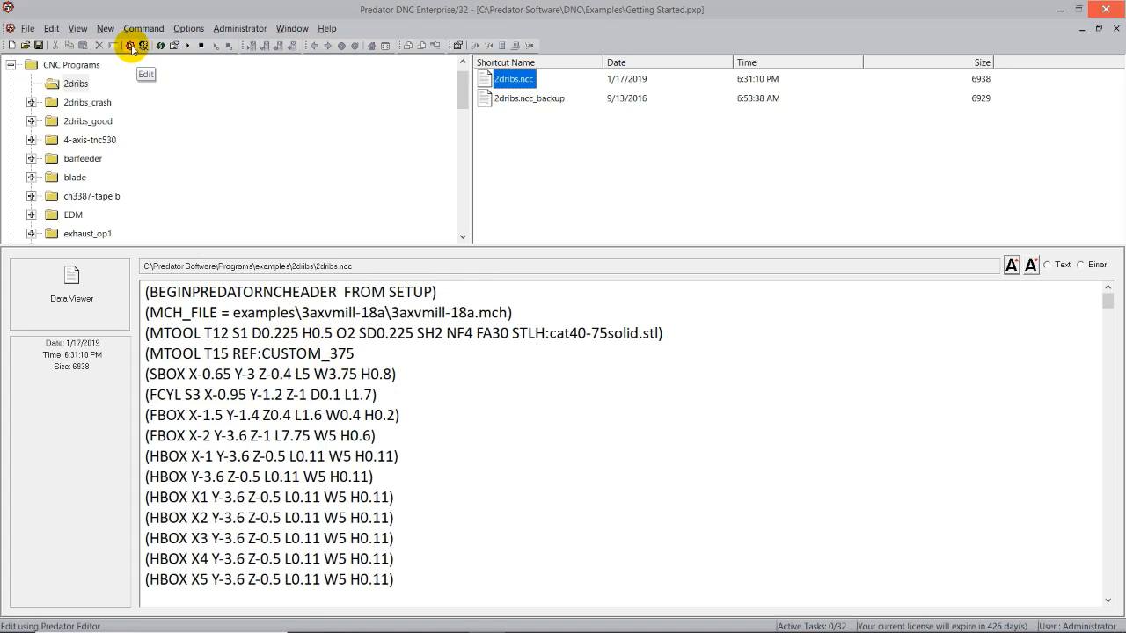
pyautogui.doubleClick(355, 394)
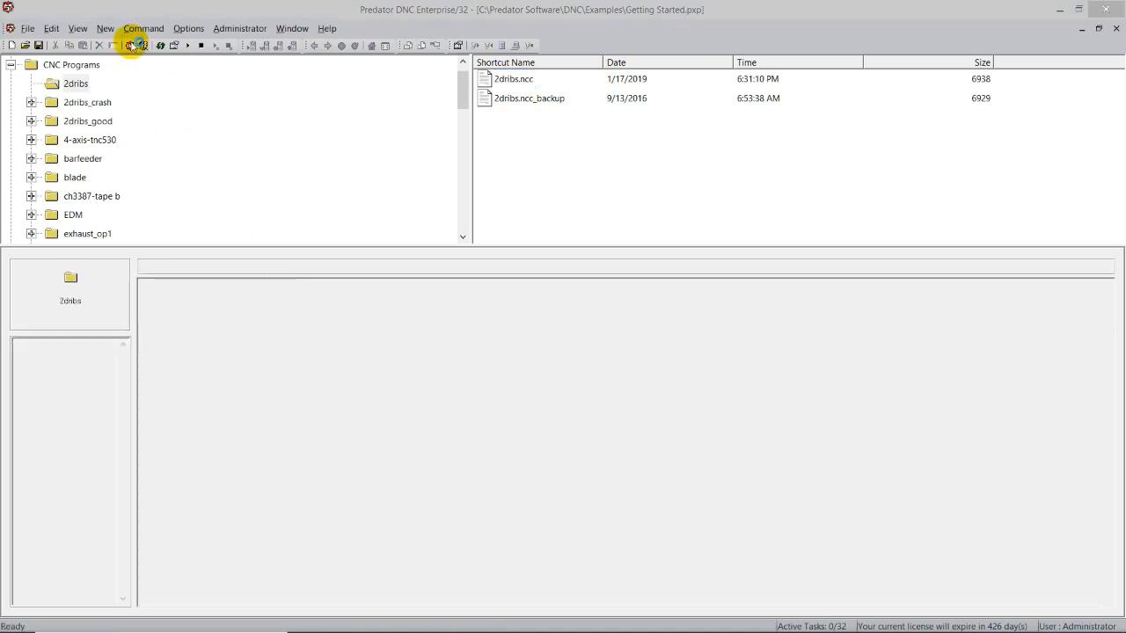
# Open 2dribs.ncc in the CNC Editor and view Process > Math Operations without applying changes
pyautogui.doubleClick(513, 77)
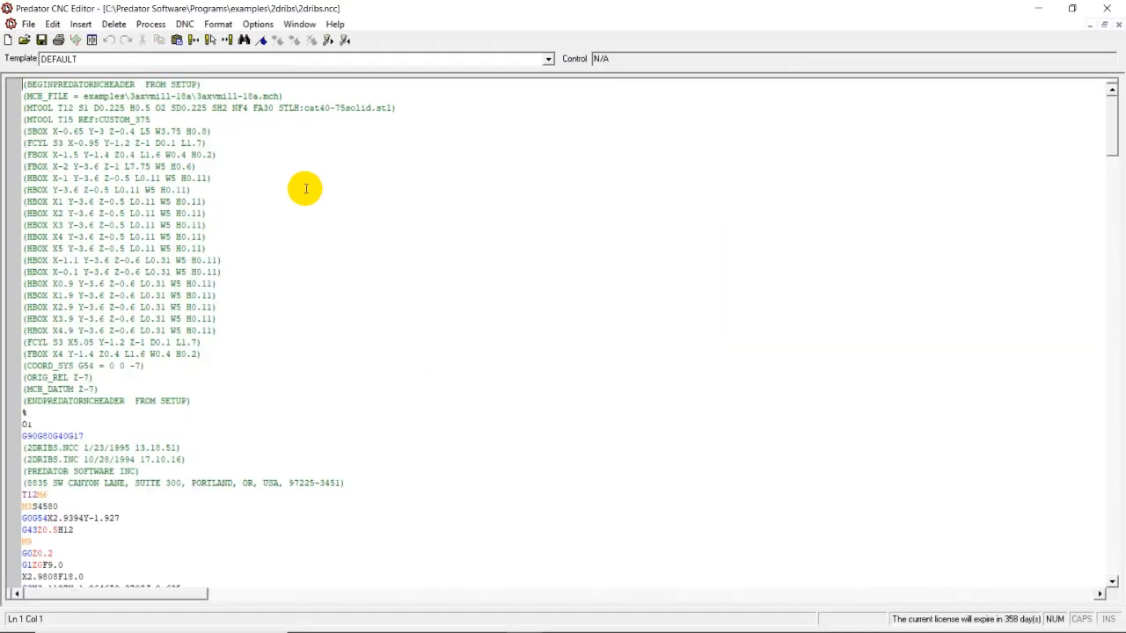
pyautogui.moveTo(264, 193)
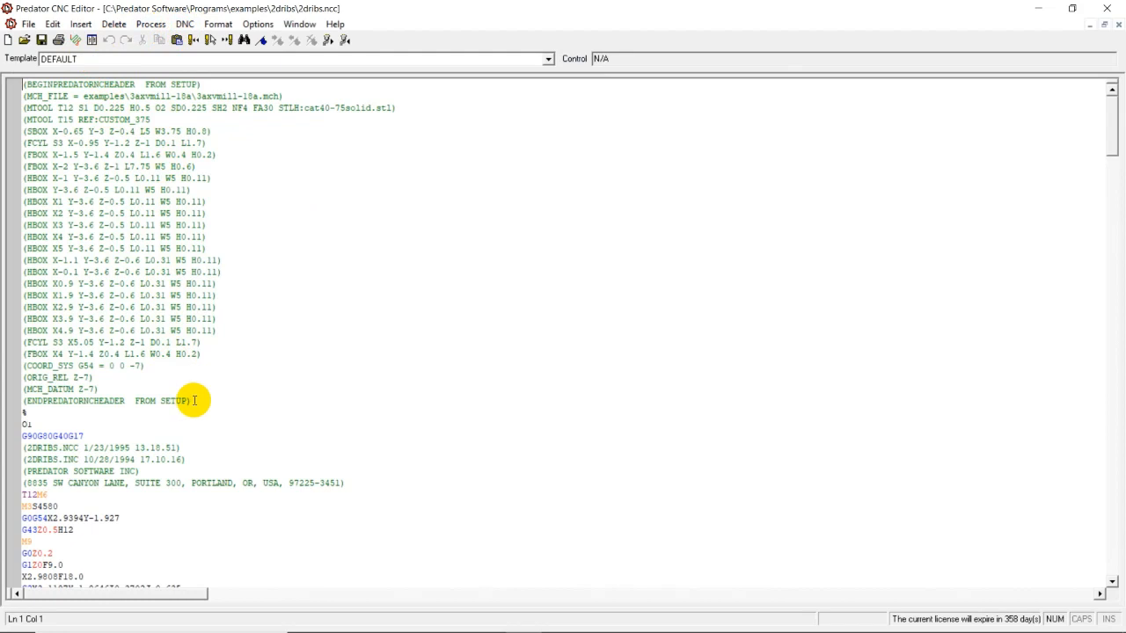
pyautogui.scroll(-3)
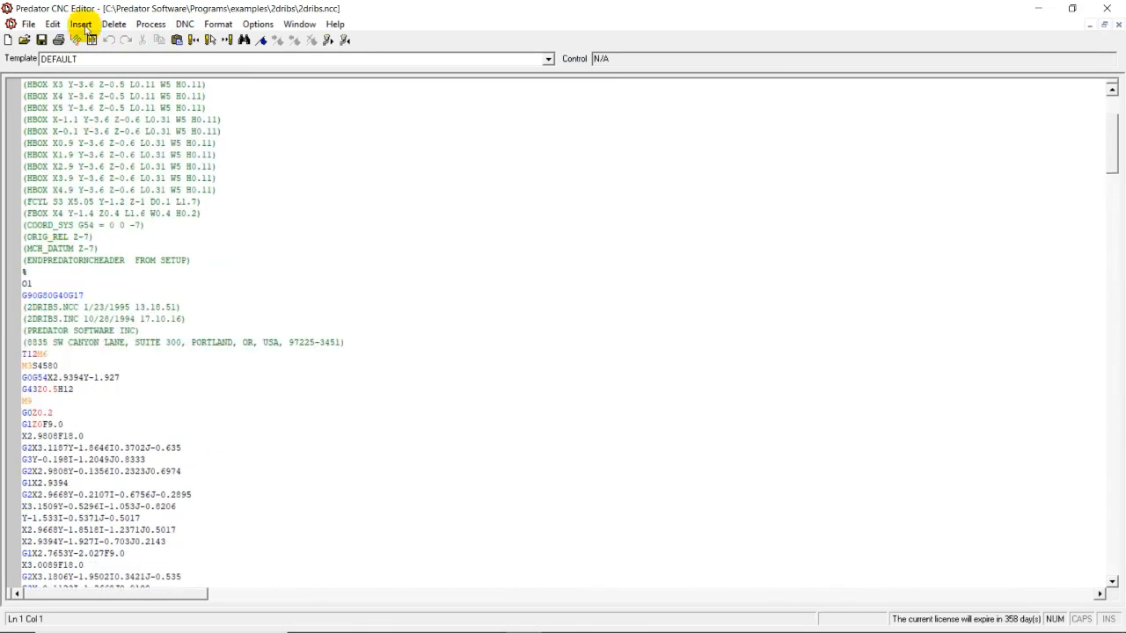
pyautogui.click(151, 25)
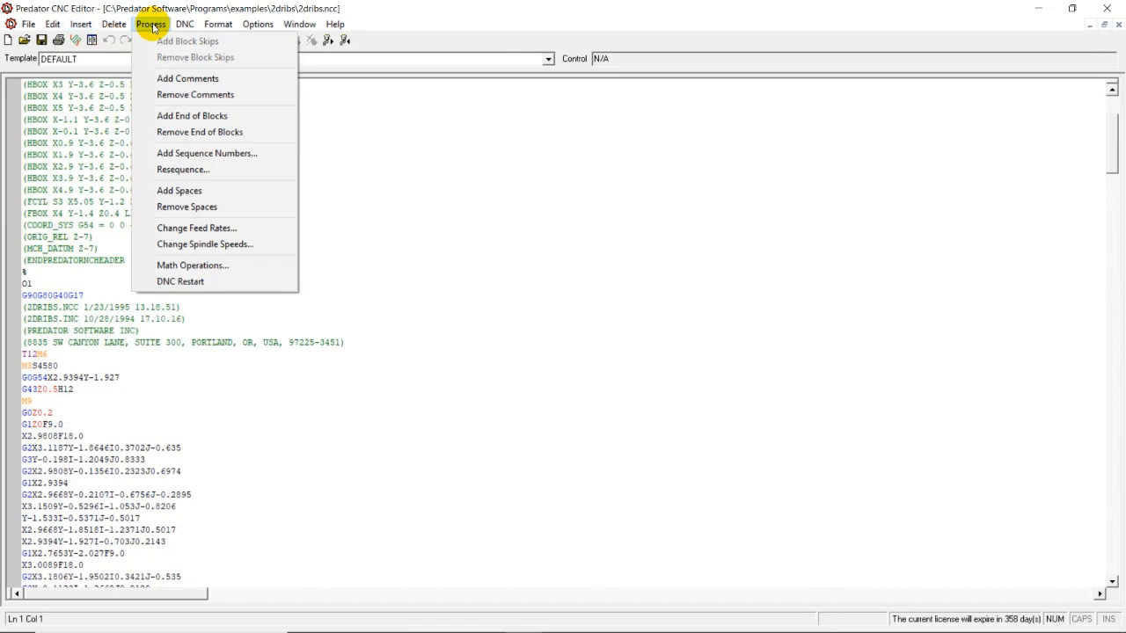
pyautogui.moveTo(169, 56)
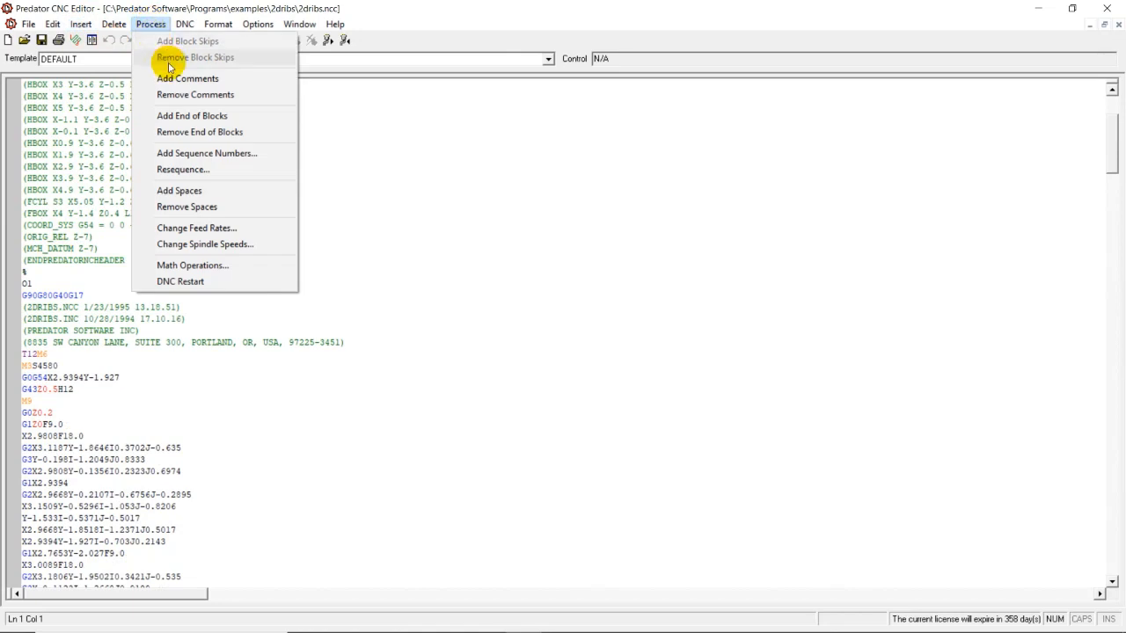
pyautogui.moveTo(195, 95)
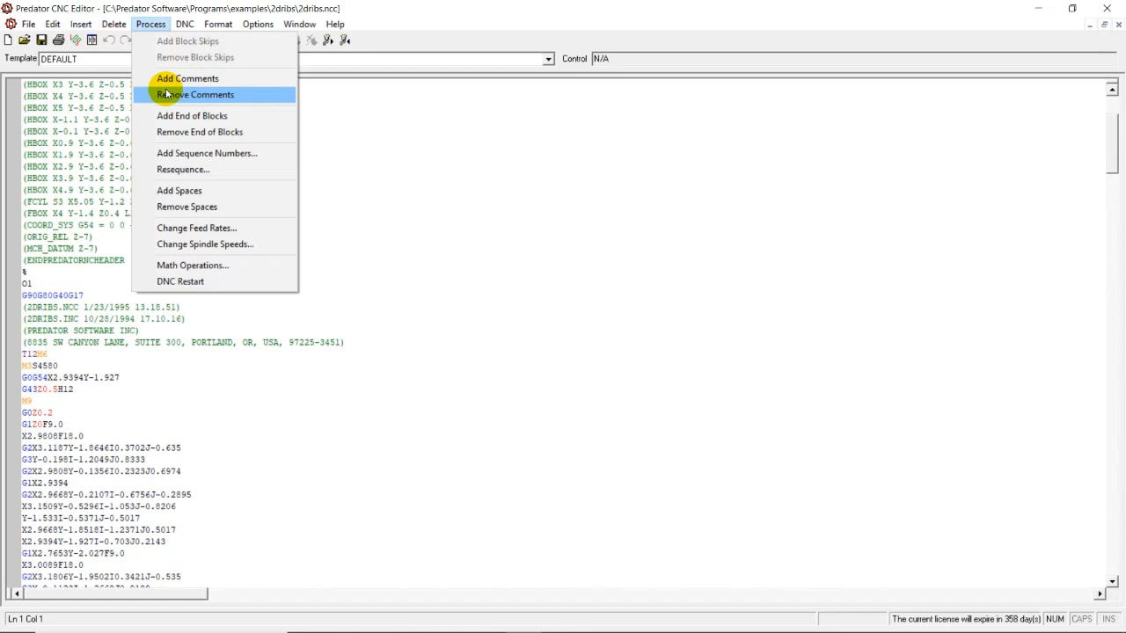
pyautogui.moveTo(180, 190)
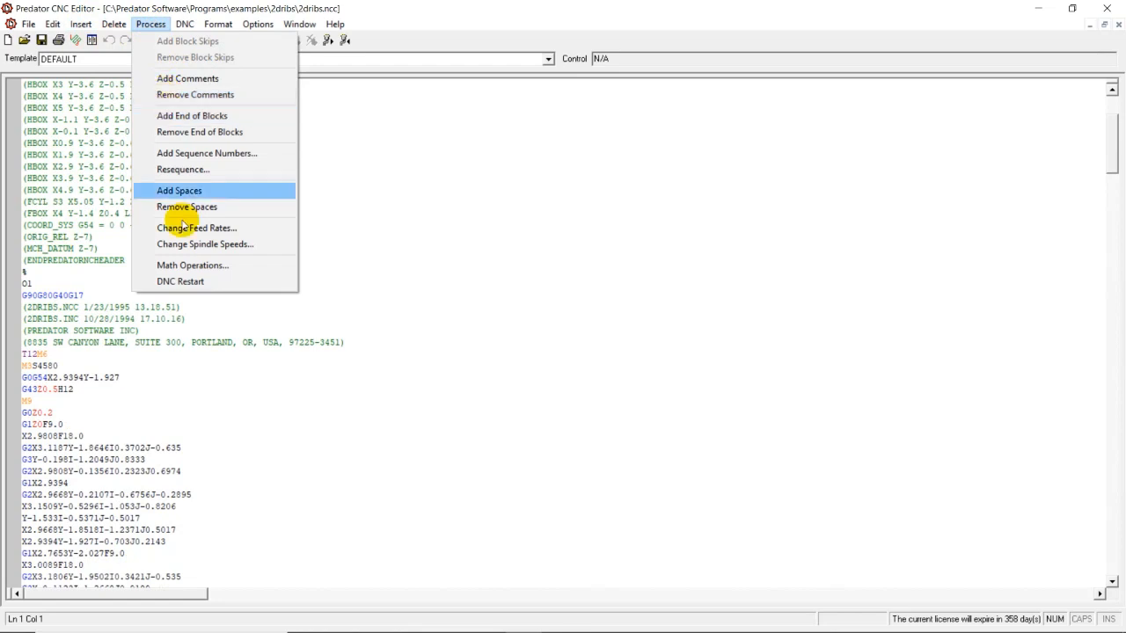
pyautogui.click(179, 190)
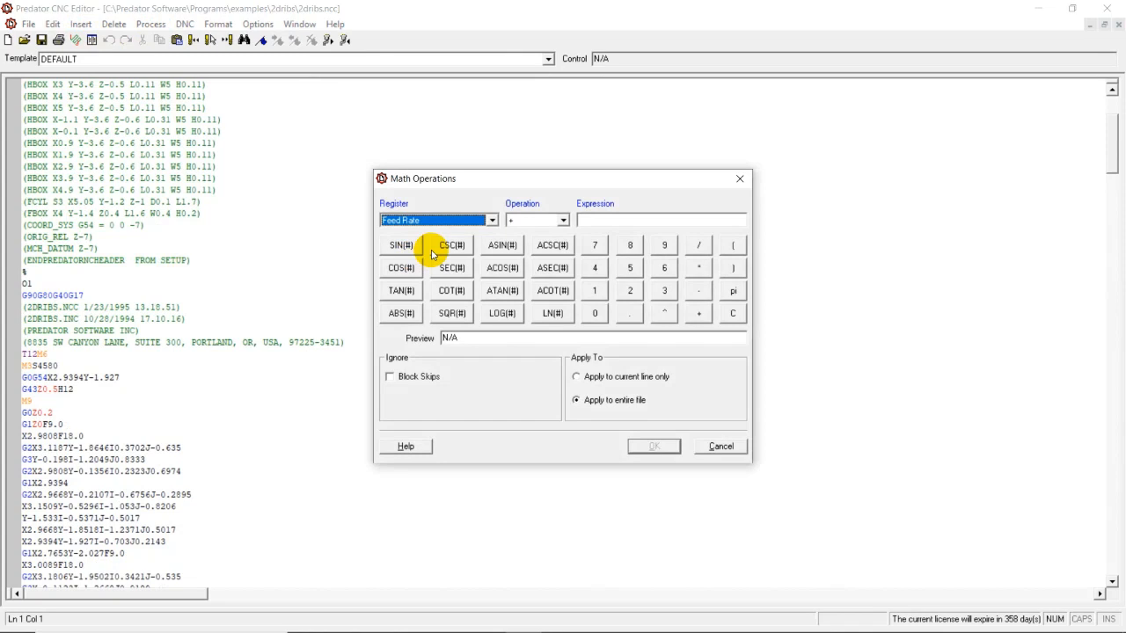
pyautogui.moveTo(450, 188)
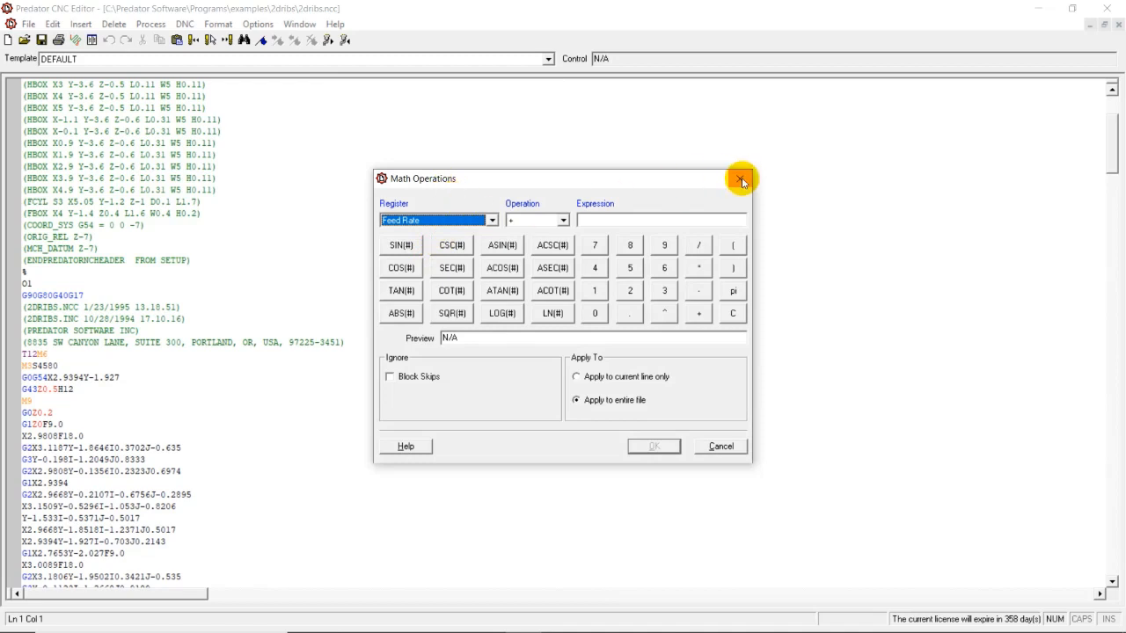
pyautogui.click(739, 180)
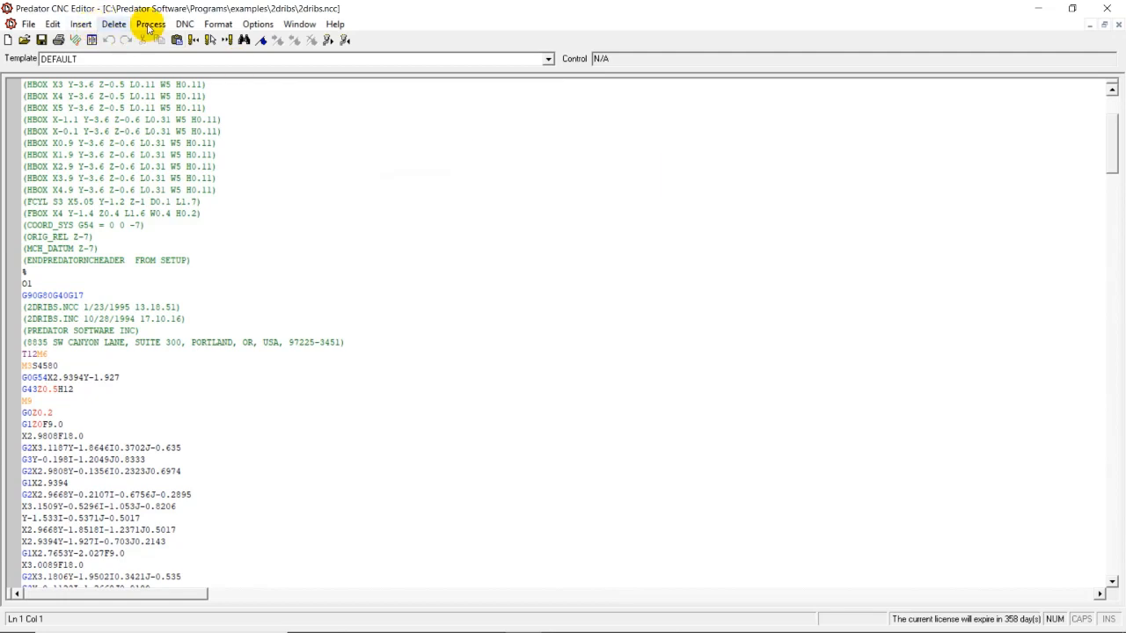
# View the Change Feed Rates options under Process and cancel without changing anything
pyautogui.click(149, 24)
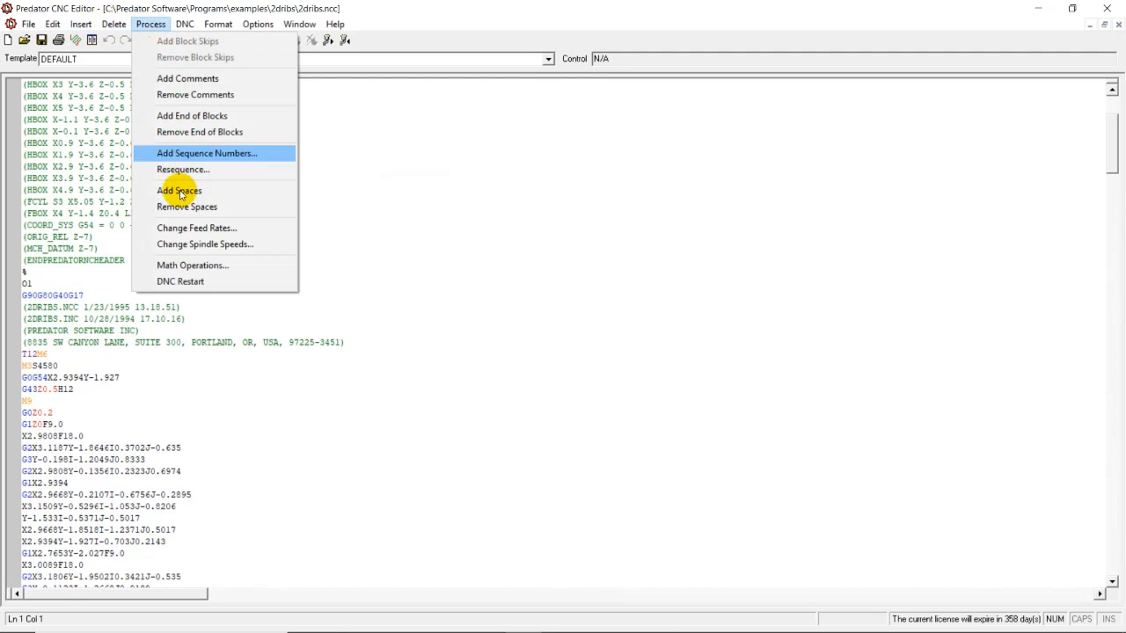
pyautogui.click(197, 229)
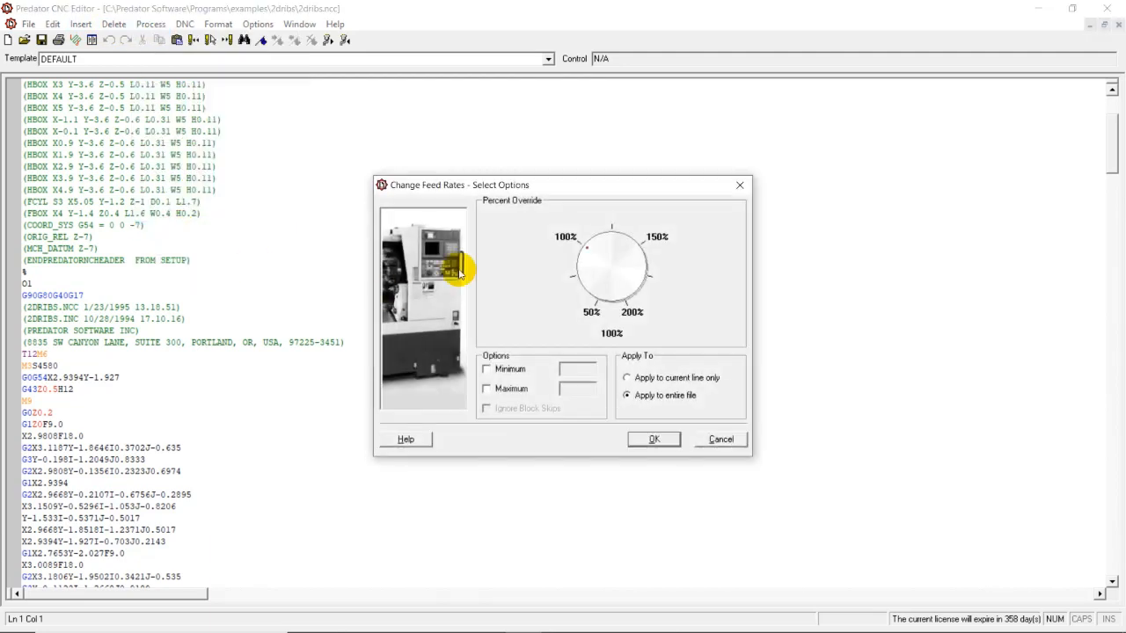
pyautogui.moveTo(514, 262)
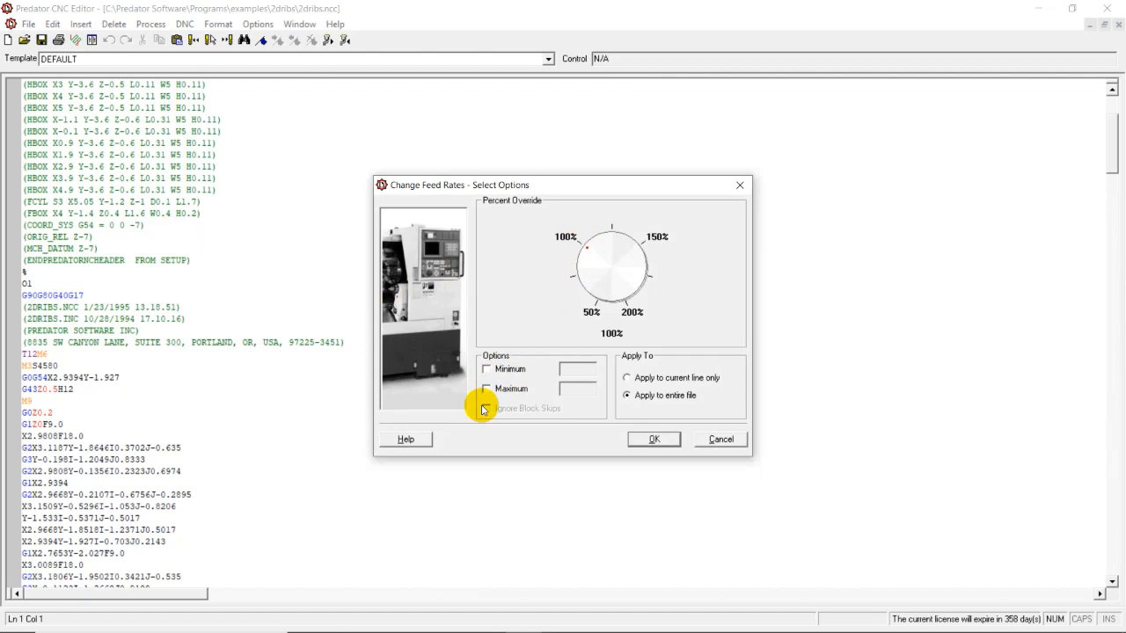
pyautogui.moveTo(453, 408)
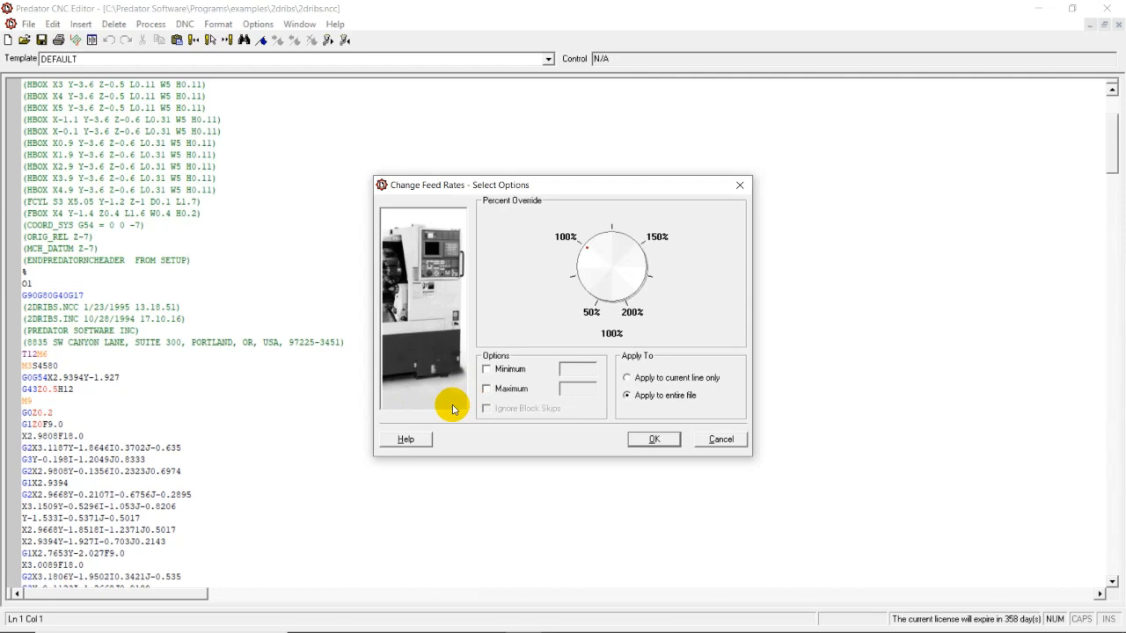
pyautogui.moveTo(556, 443)
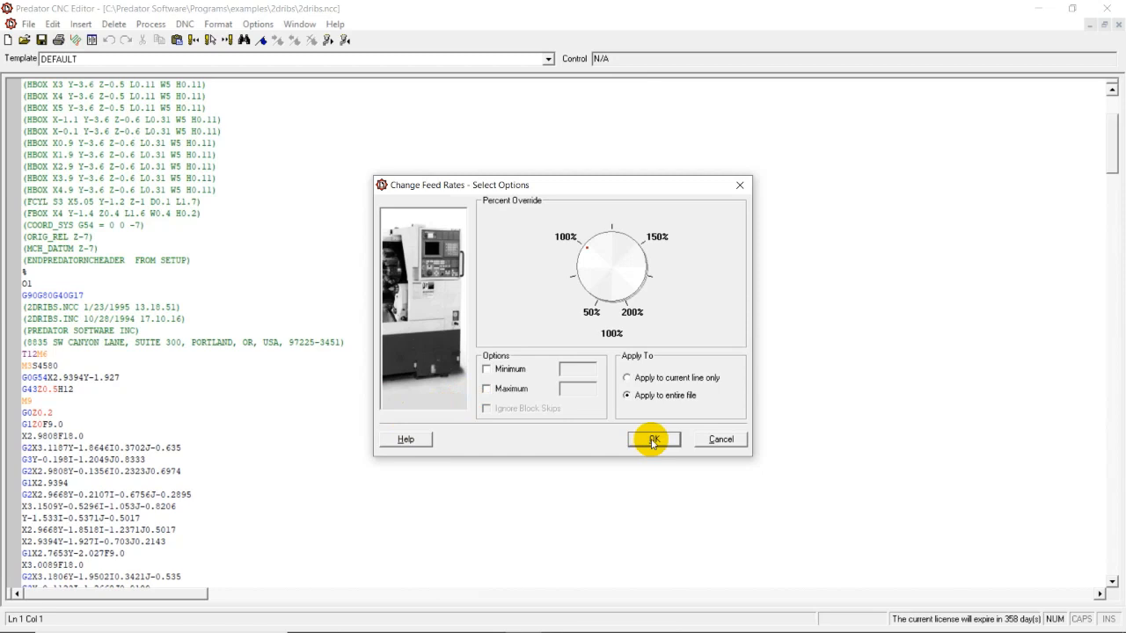
pyautogui.moveTo(713, 440)
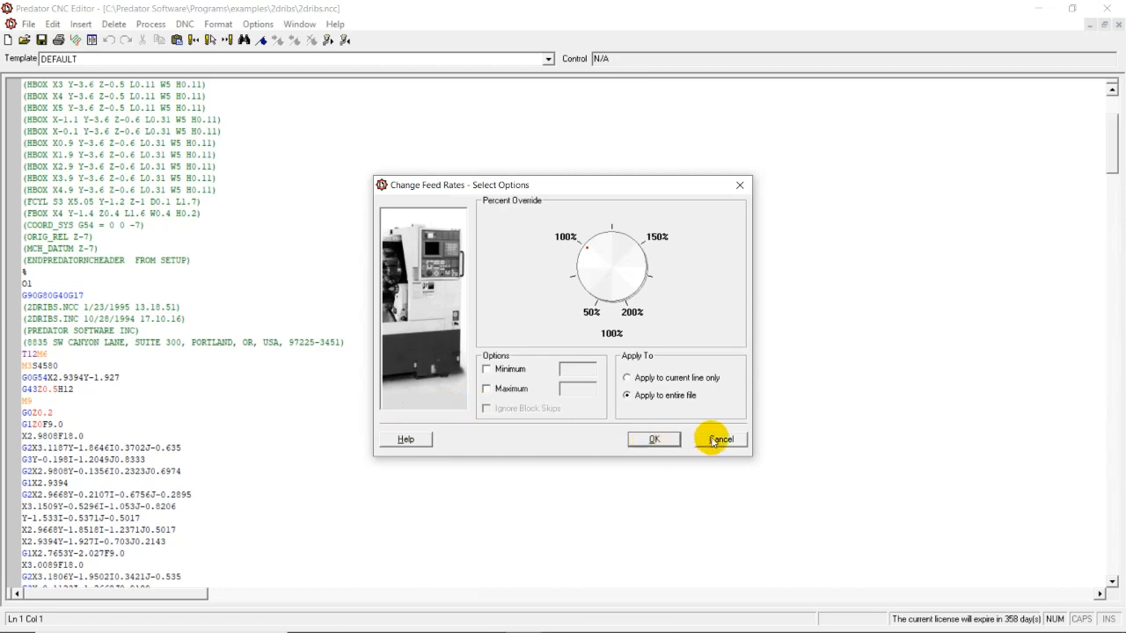
pyautogui.click(719, 439)
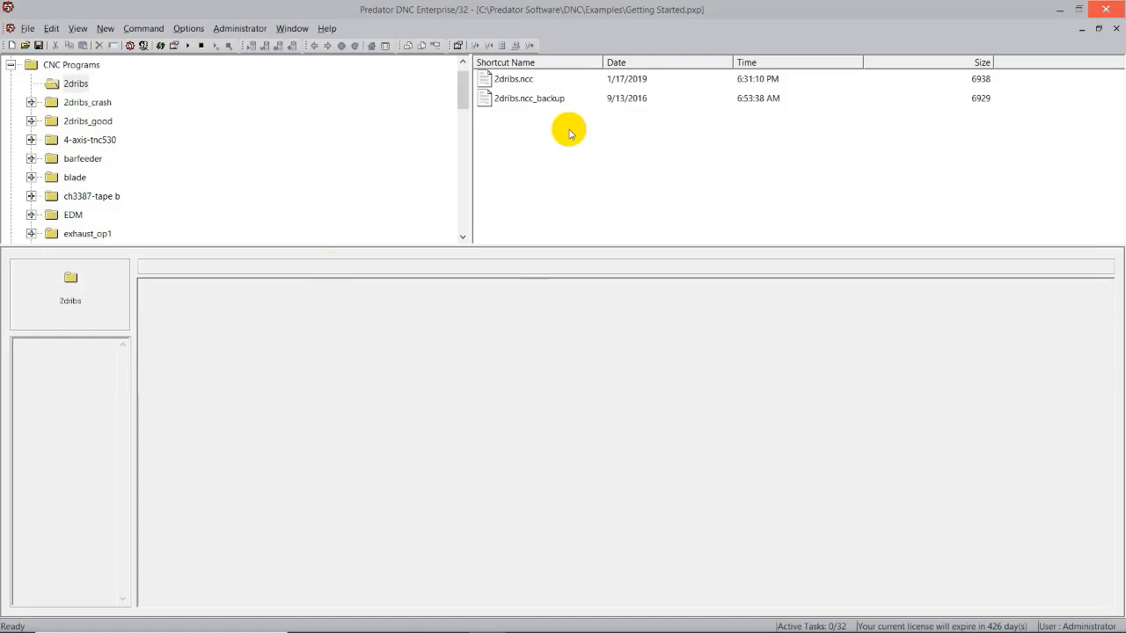
# Preview 2dribs.ncc's G-code and bring up CNC #1 - COM1's Send to CNC options
pyautogui.click(513, 77)
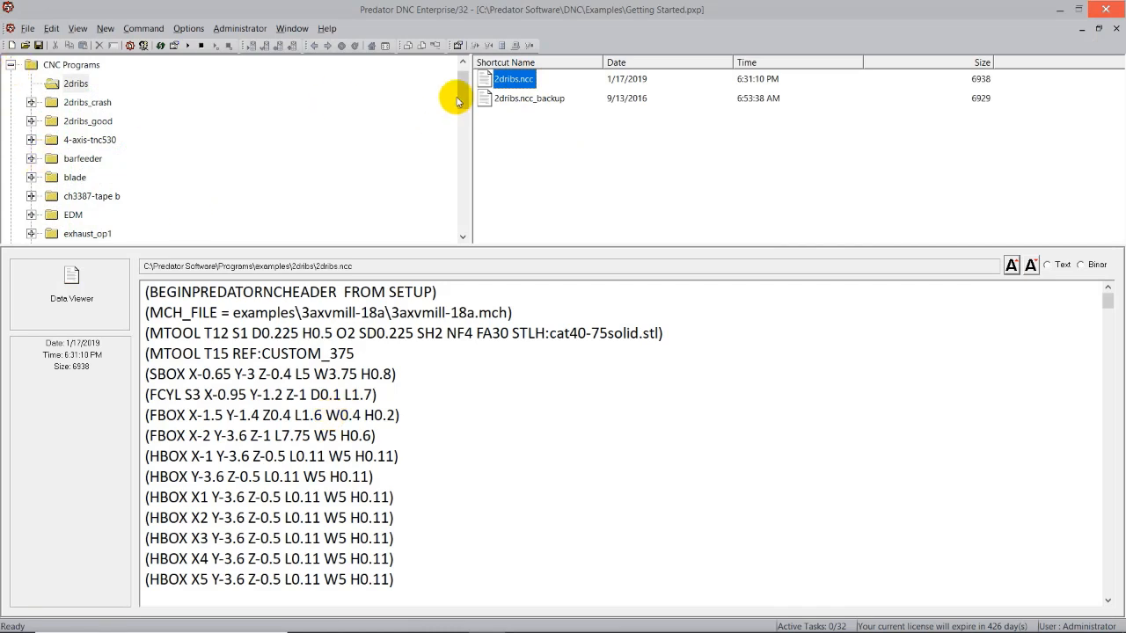
pyautogui.scroll(-3)
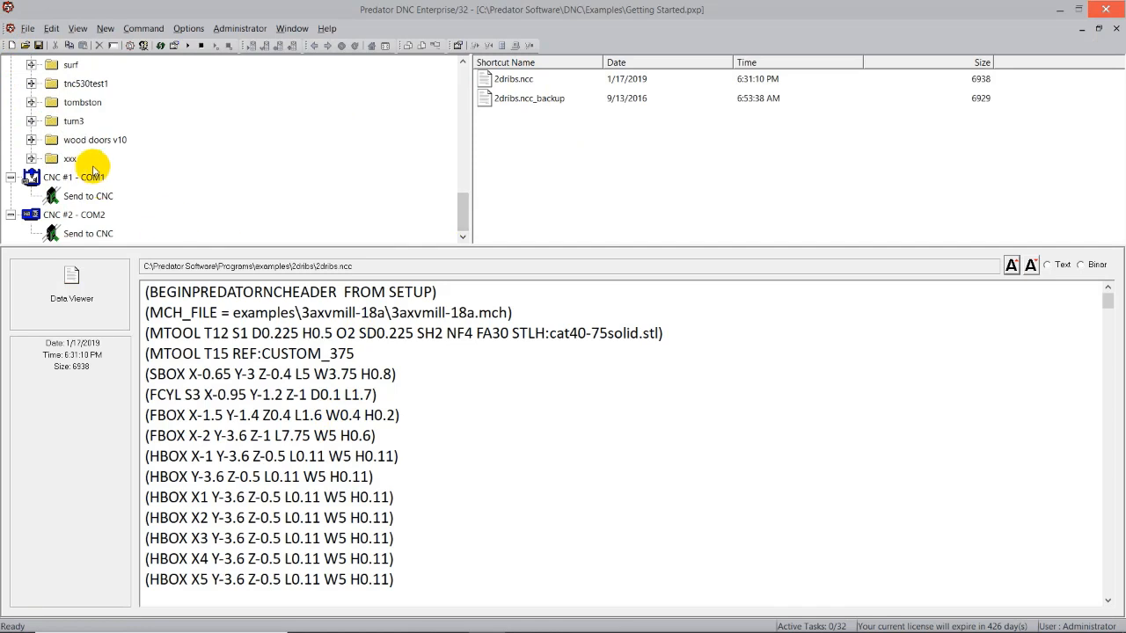
pyautogui.moveTo(457, 99)
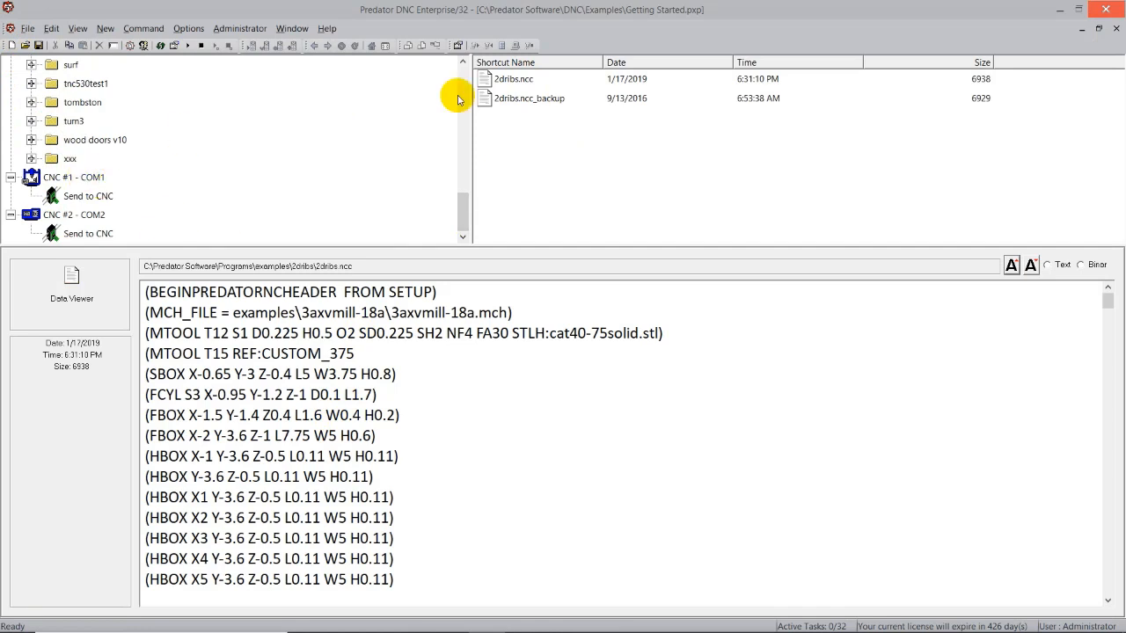
pyautogui.click(513, 78)
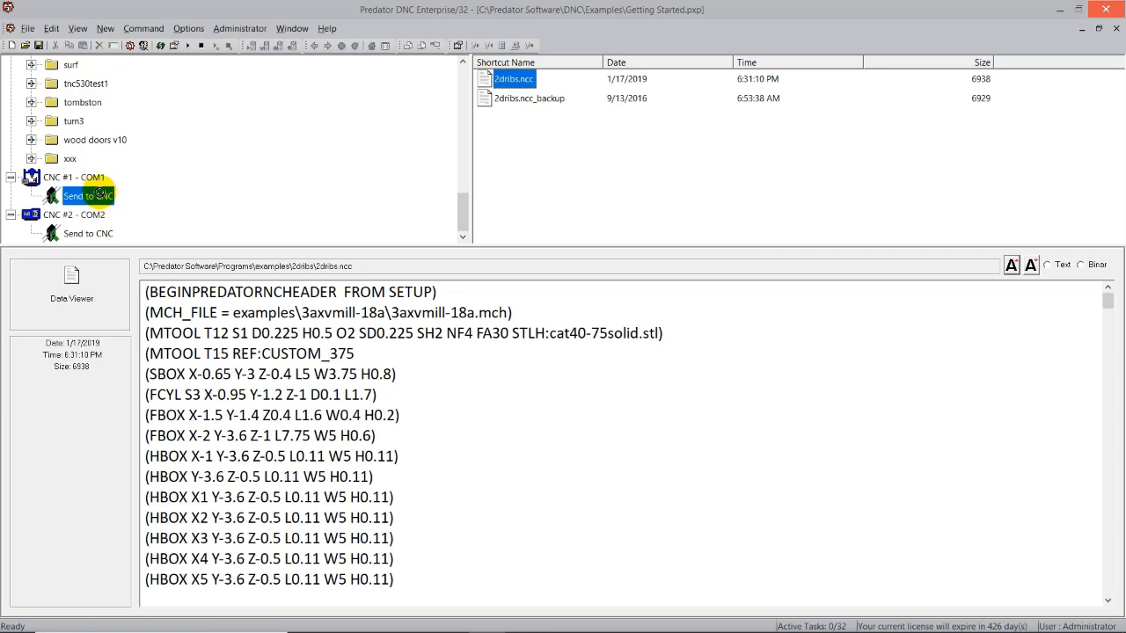
pyautogui.click(74, 175)
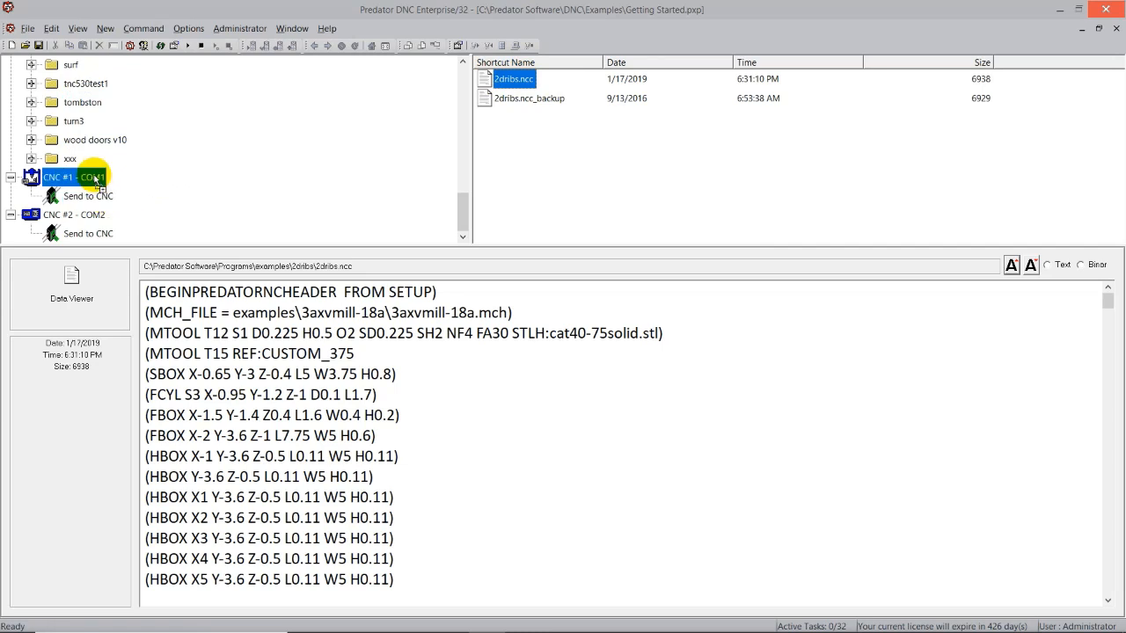
pyautogui.rightClick(74, 176)
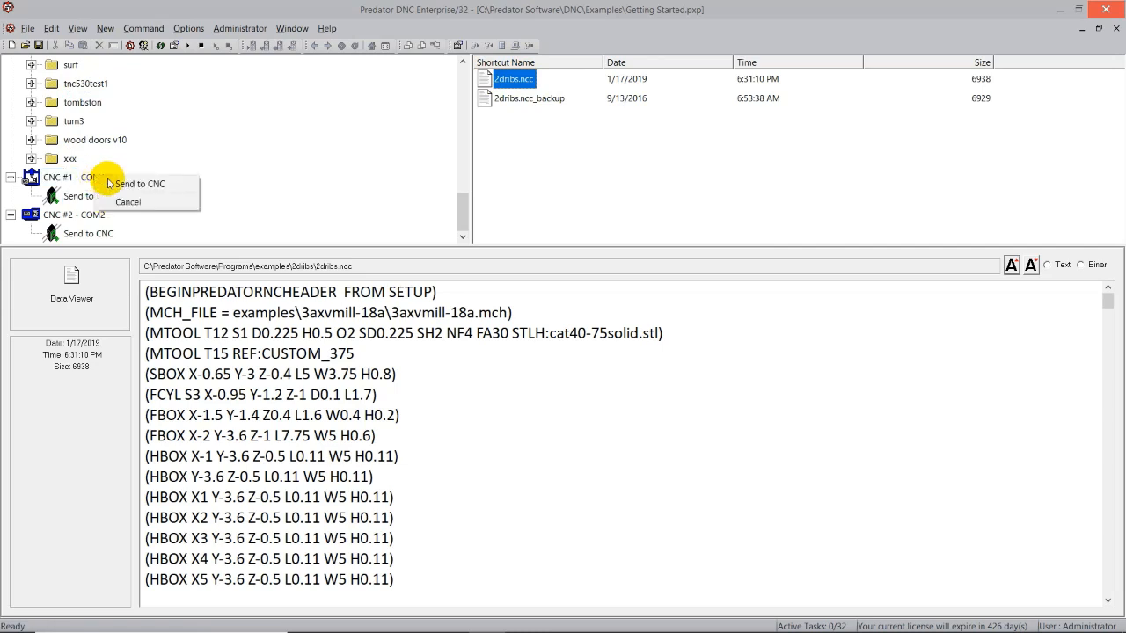
pyautogui.moveTo(141, 185)
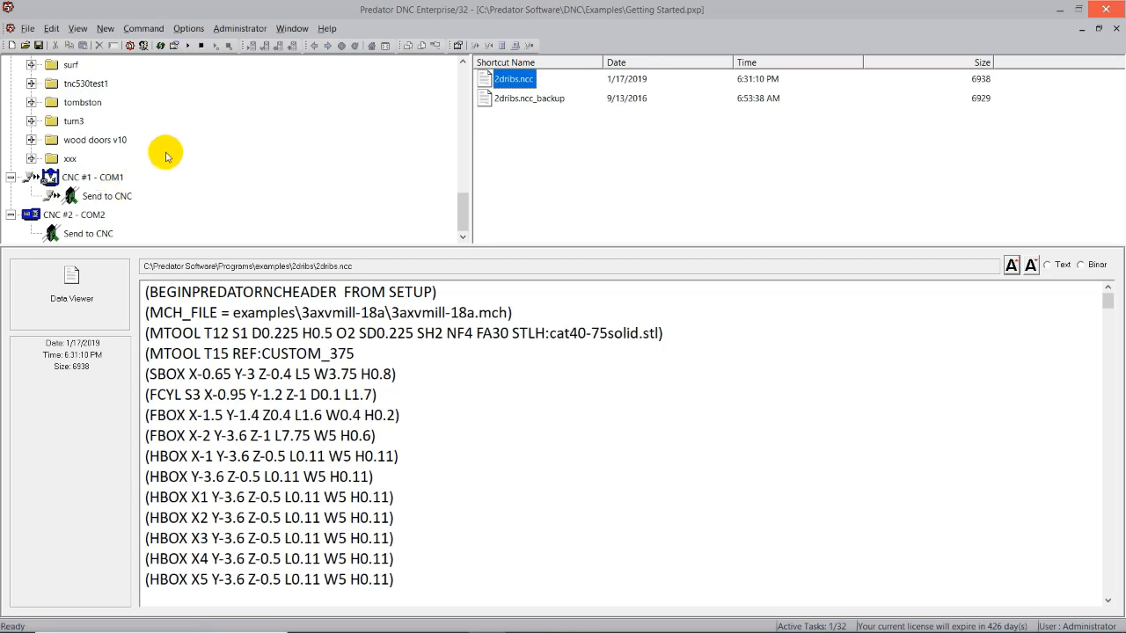
pyautogui.moveTo(55, 203)
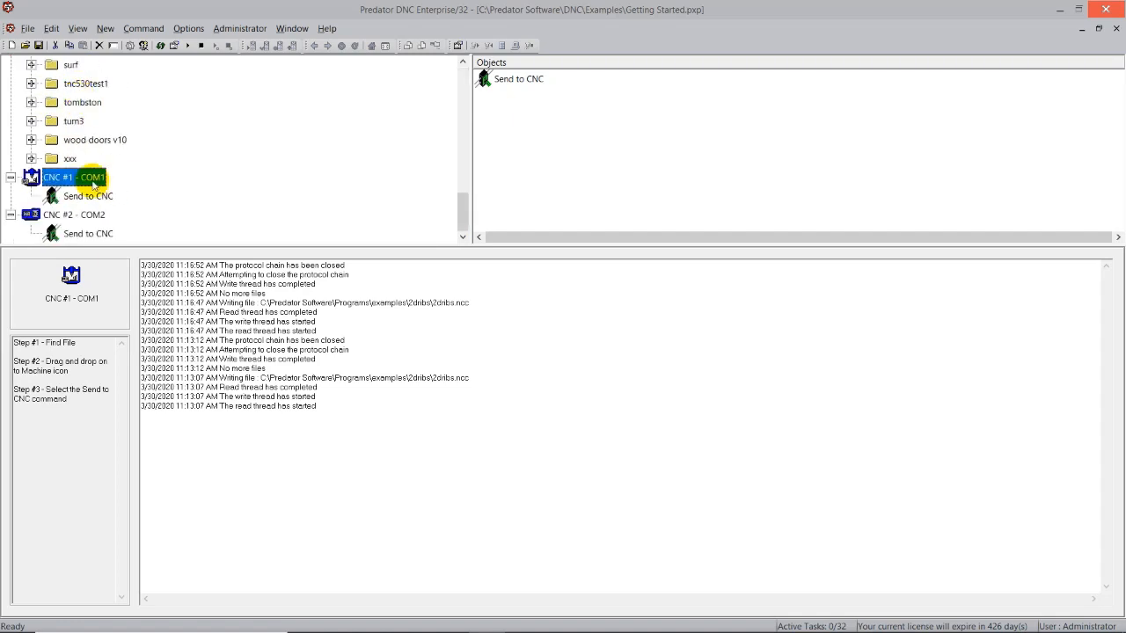
pyautogui.rightClick(74, 176)
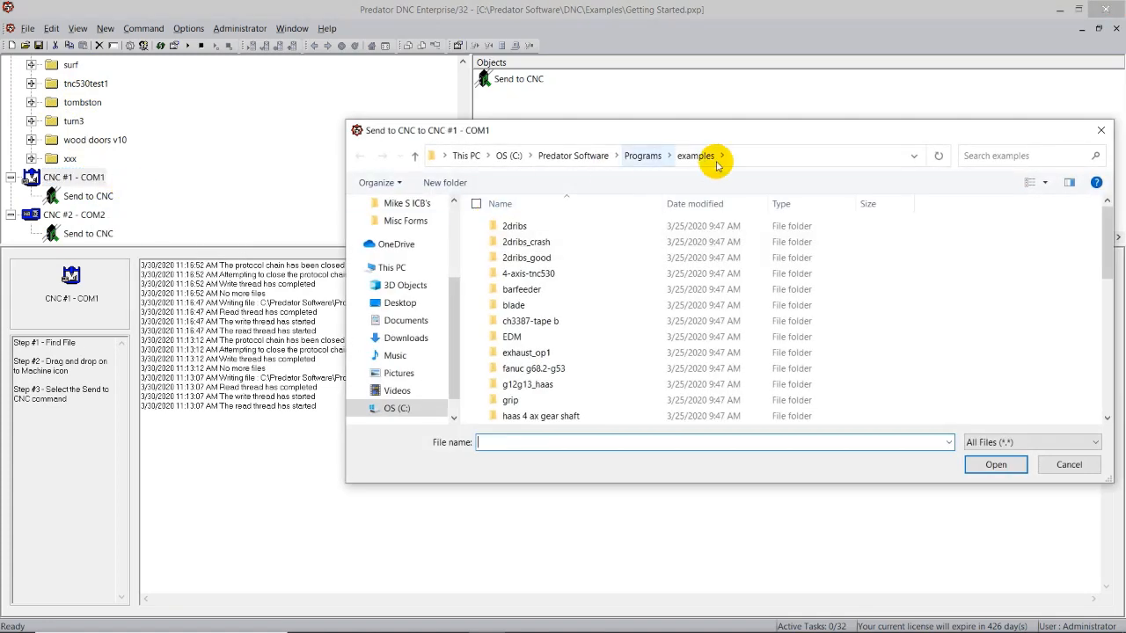
pyautogui.moveTo(777, 165)
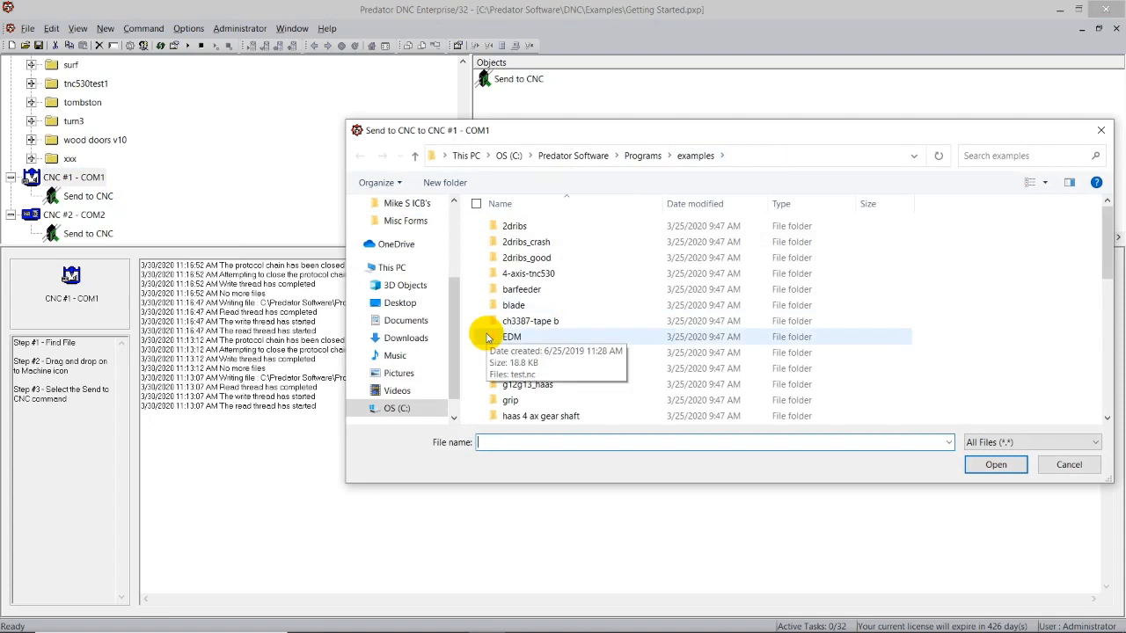
pyautogui.click(514, 225)
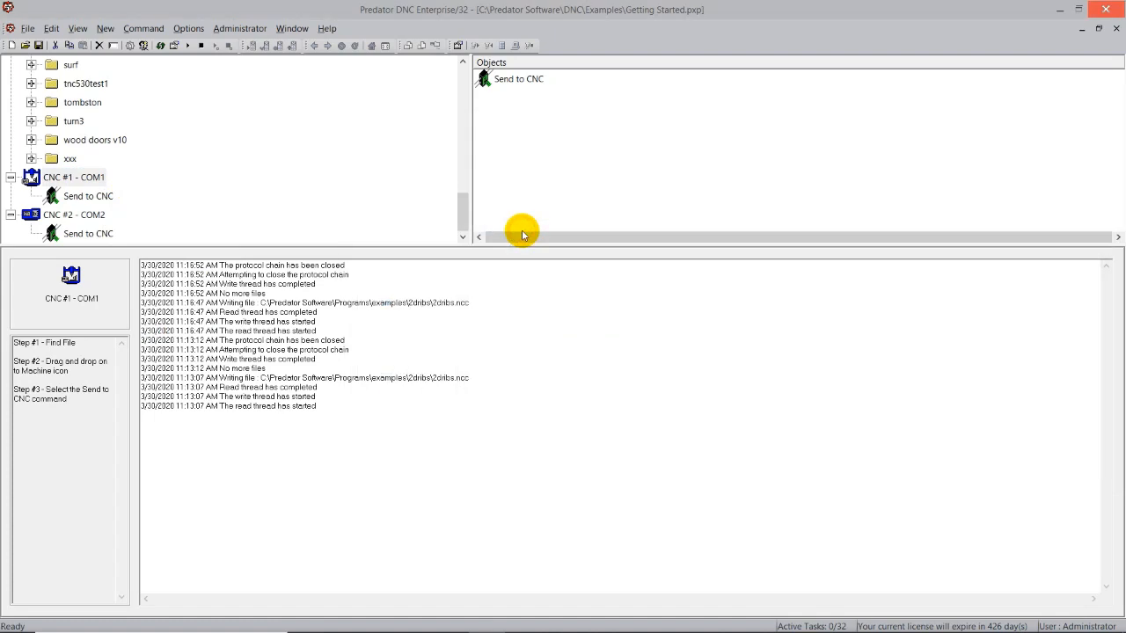
# Select CNC #1 - COM1 to view its log with the fresh 2dribs.ncc transfer
pyautogui.click(74, 176)
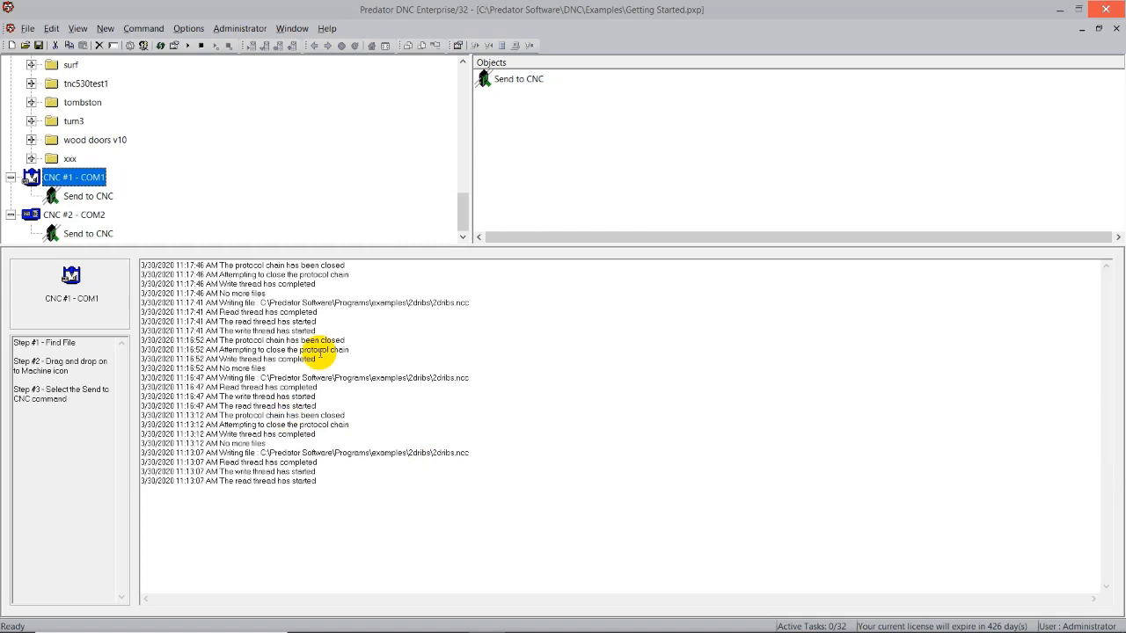
pyautogui.moveTo(249, 204)
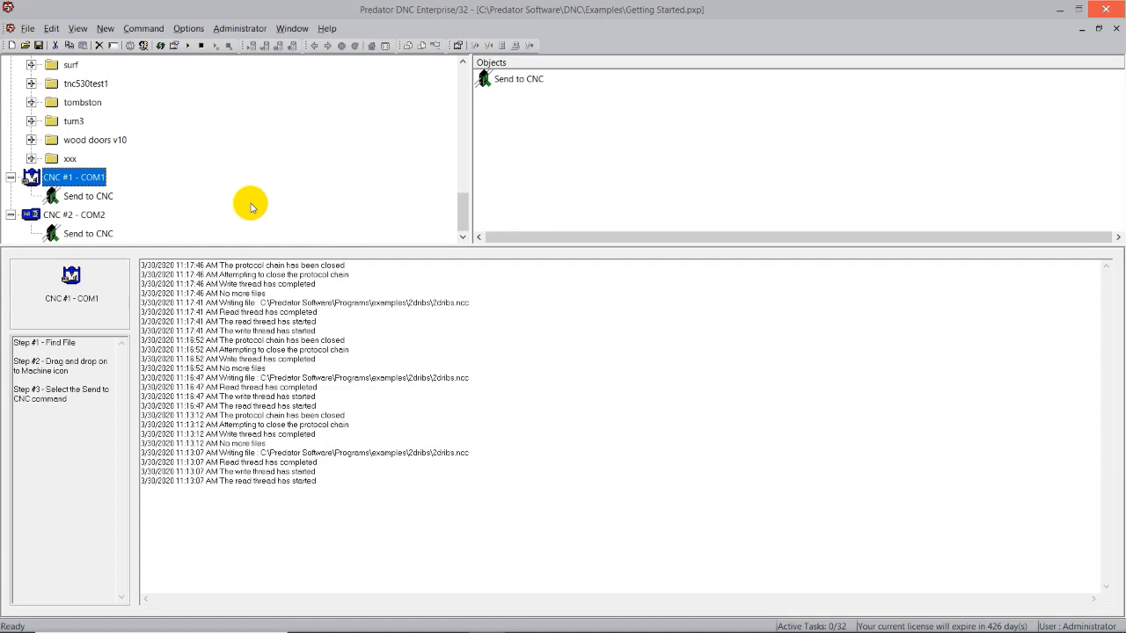
pyautogui.moveTo(159, 200)
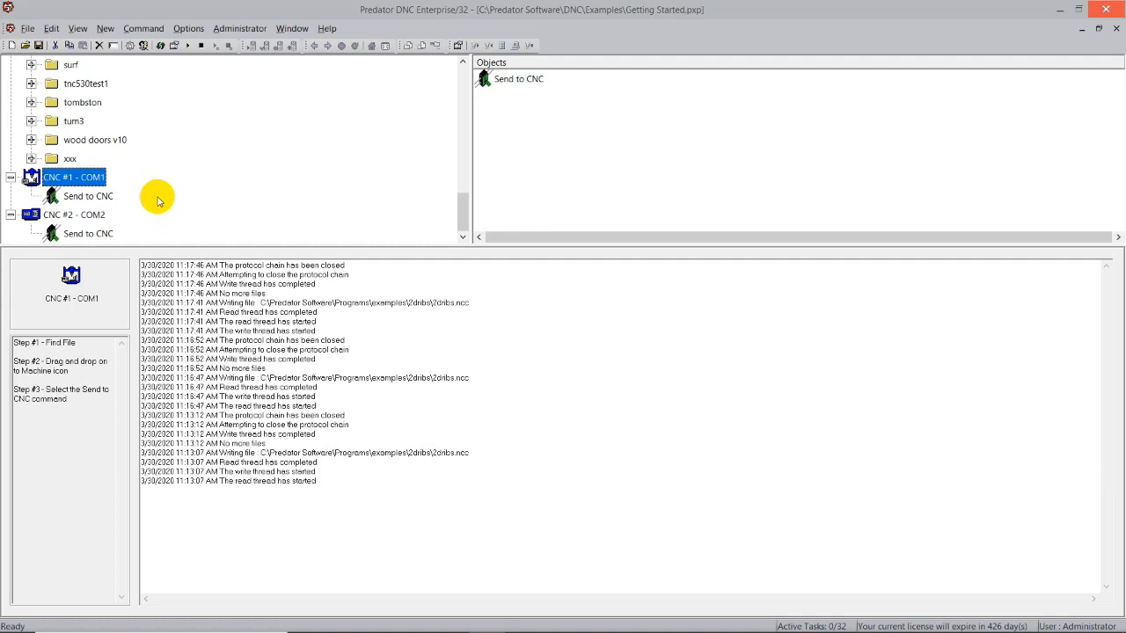
pyautogui.moveTo(271, 165)
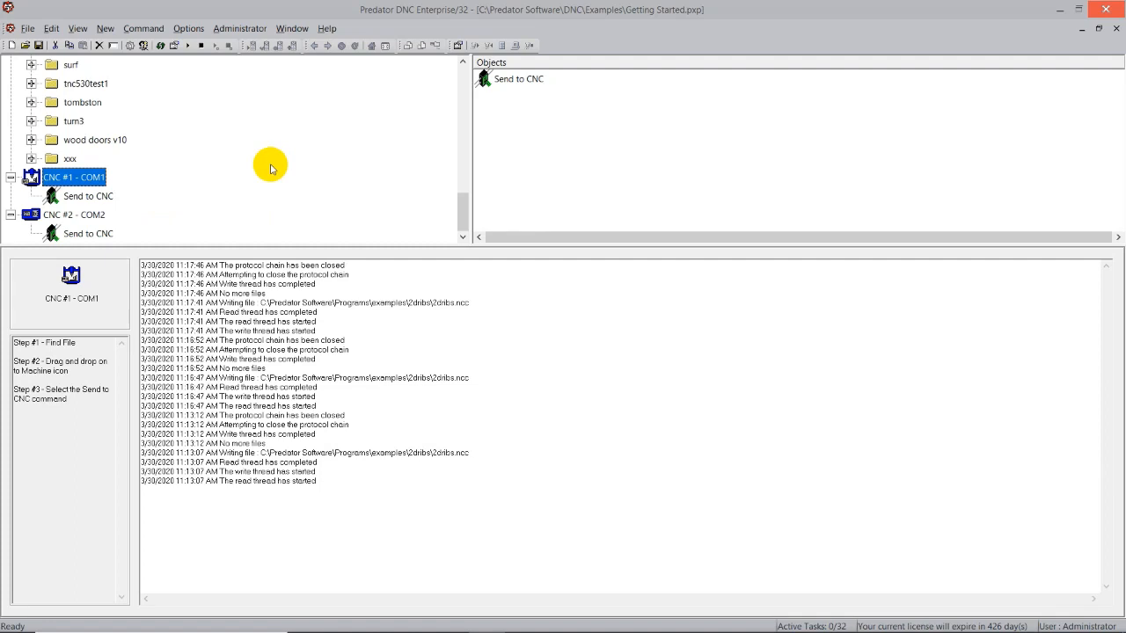
pyautogui.moveTo(310, 211)
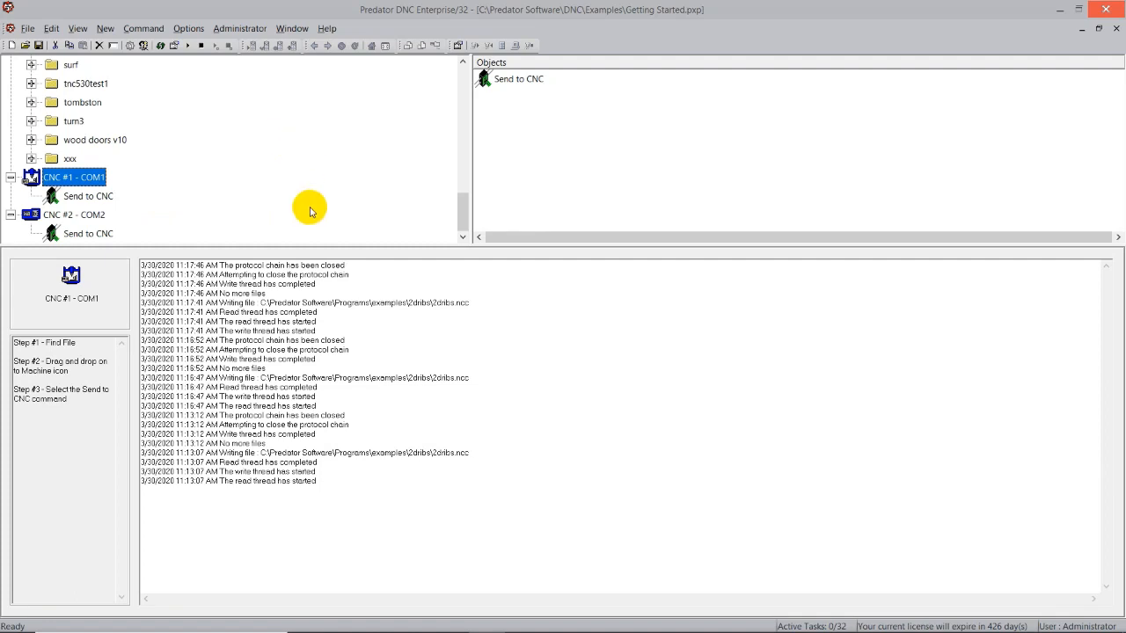
pyautogui.moveTo(304, 168)
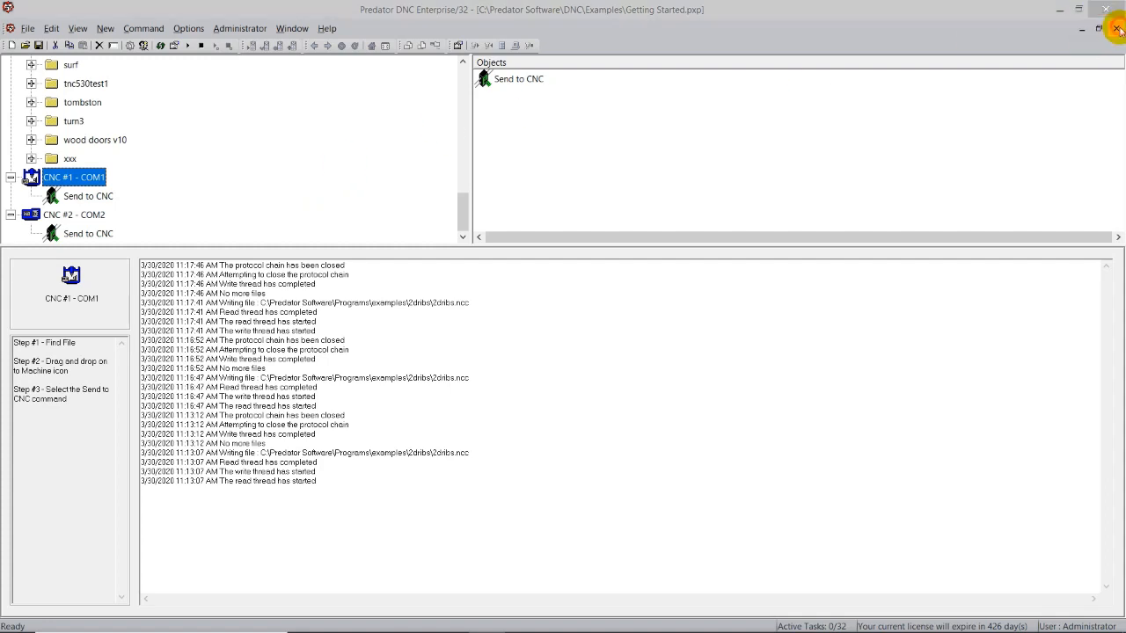
# Close Getting Started without saving and load Sample Machines from the recent projects list
pyautogui.click(1117, 11)
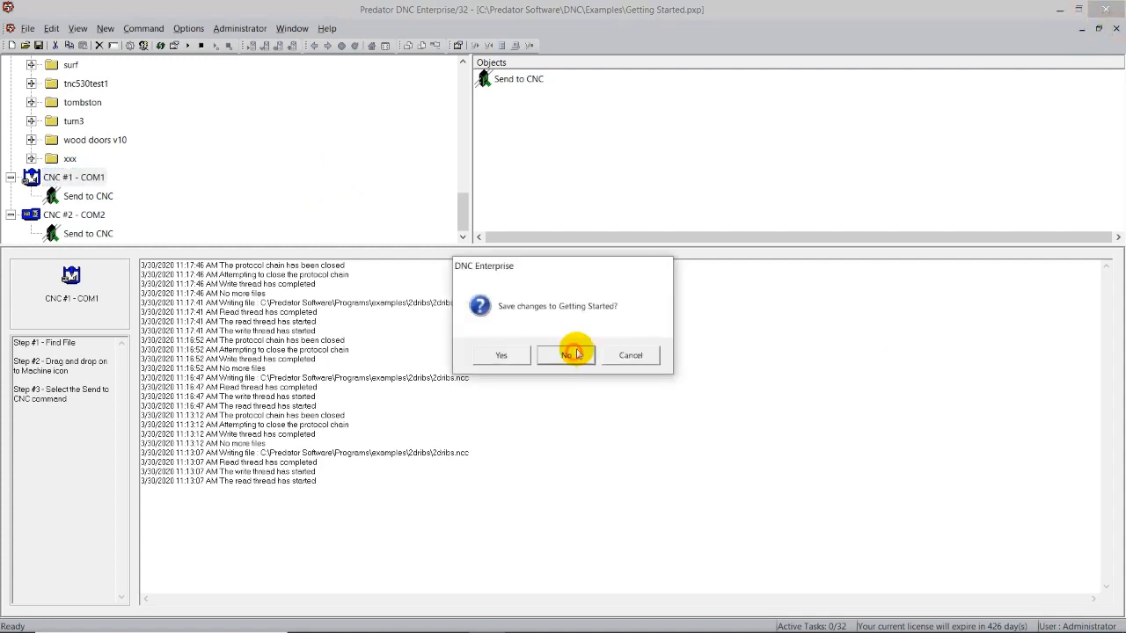
pyautogui.click(567, 356)
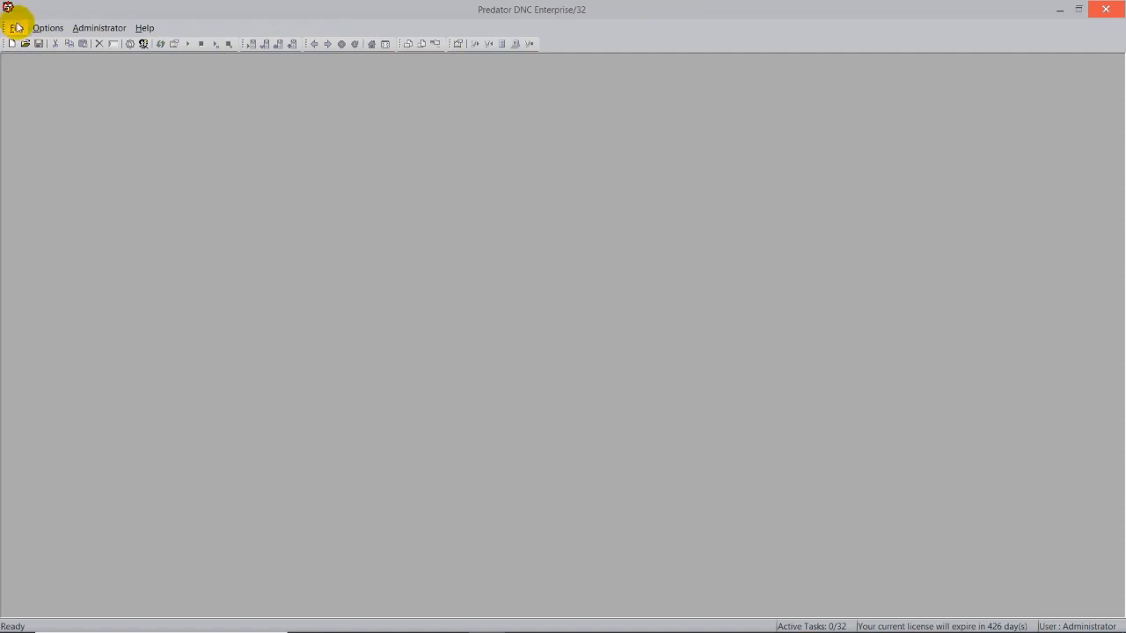
pyautogui.click(15, 28)
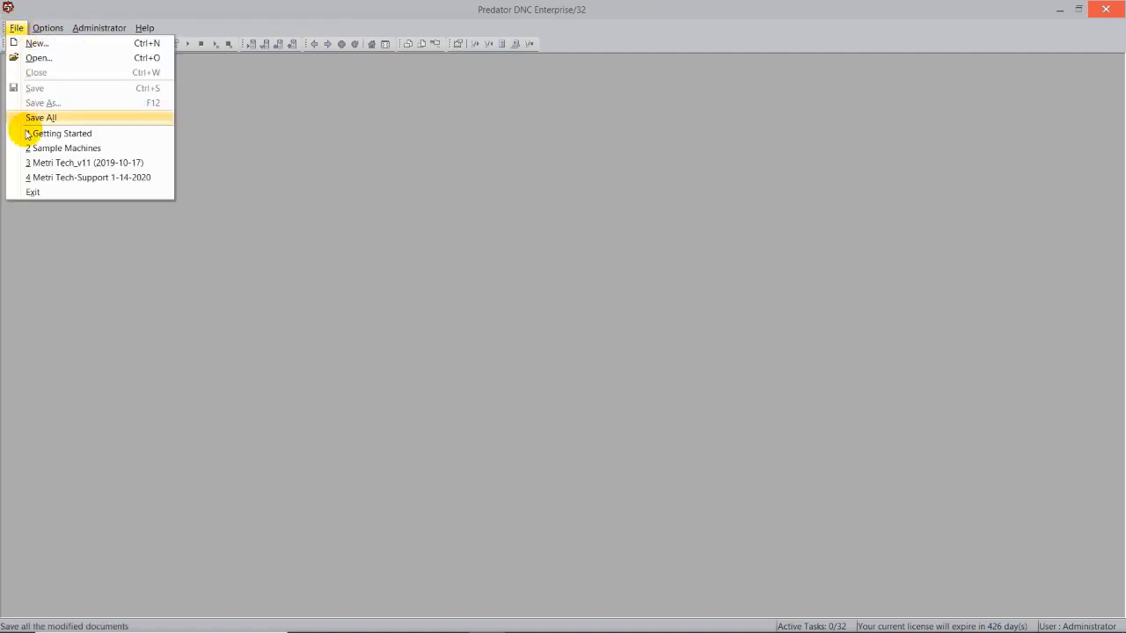
pyautogui.click(67, 148)
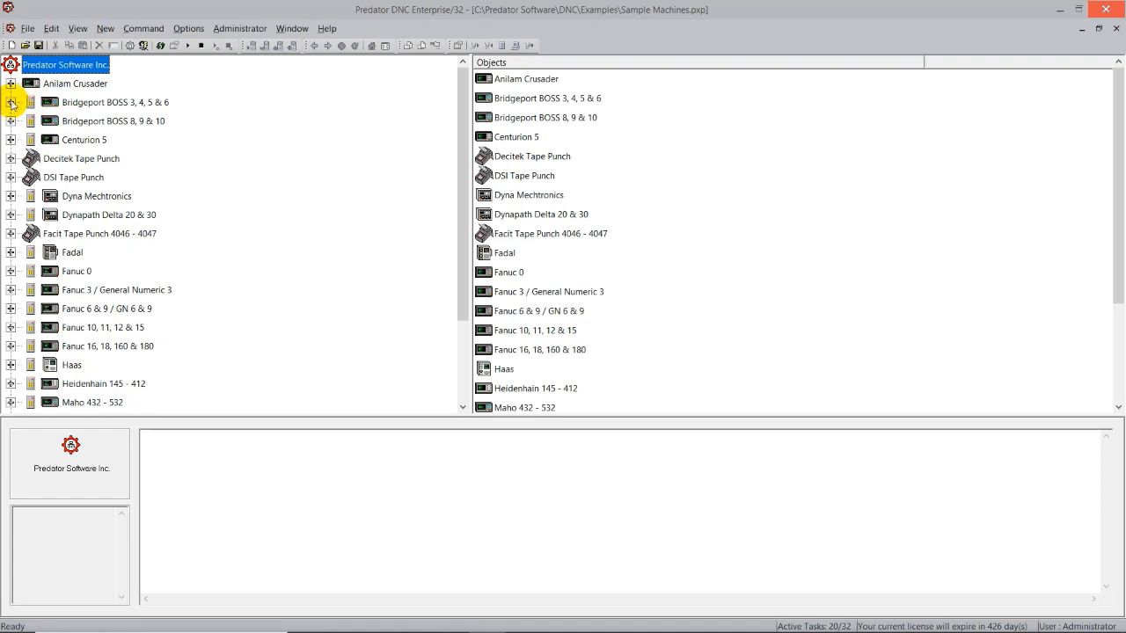
# Expand Bridgeport BOSS 3, 4, 5 & 6 and Anilam Crusader to reveal their command nodes
pyautogui.click(10, 102)
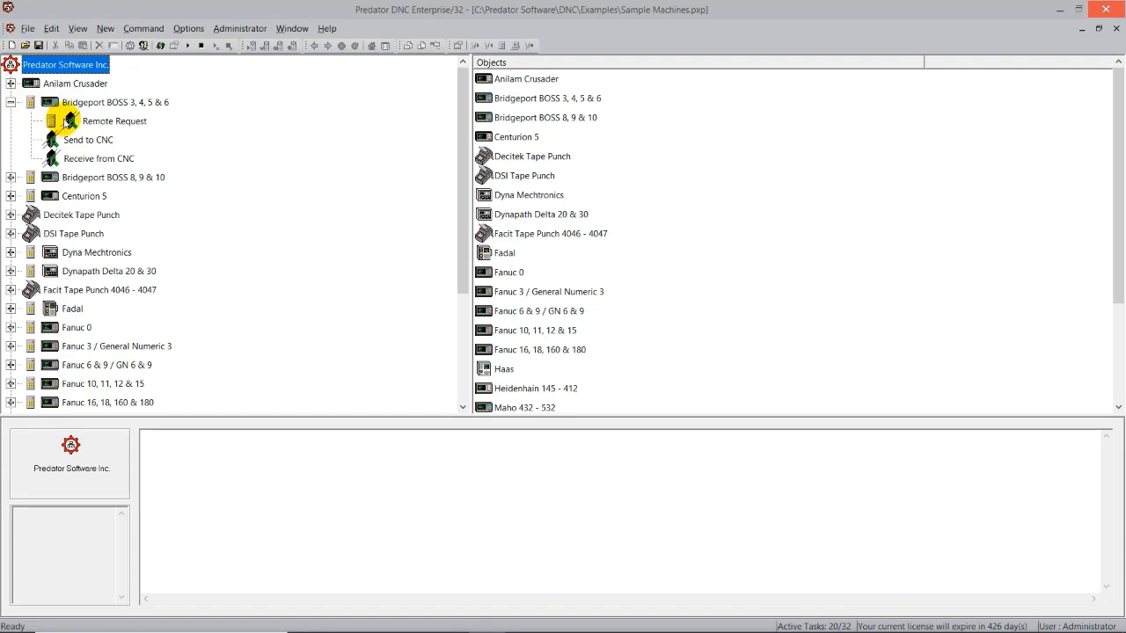
pyautogui.click(200, 46)
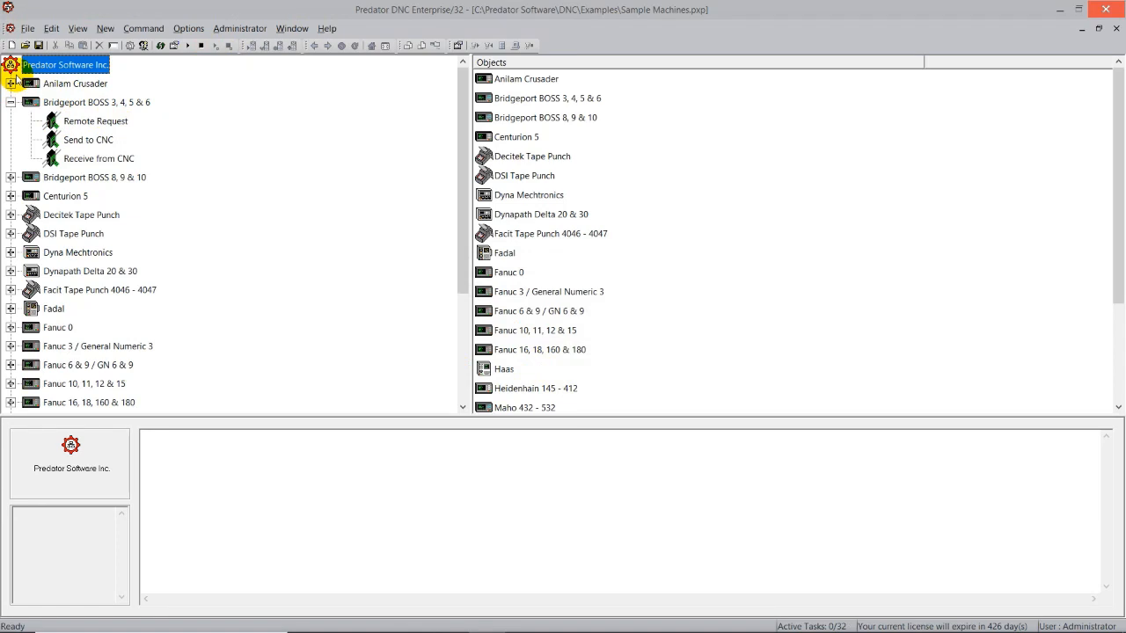
pyautogui.moveTo(95, 127)
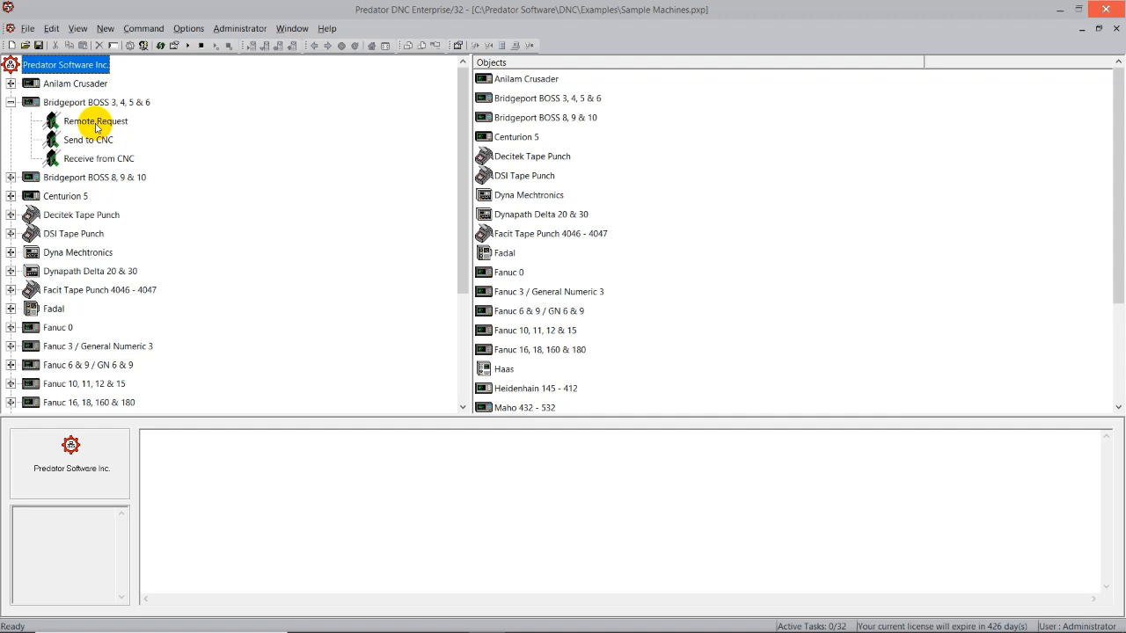
pyautogui.click(11, 84)
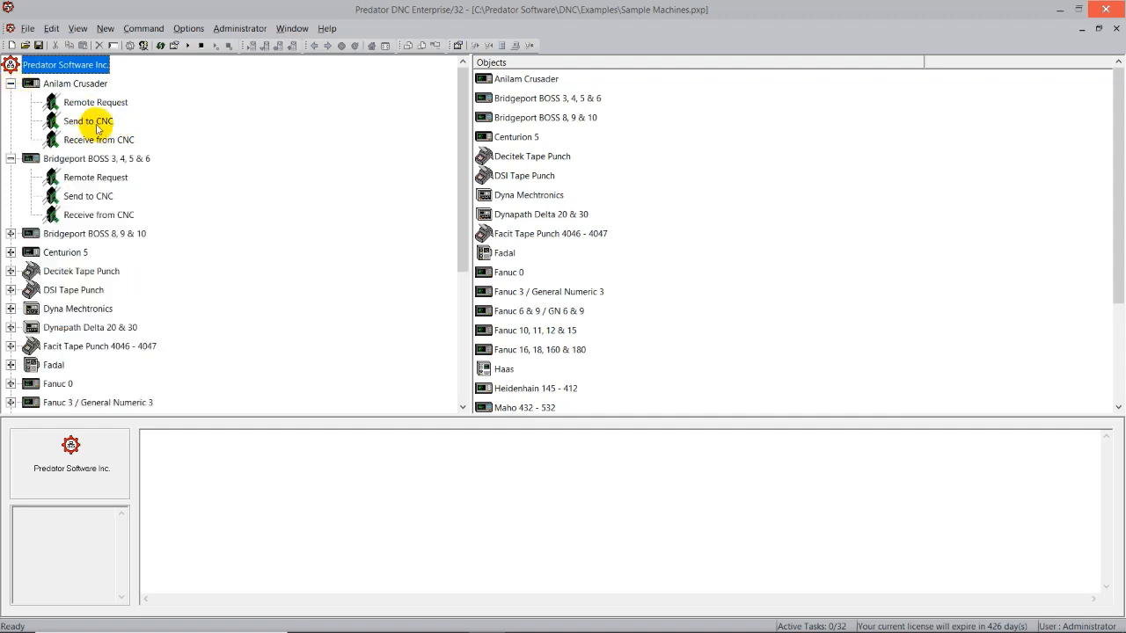
pyautogui.rightClick(88, 120)
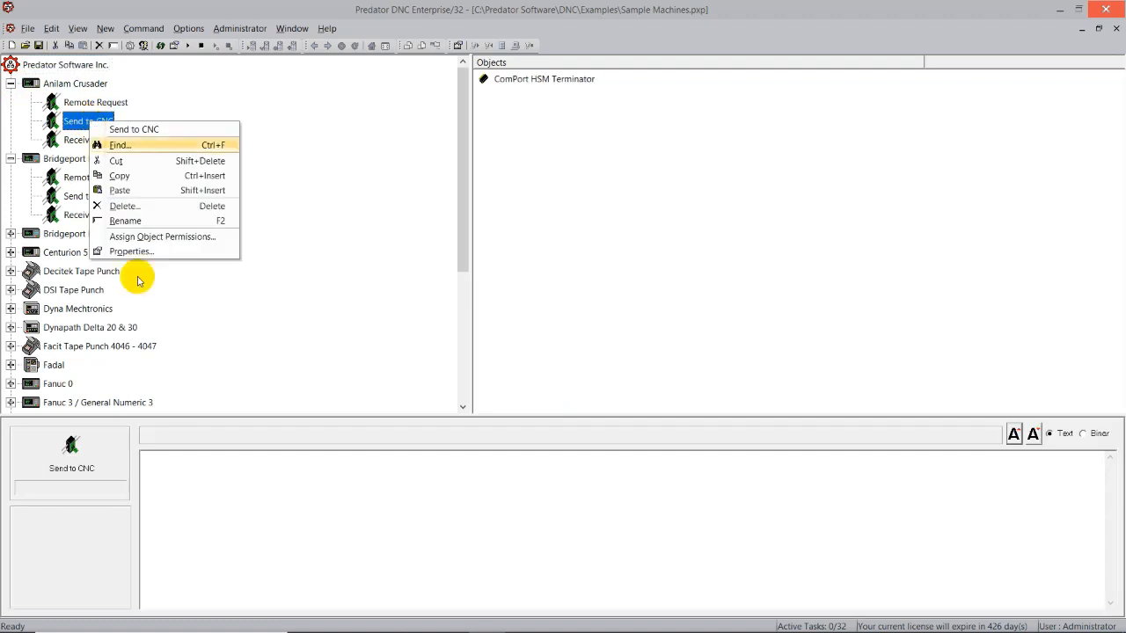
pyautogui.click(130, 251)
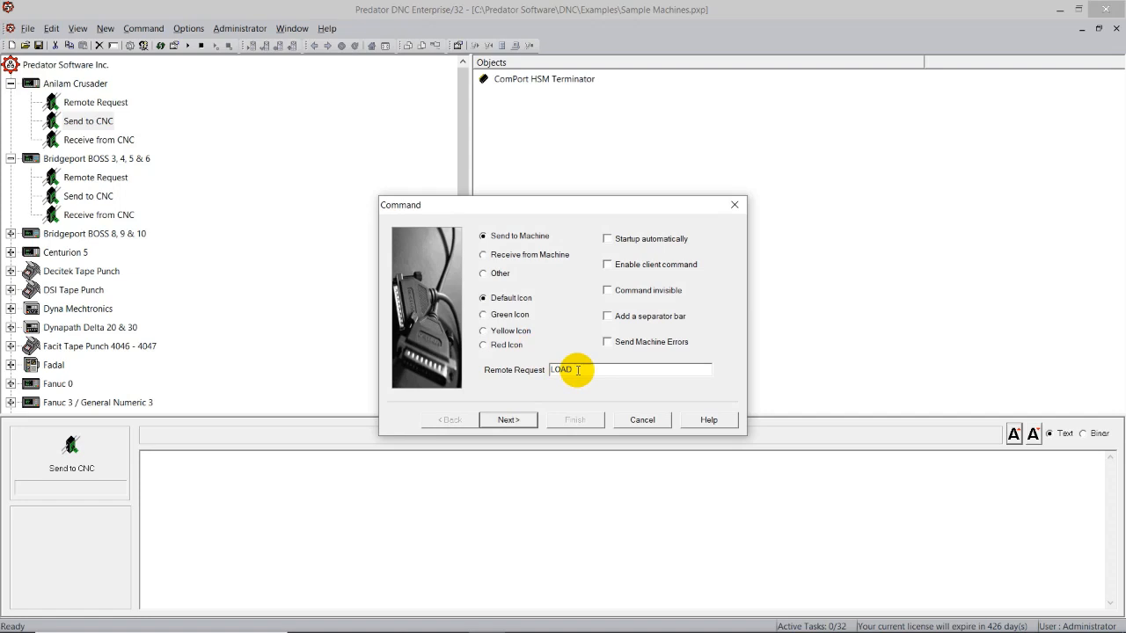
pyautogui.moveTo(735, 204)
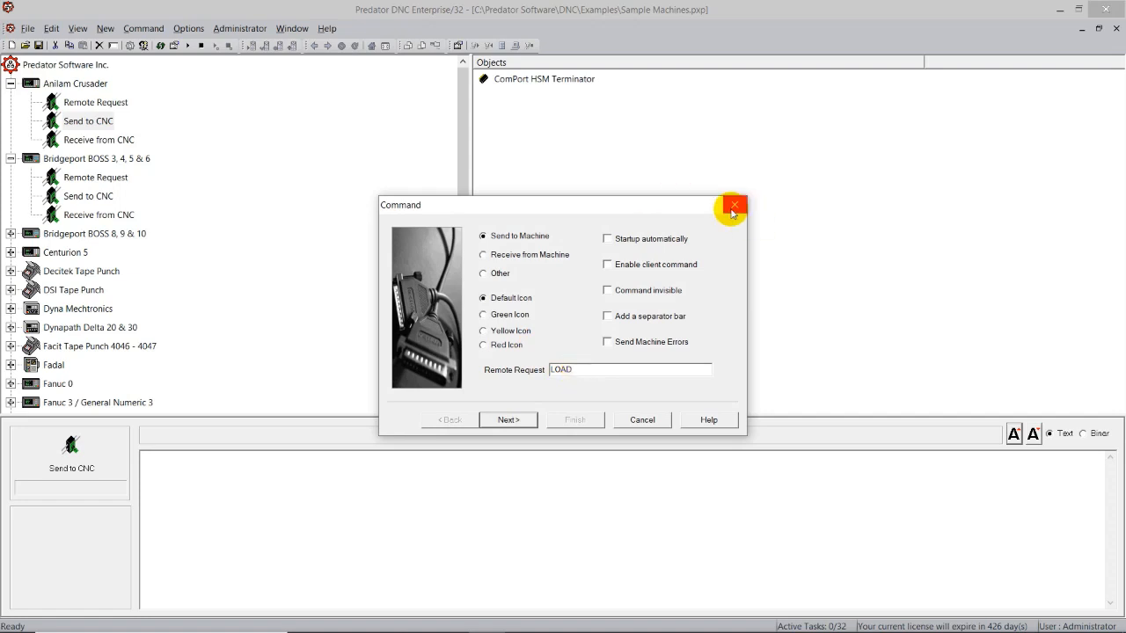
pyautogui.moveTo(734, 206)
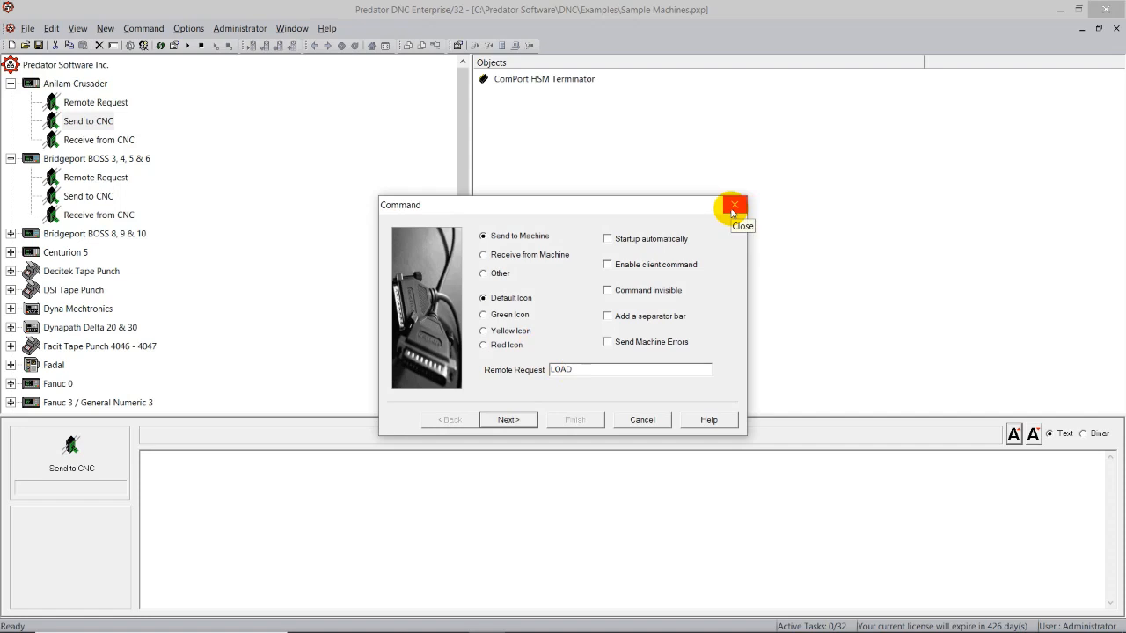
pyautogui.click(733, 204)
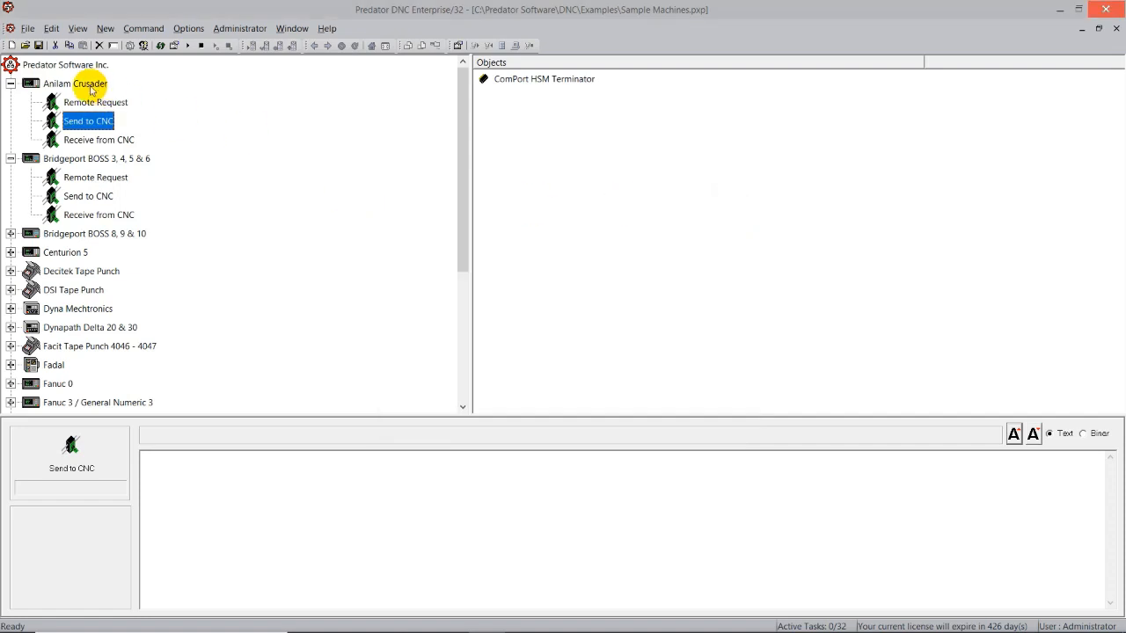
# Select Anilam Crusader to review its notes, then bring up Send to CNC properties at the Paths page
pyautogui.click(74, 83)
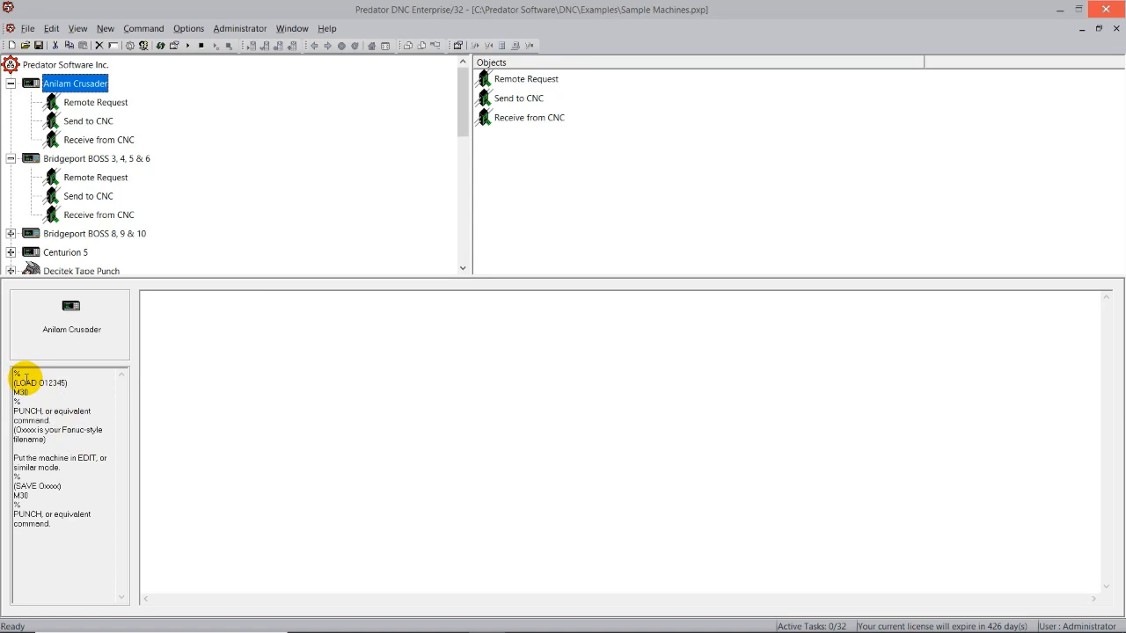
pyautogui.moveTo(54, 368)
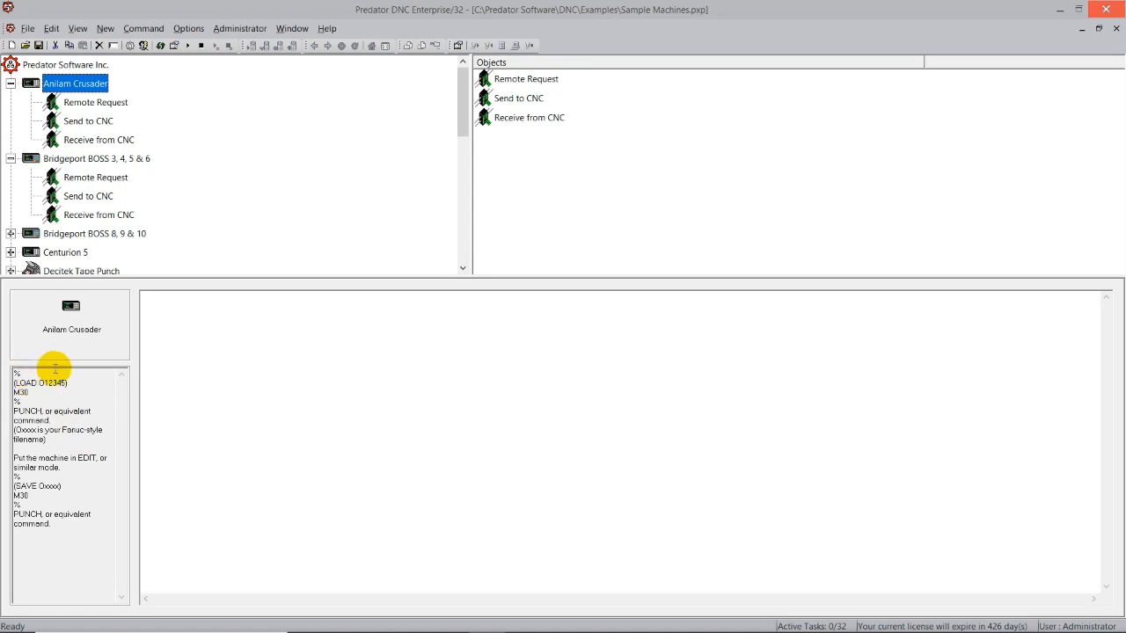
pyautogui.doubleClick(54, 383)
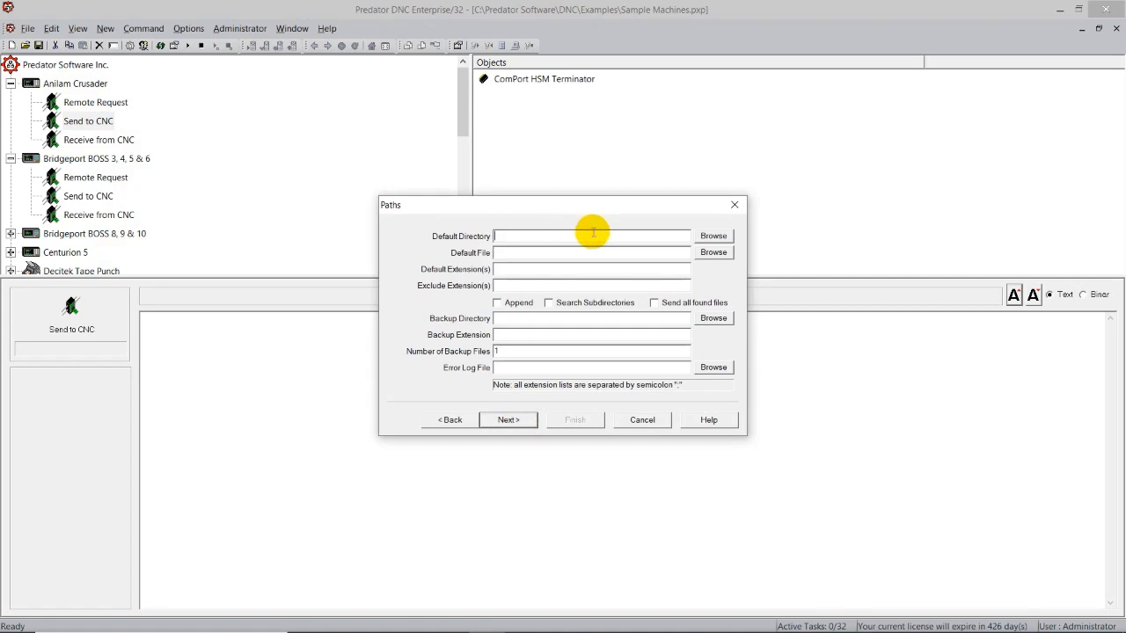
# Browse to C:\Predator Software\Programs\examples as Send to CNC's default directory
pyautogui.click(712, 235)
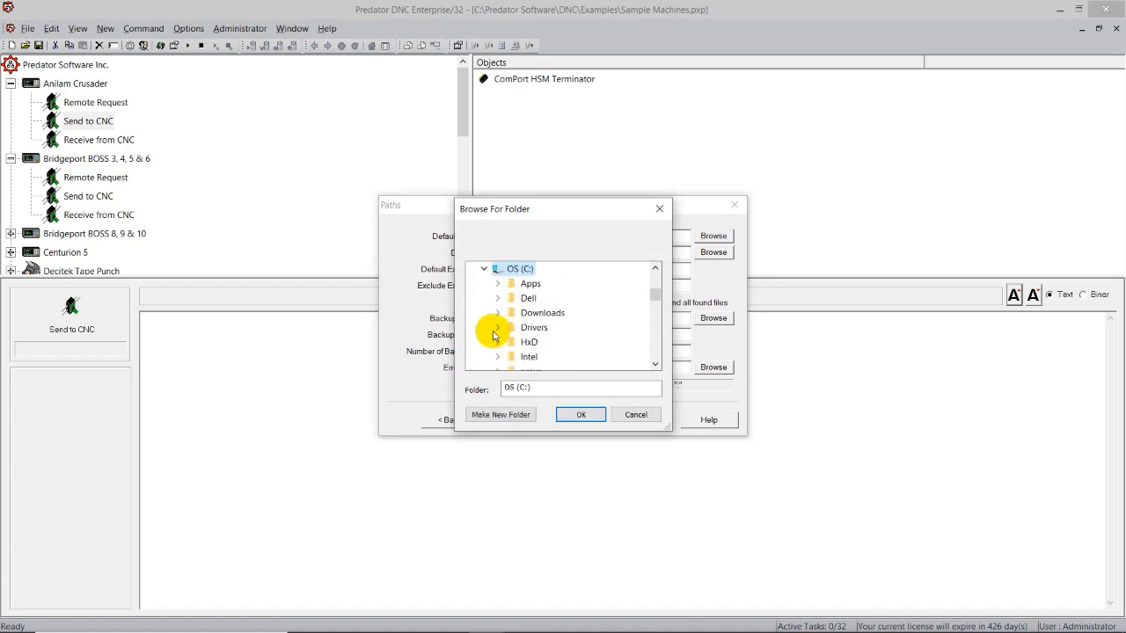
pyautogui.scroll(-3)
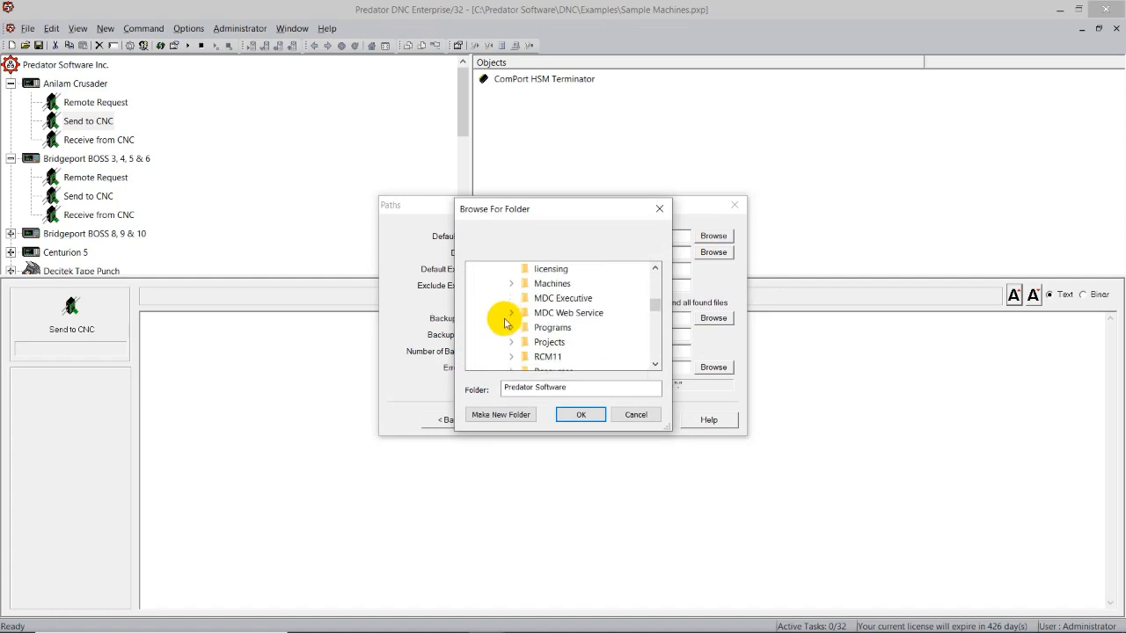
pyautogui.click(510, 313)
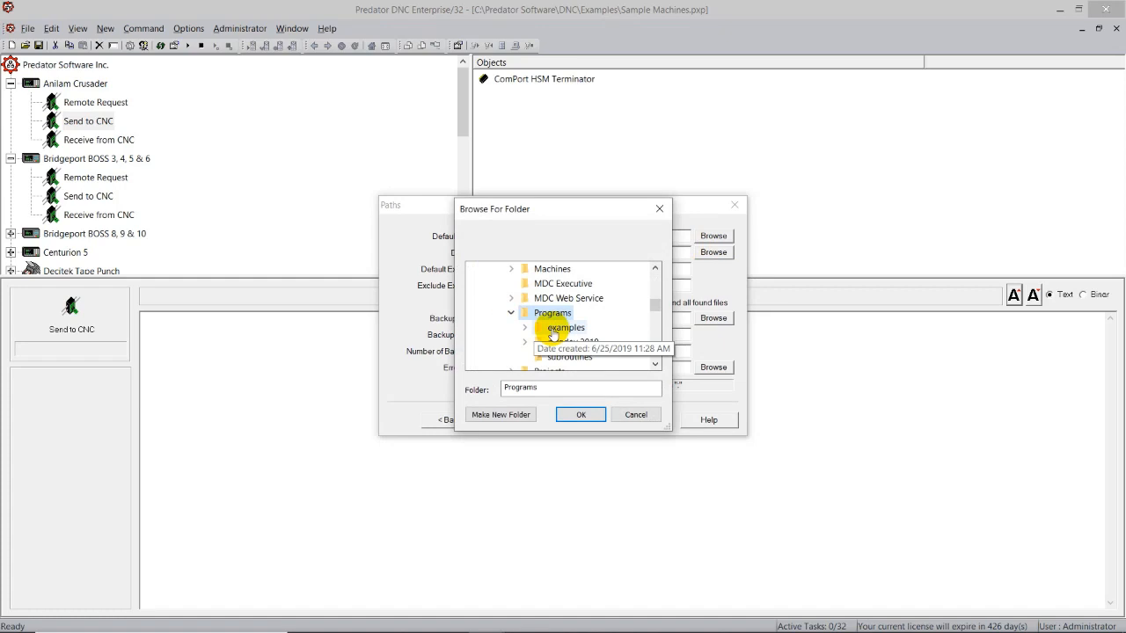
pyautogui.doubleClick(566, 327)
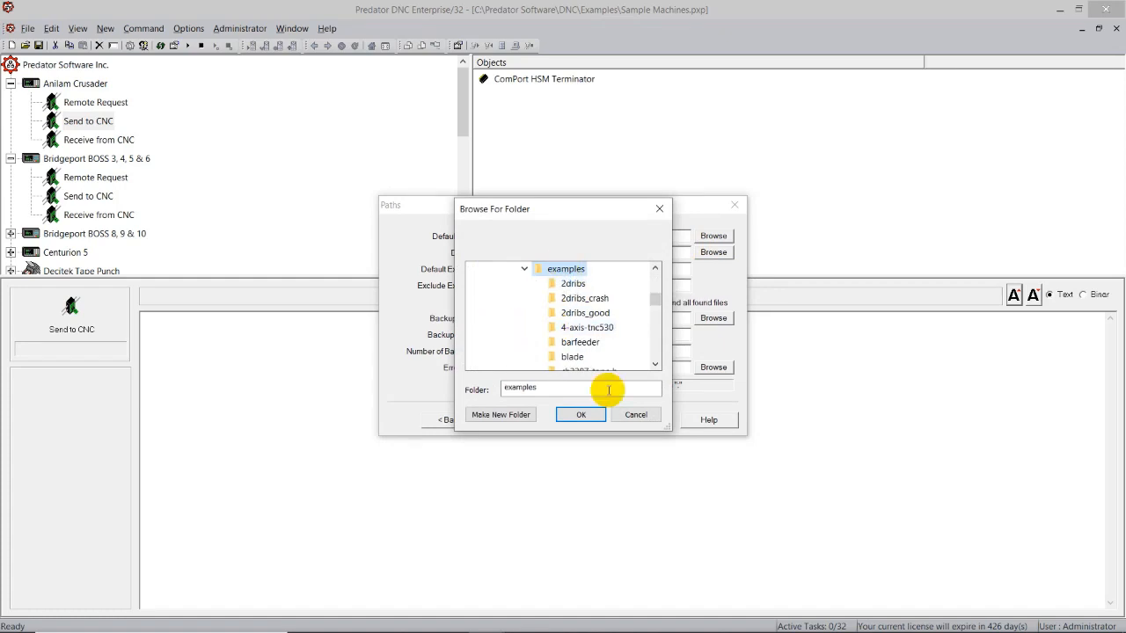
pyautogui.click(581, 415)
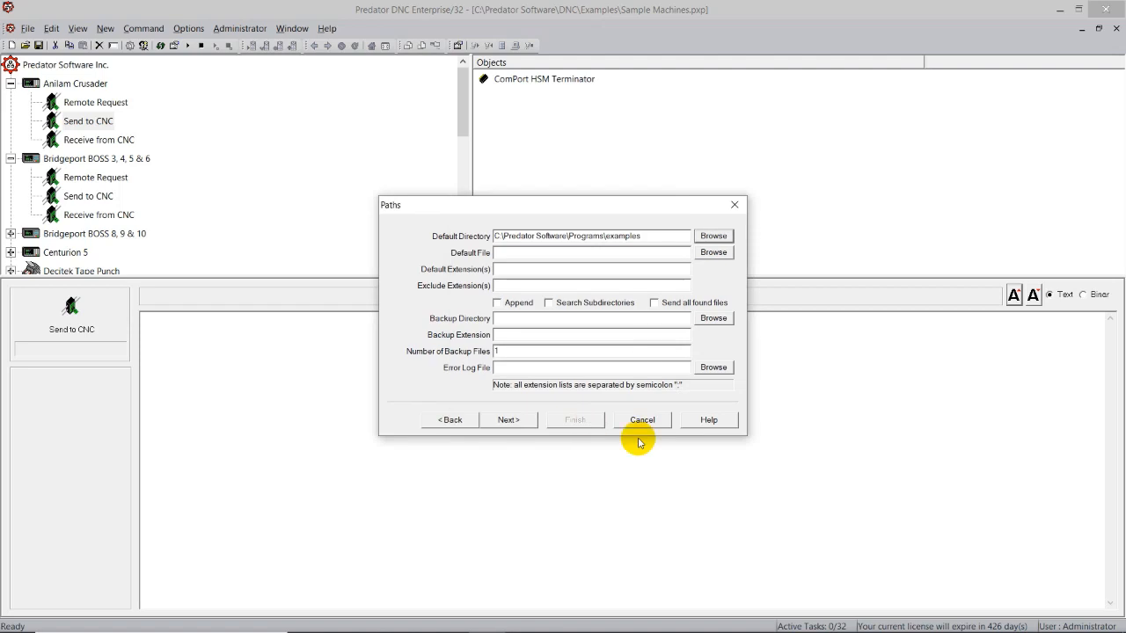
# Step through the remaining Properties pages and close the wizard
pyautogui.click(509, 419)
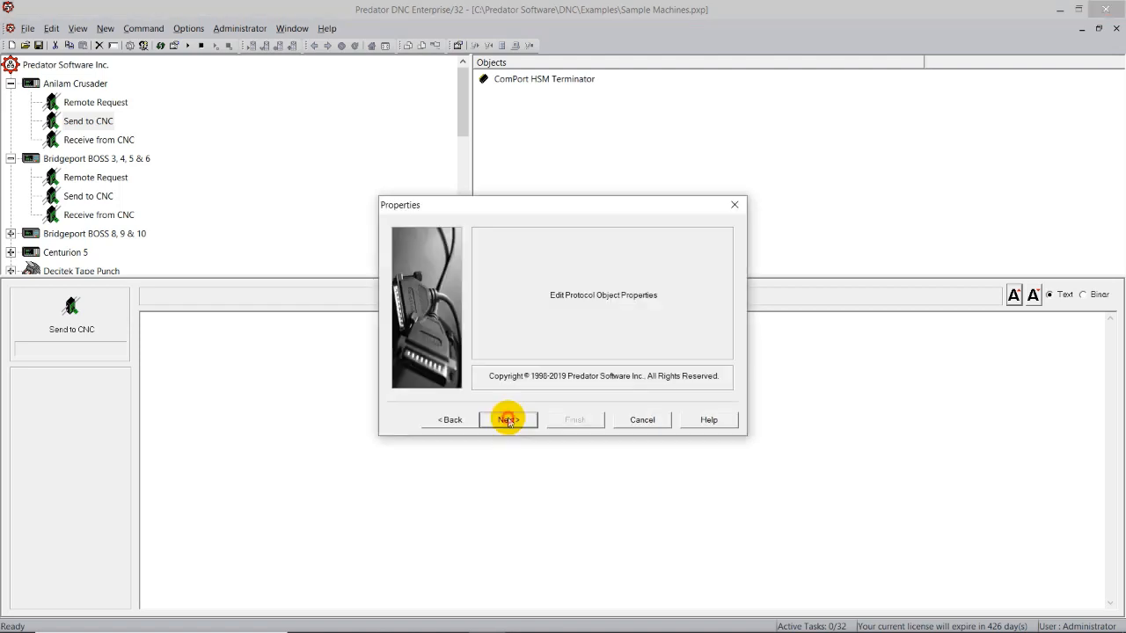
pyautogui.click(507, 418)
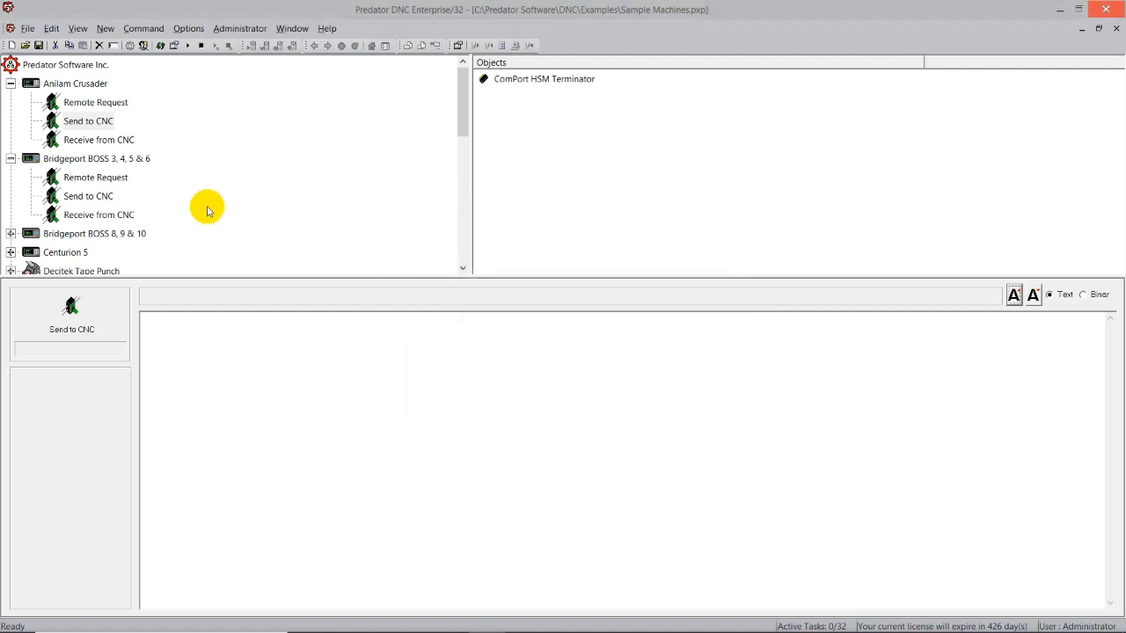
pyautogui.moveTo(92, 109)
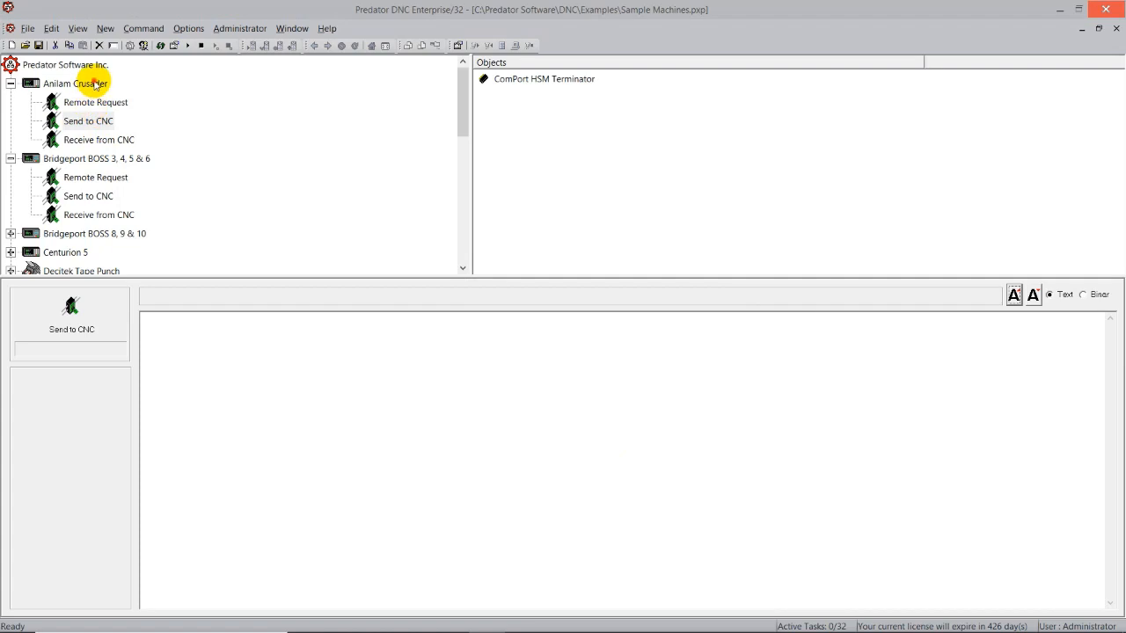
# Select Anilam Crusader to list its three commands and LOAD/SAVE setup notes
pyautogui.click(74, 82)
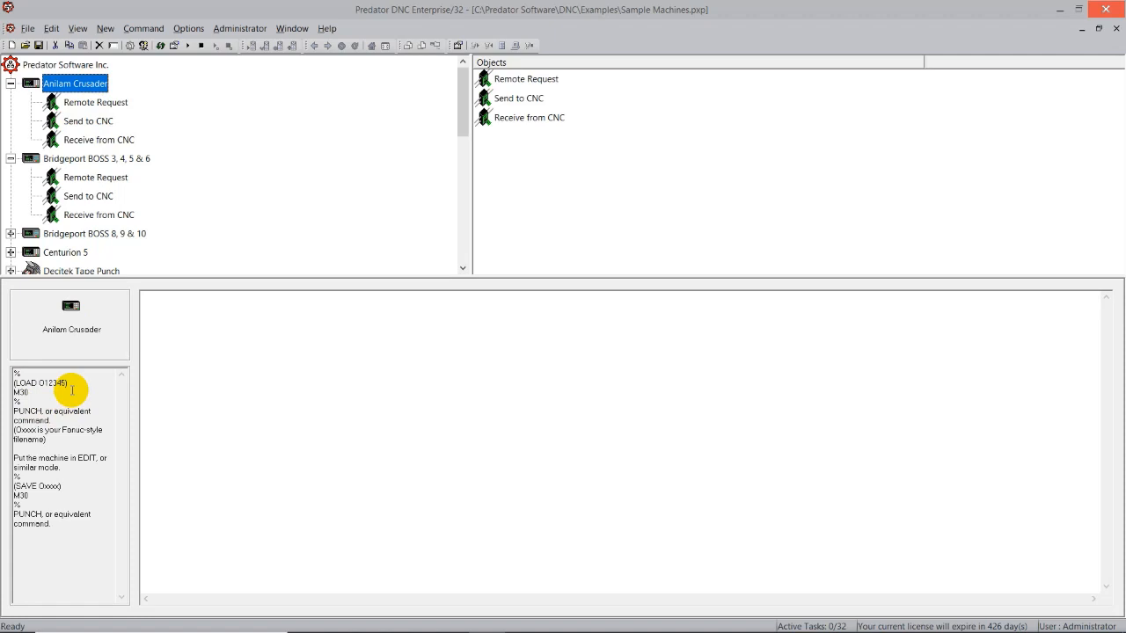
pyautogui.moveTo(80, 143)
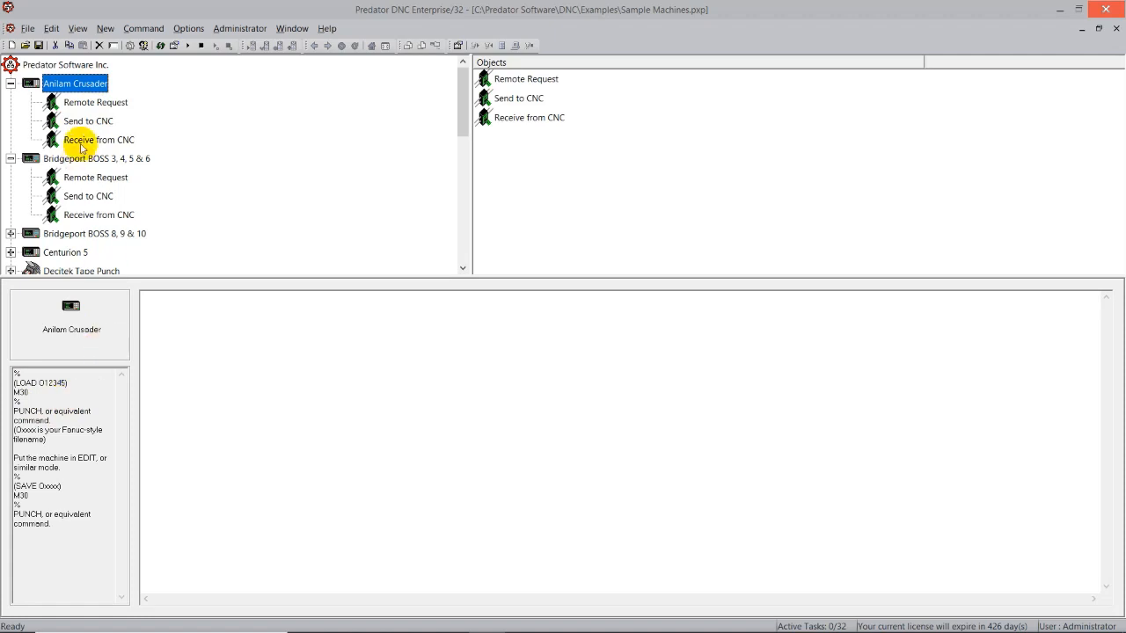
pyautogui.moveTo(134, 116)
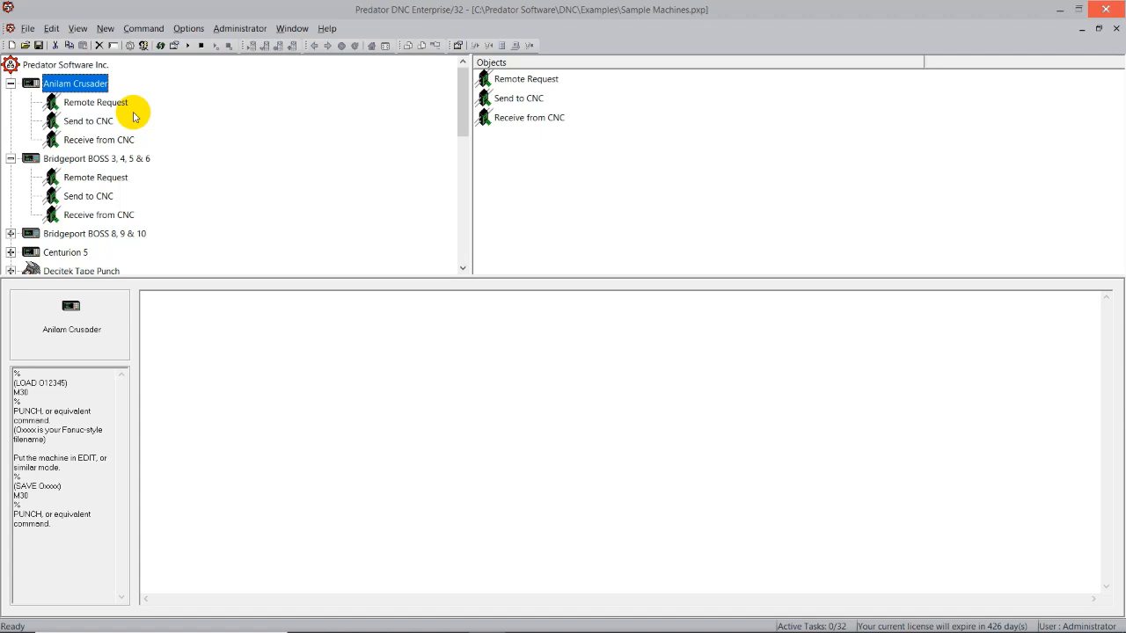
pyautogui.moveTo(341, 475)
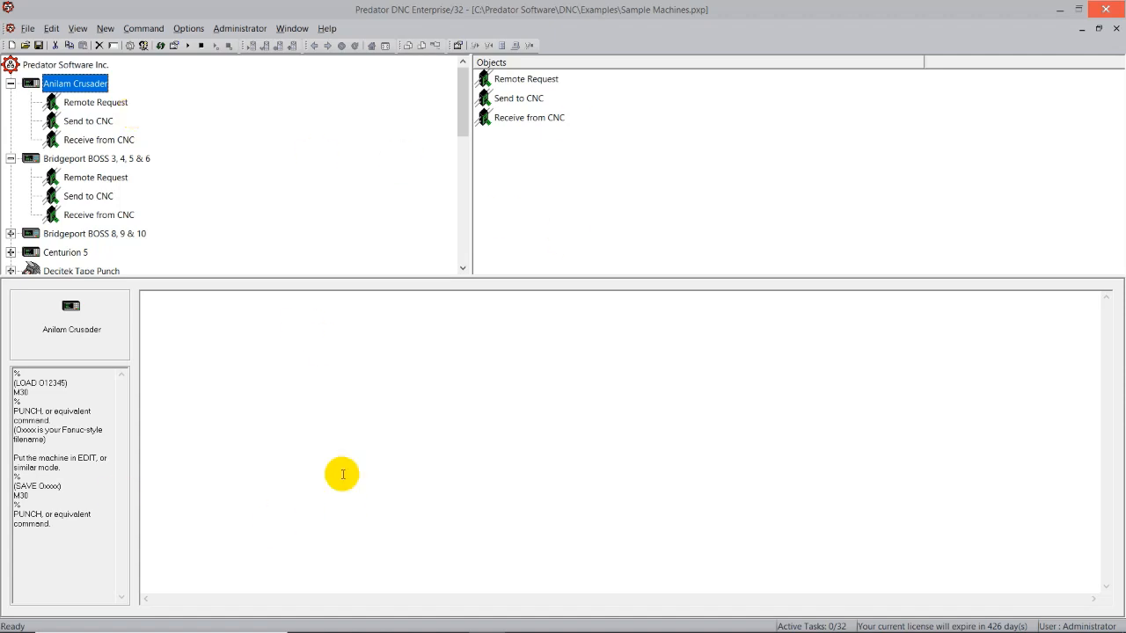
pyautogui.moveTo(320, 316)
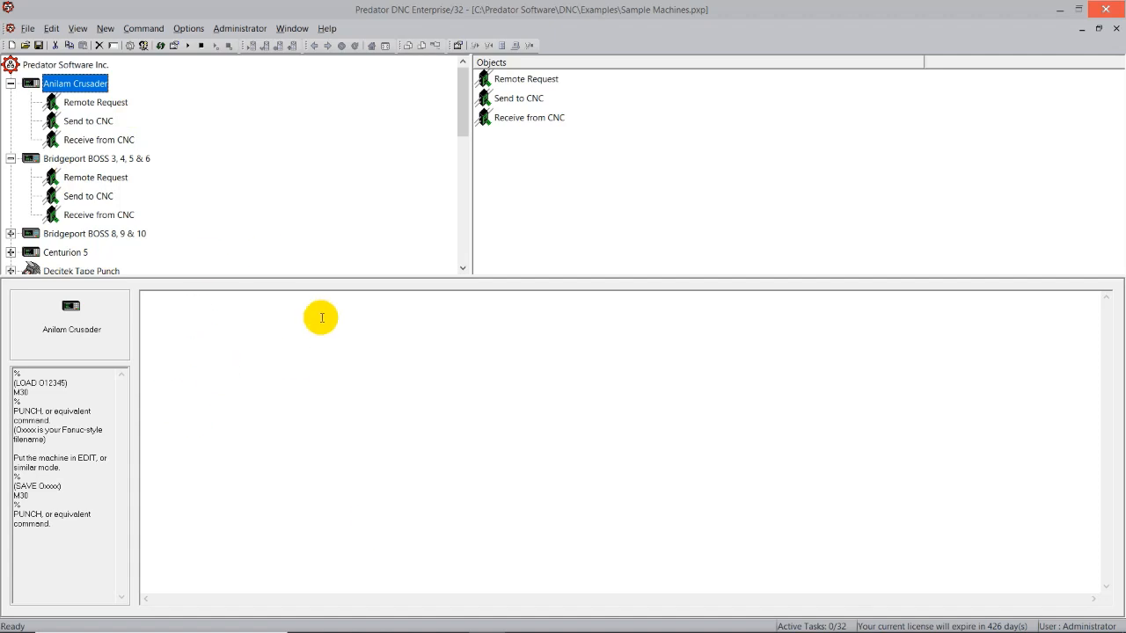
pyautogui.moveTo(366, 356)
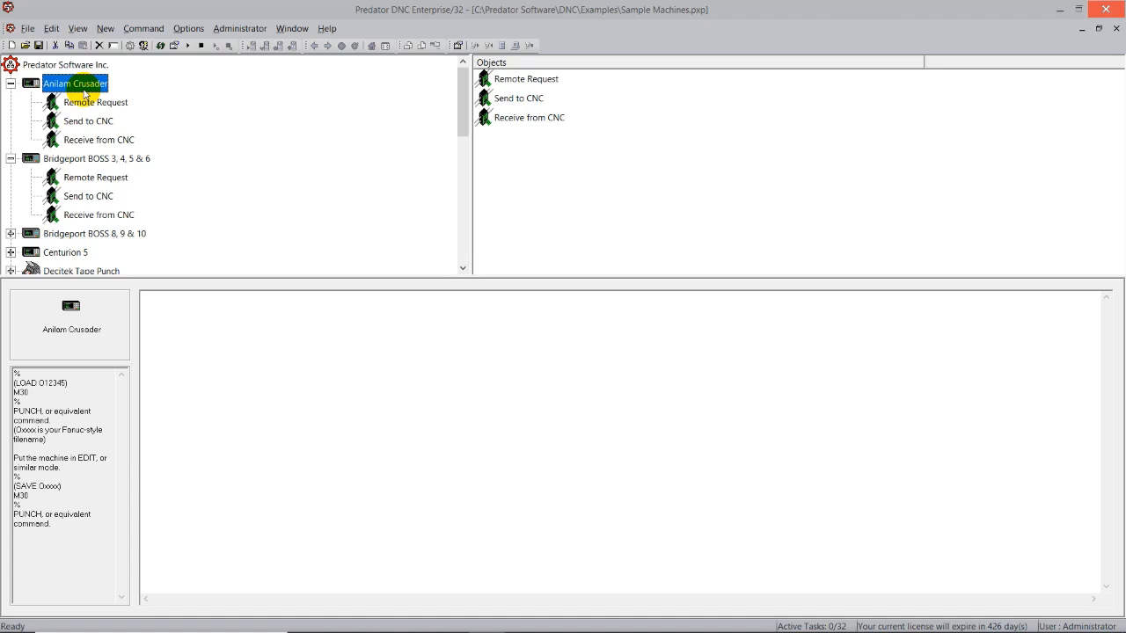
pyautogui.moveTo(96, 316)
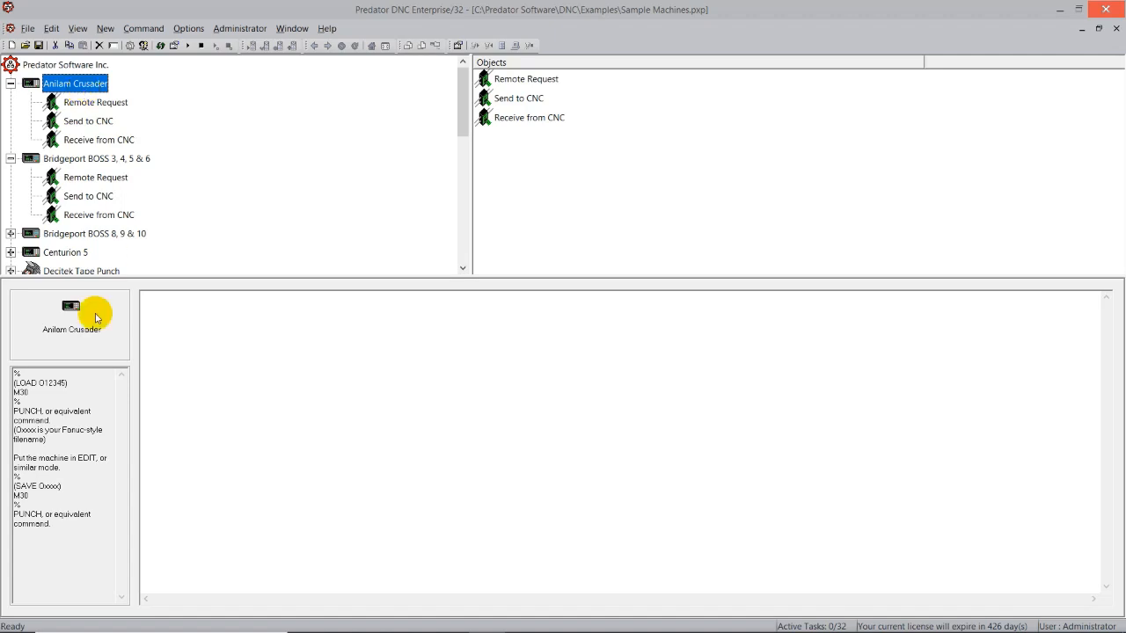
pyautogui.moveTo(74, 380)
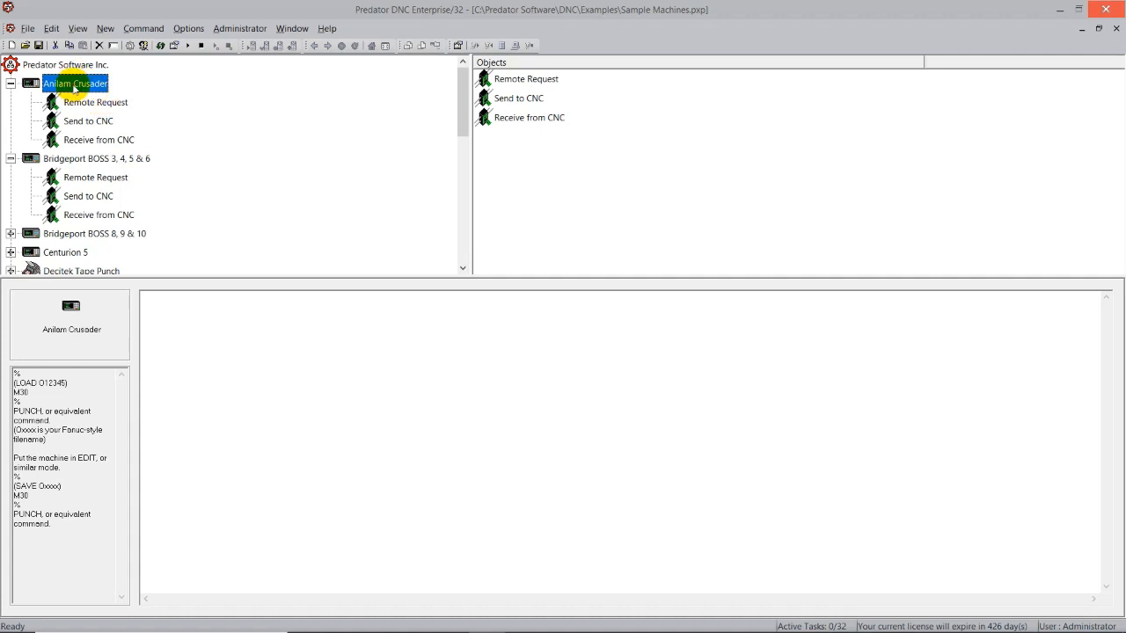
# Select Bridgeport BOSS 3, 4, 5 & 6 to show its commands and failed COM1 connection log
pyautogui.click(96, 158)
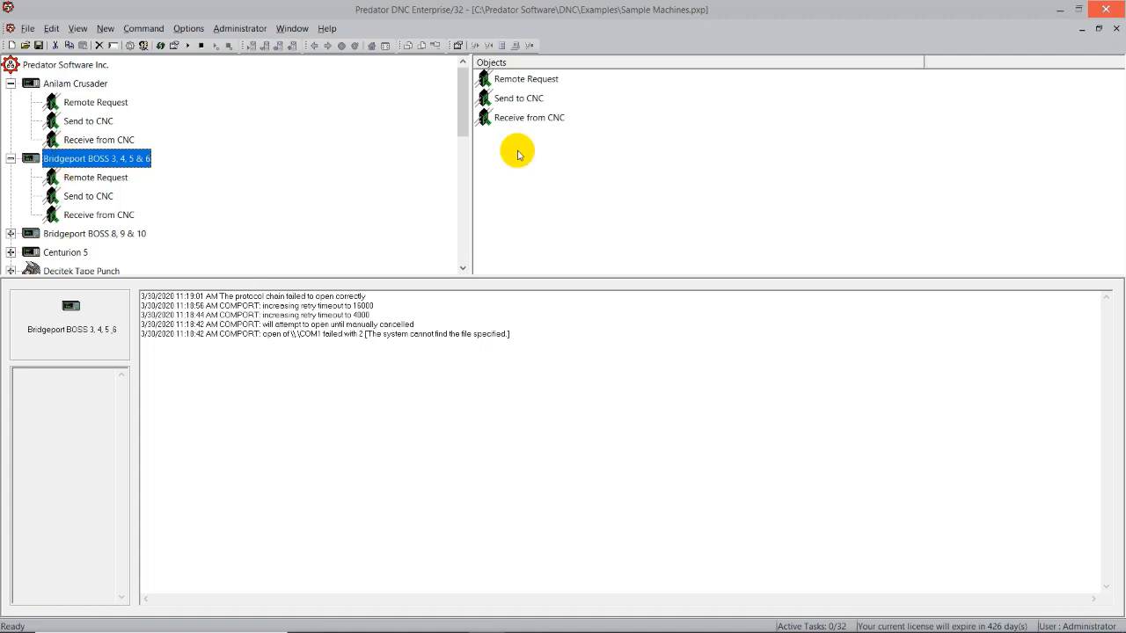
pyautogui.moveTo(496, 77)
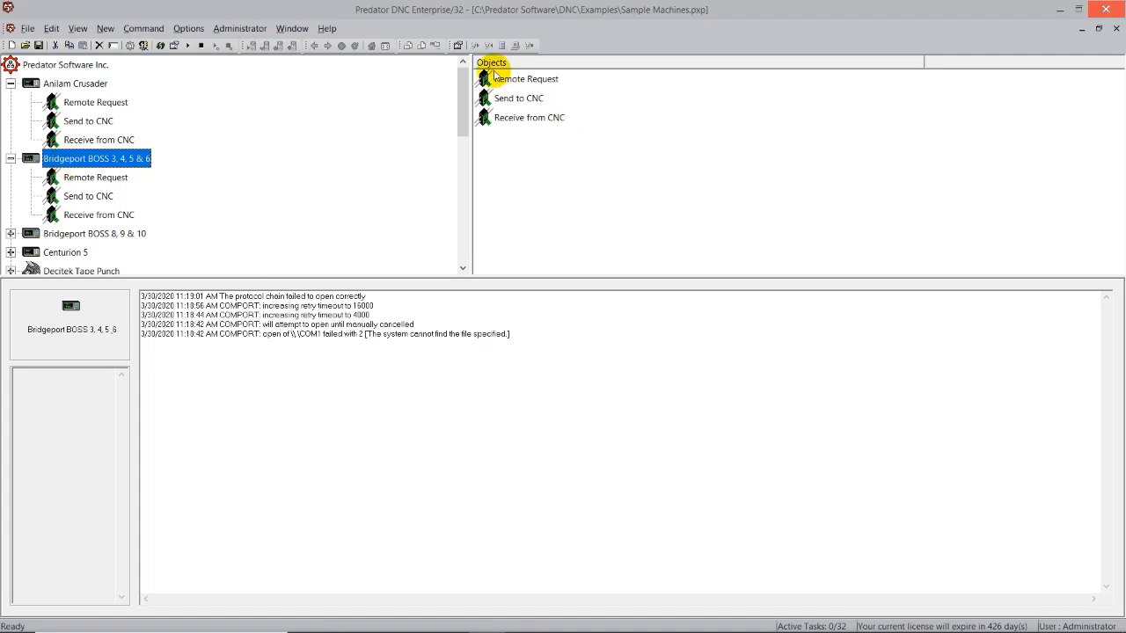